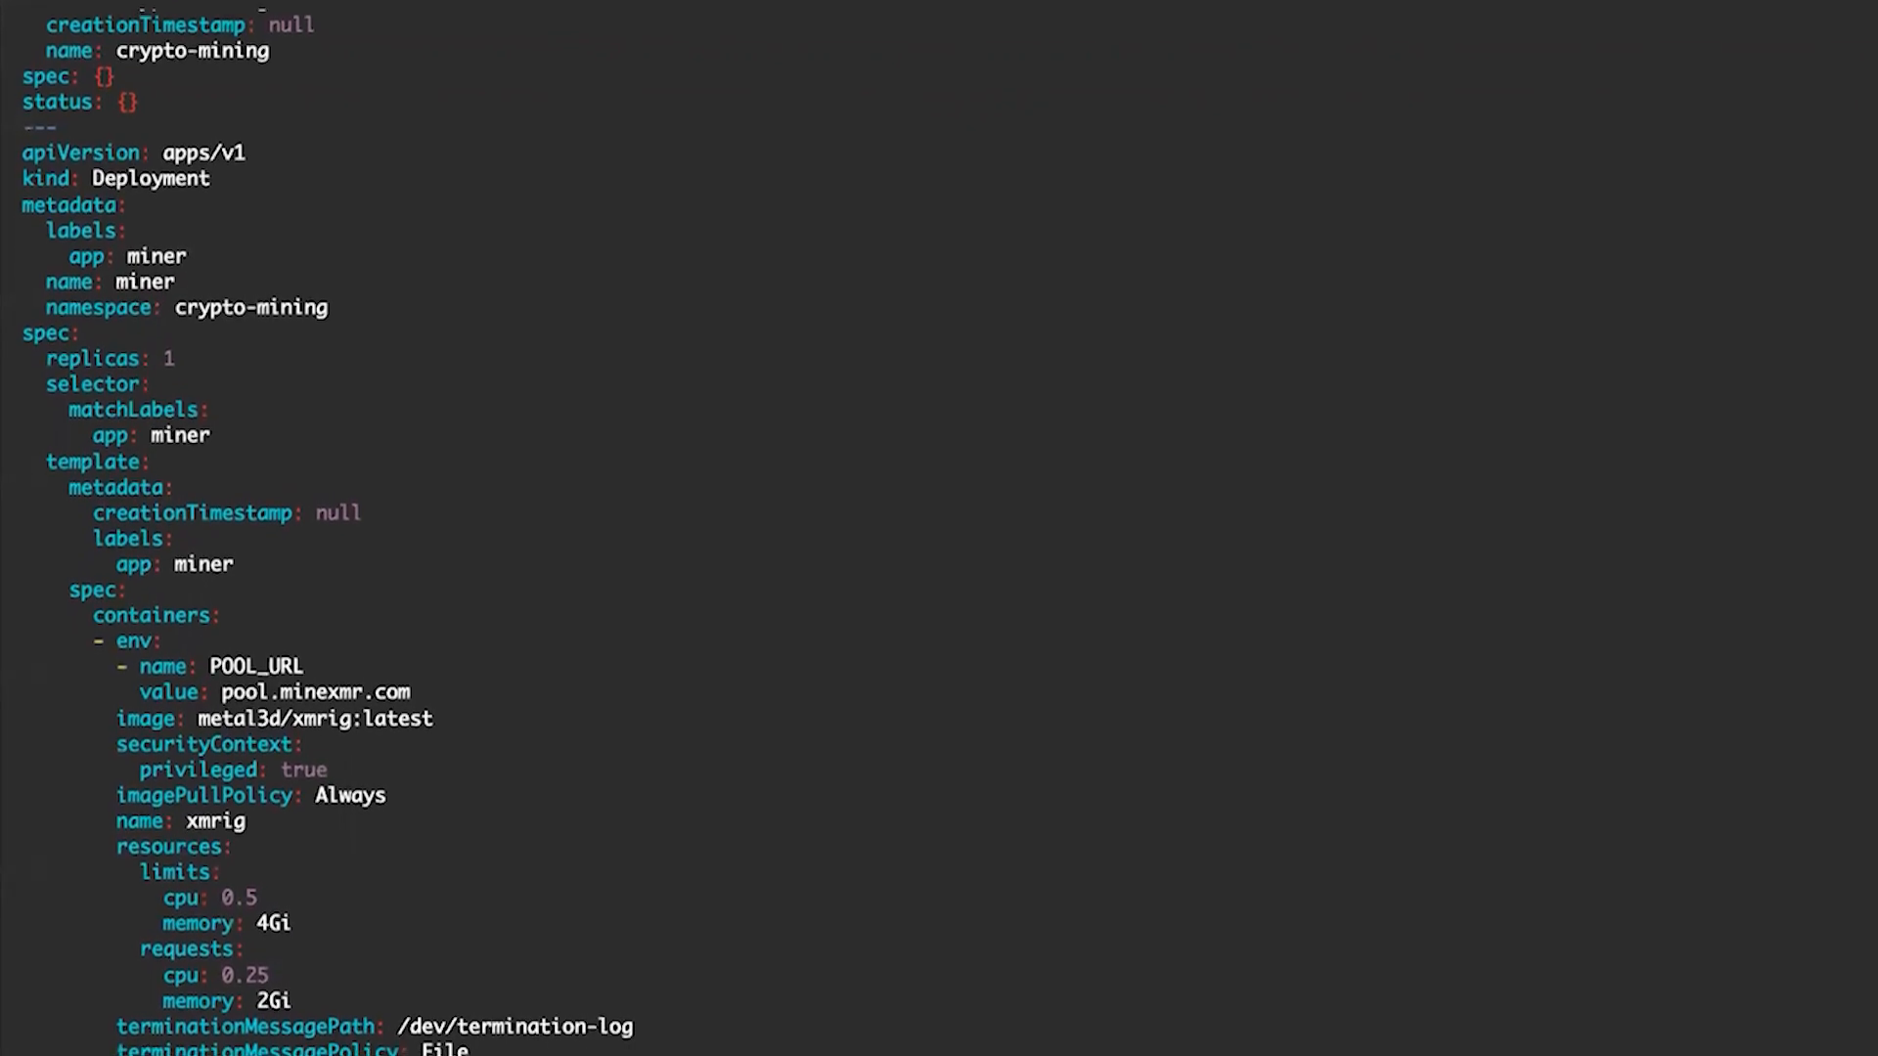
Step: Scroll through the kubectl YAML of the miner Deployment running the xmrig image
{"action": "scroll", "scroll_direction": "down", "scroll_amount": 3}
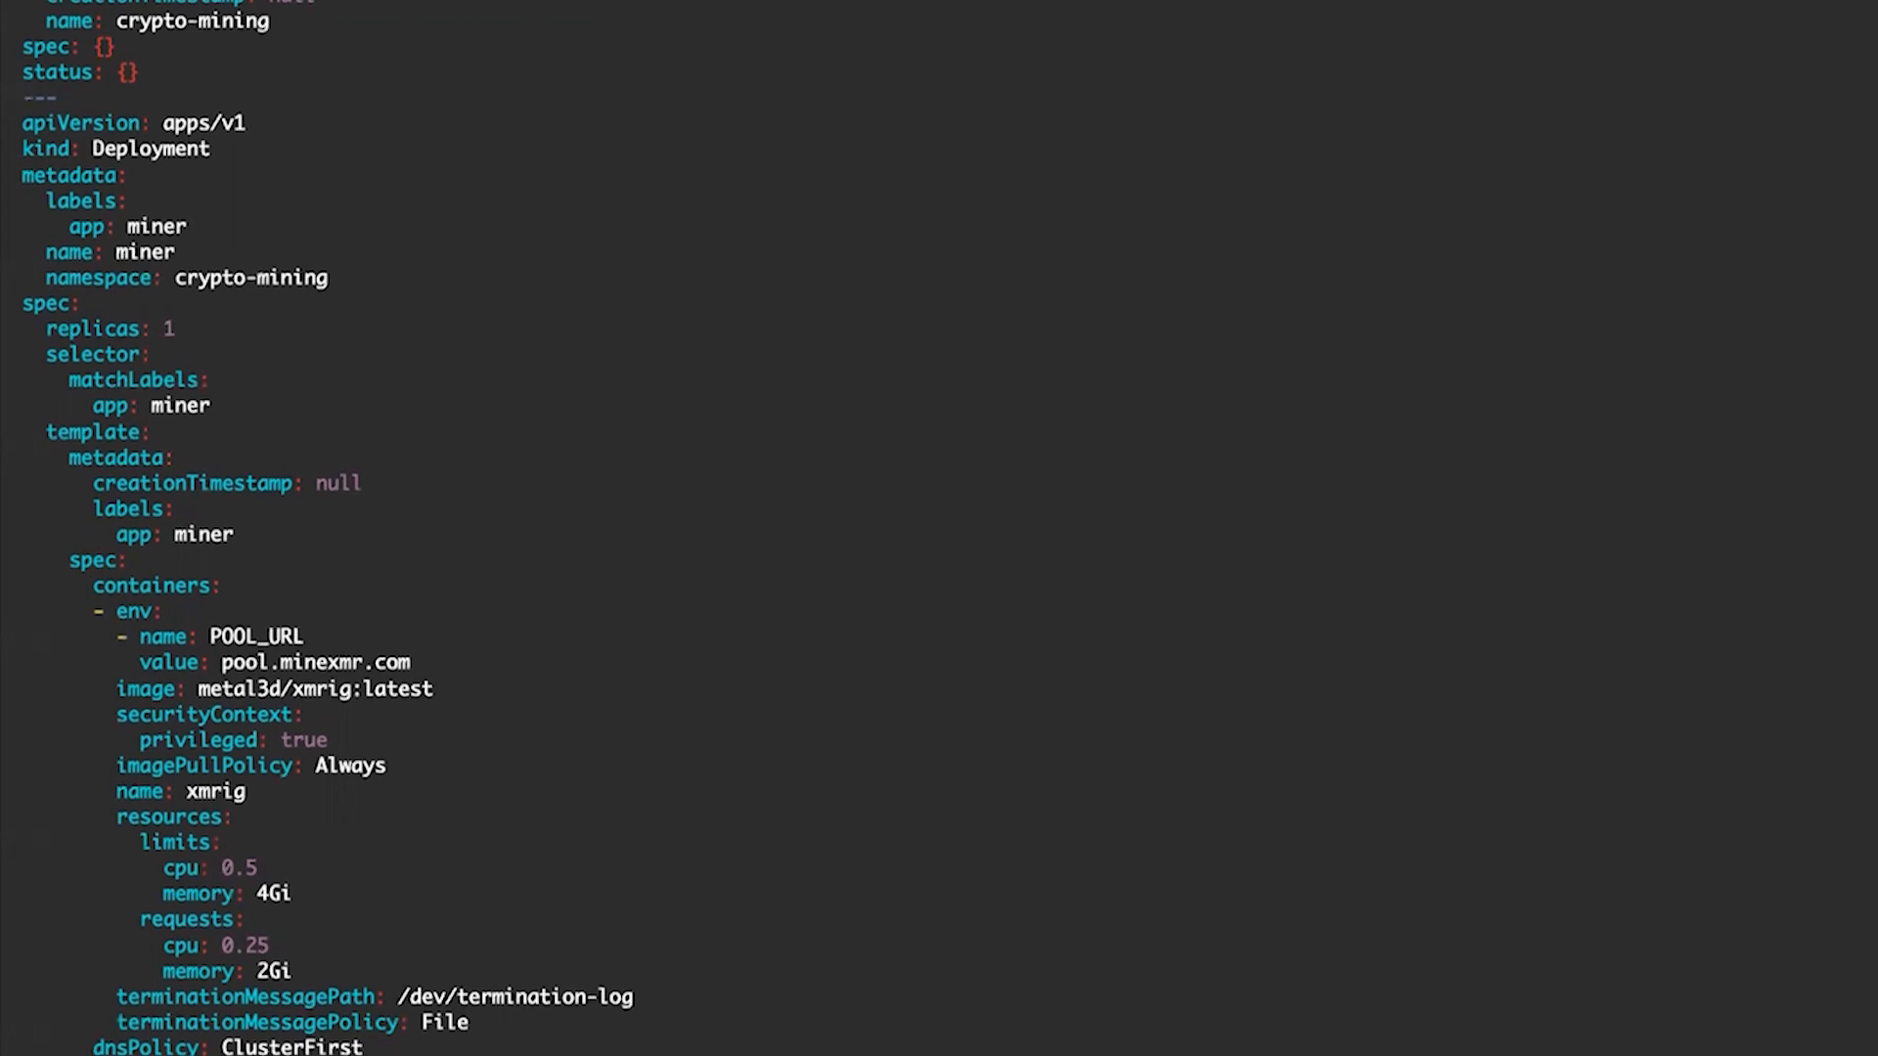
{"action": "scroll", "scroll_direction": "down", "scroll_amount": 3}
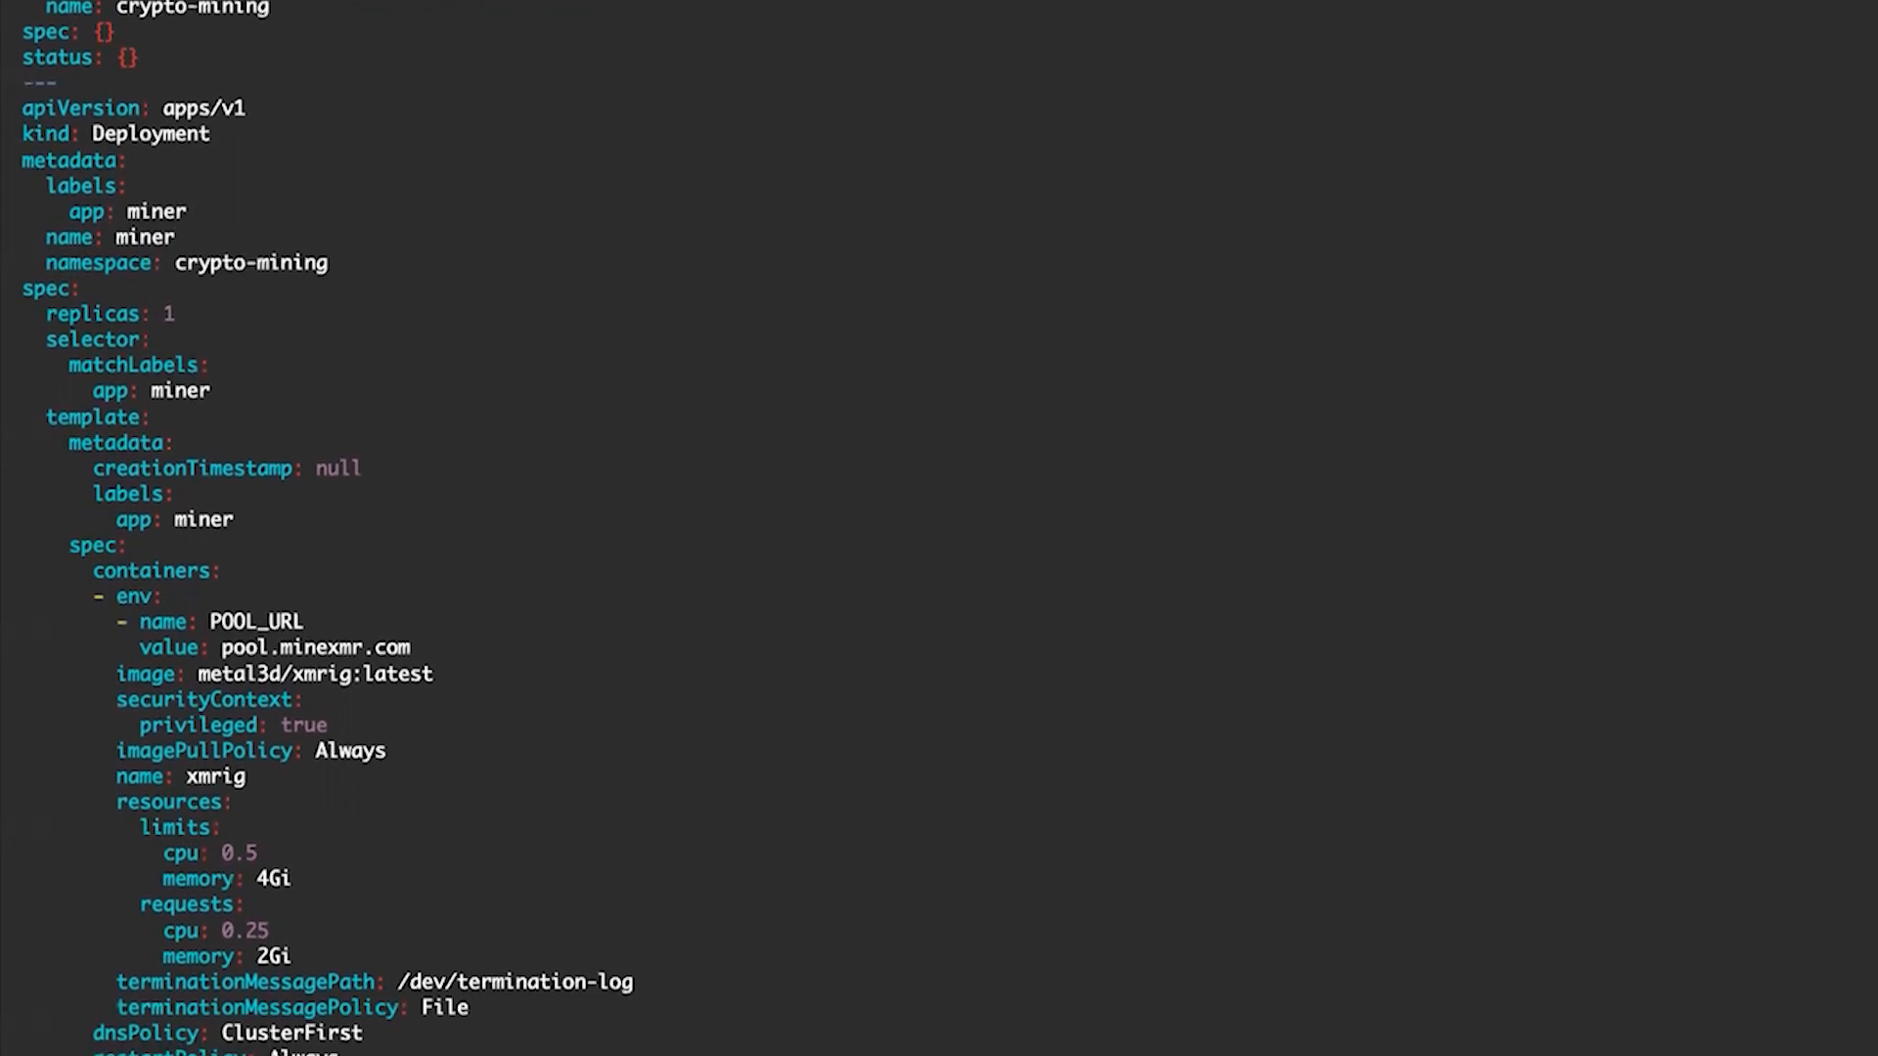
{"action": "scroll", "scroll_direction": "down", "scroll_amount": 3}
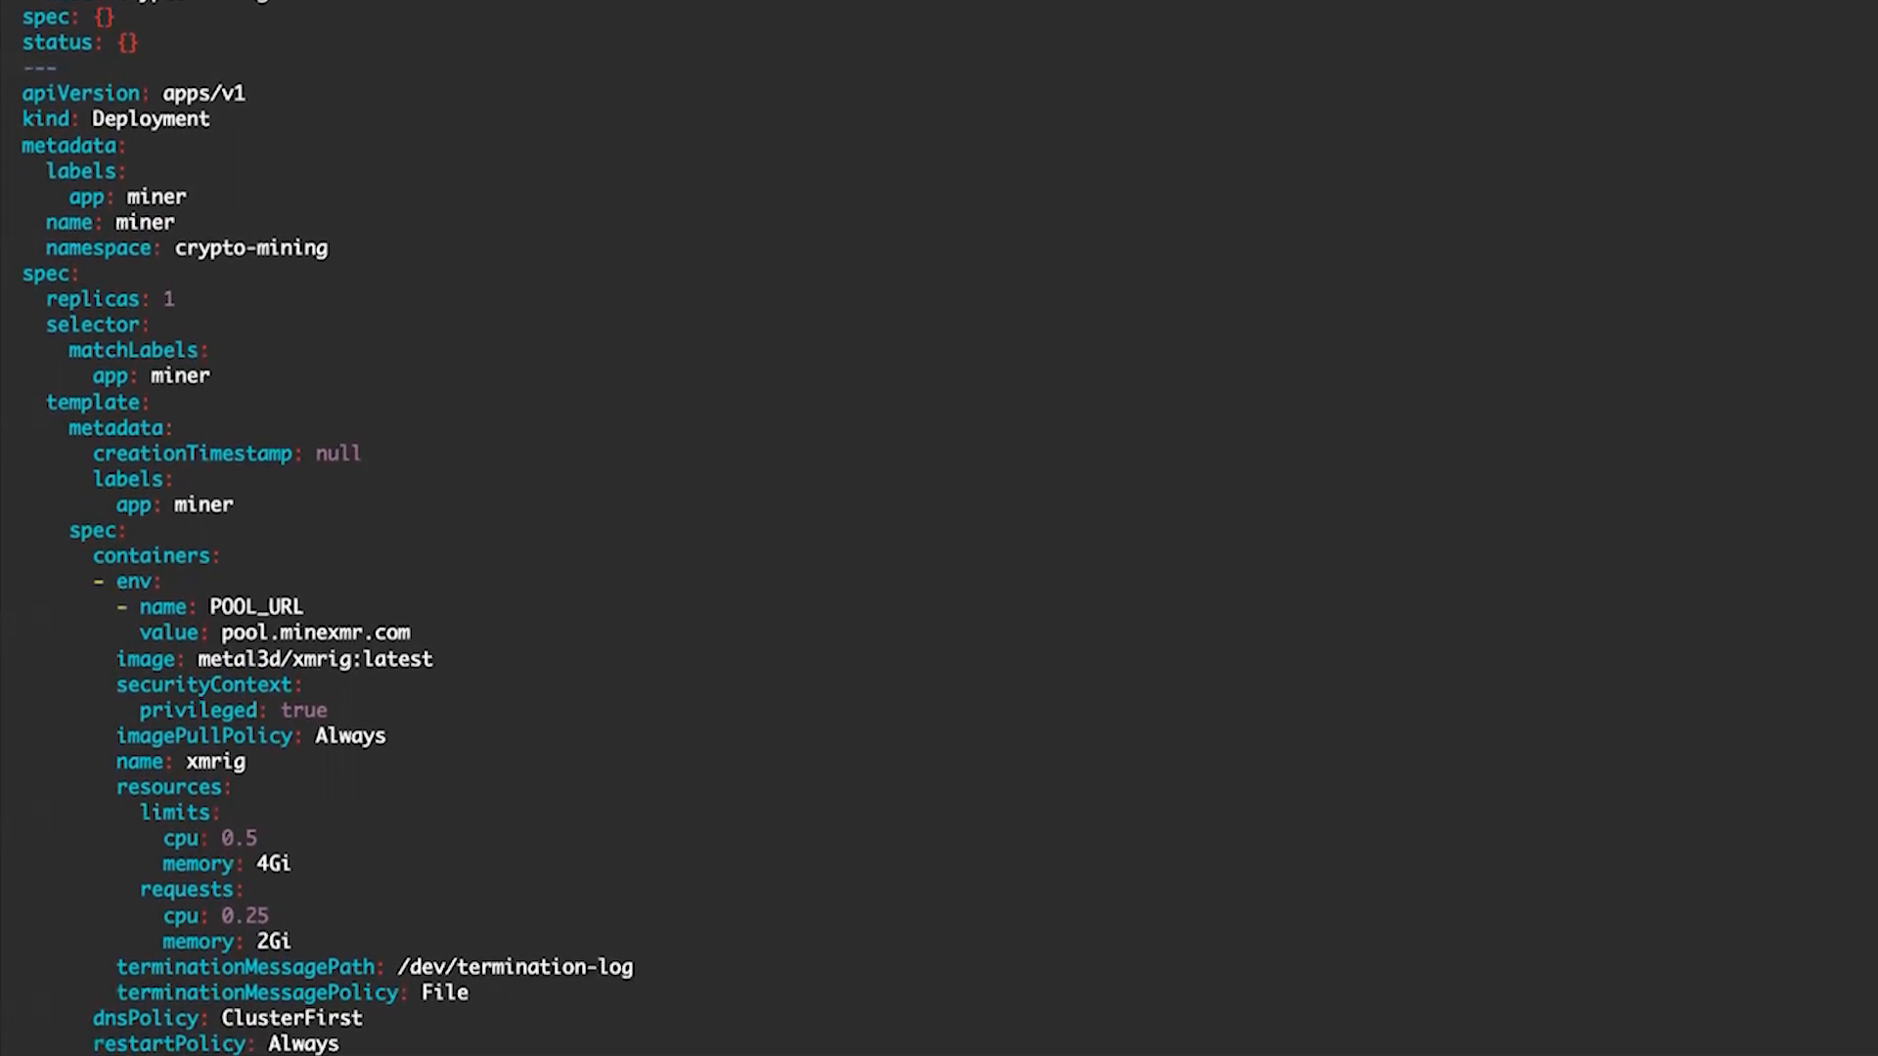
{"action": "scroll", "scroll_direction": "down", "scroll_amount": 3}
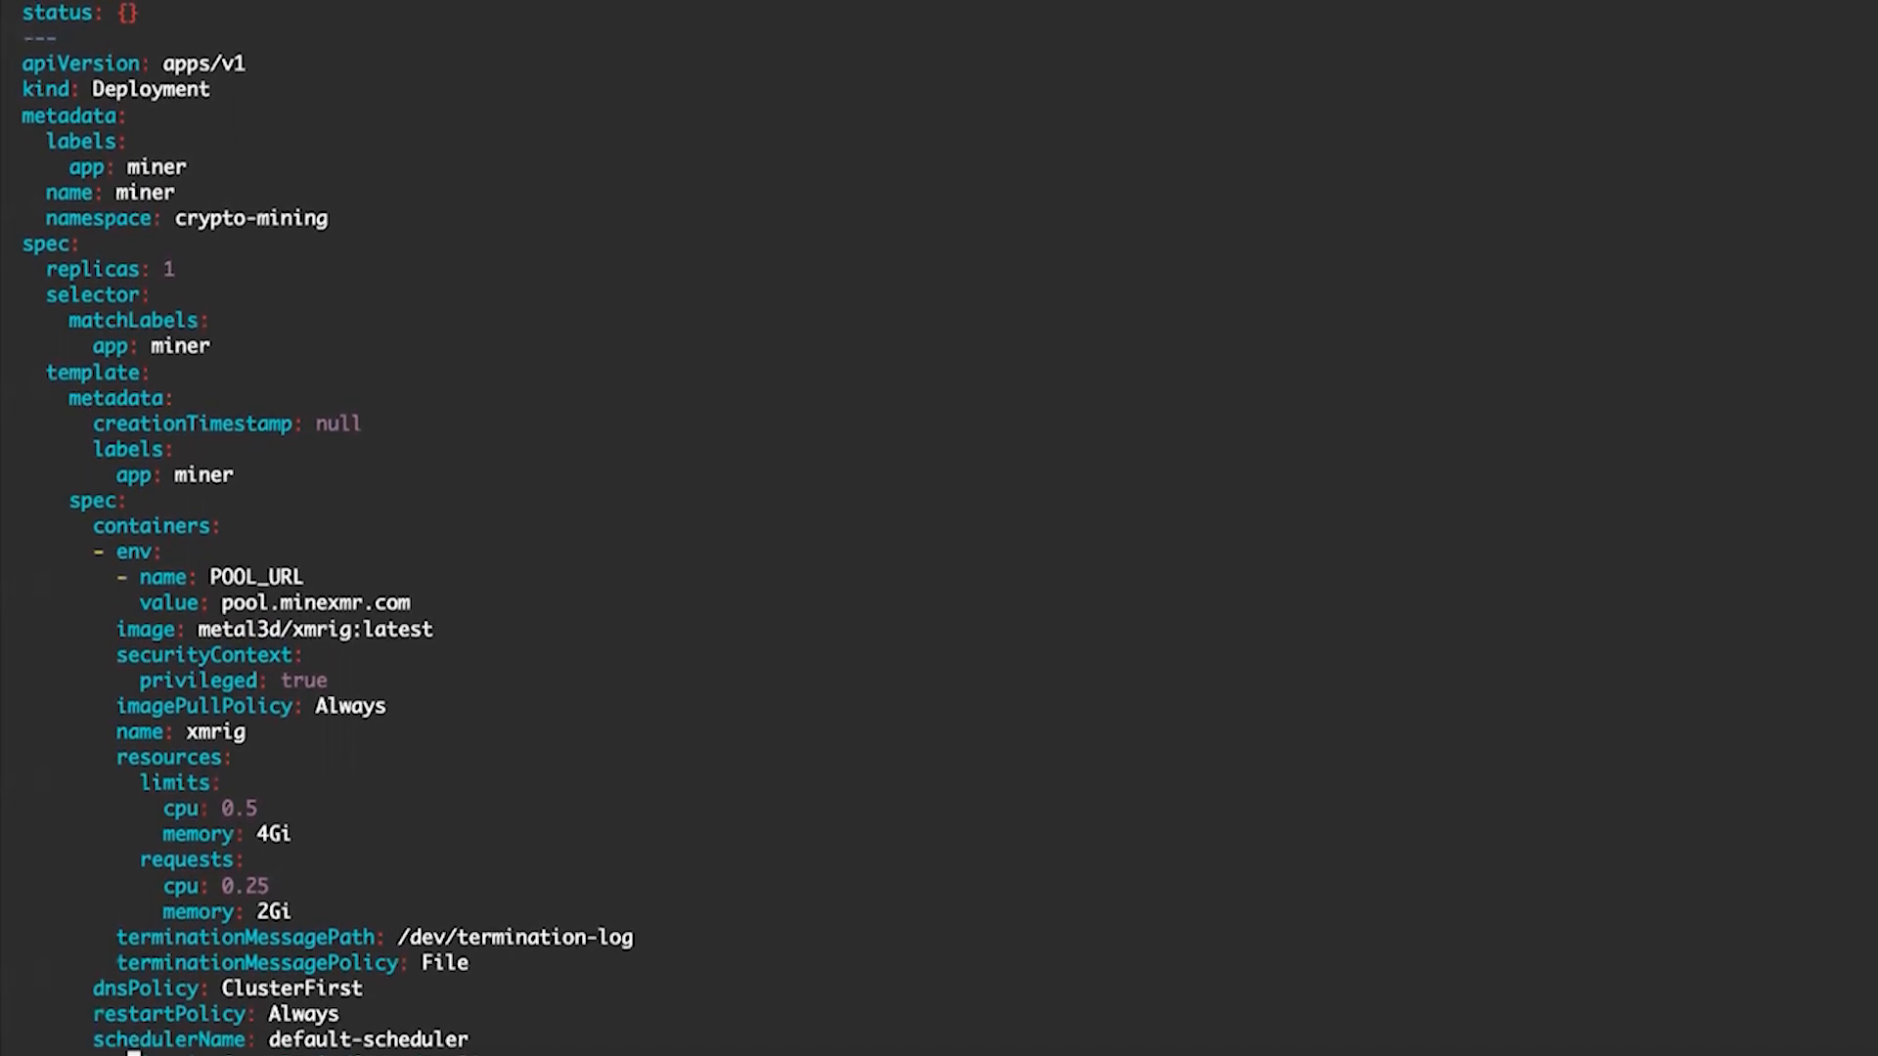
{"action": "scroll", "scroll_direction": "down", "scroll_amount": 3}
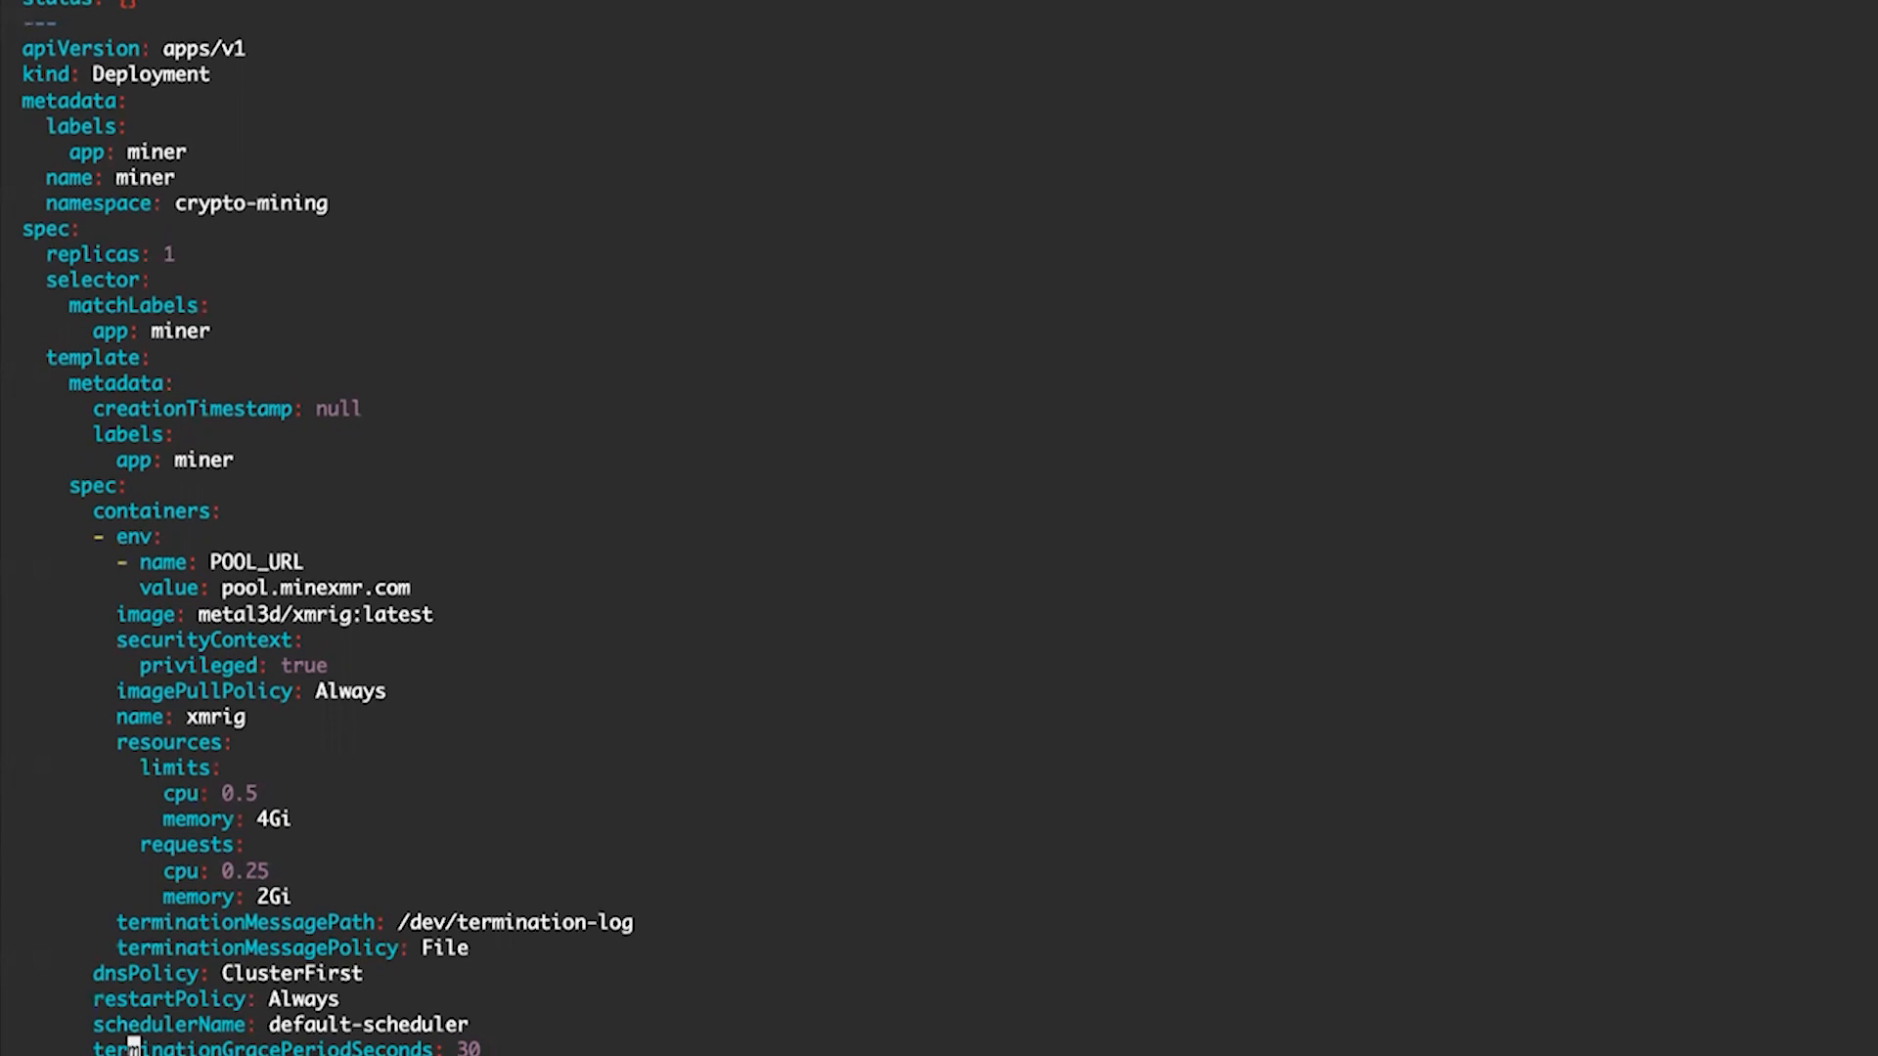
{"action": "scroll", "scroll_direction": "down", "scroll_amount": 3}
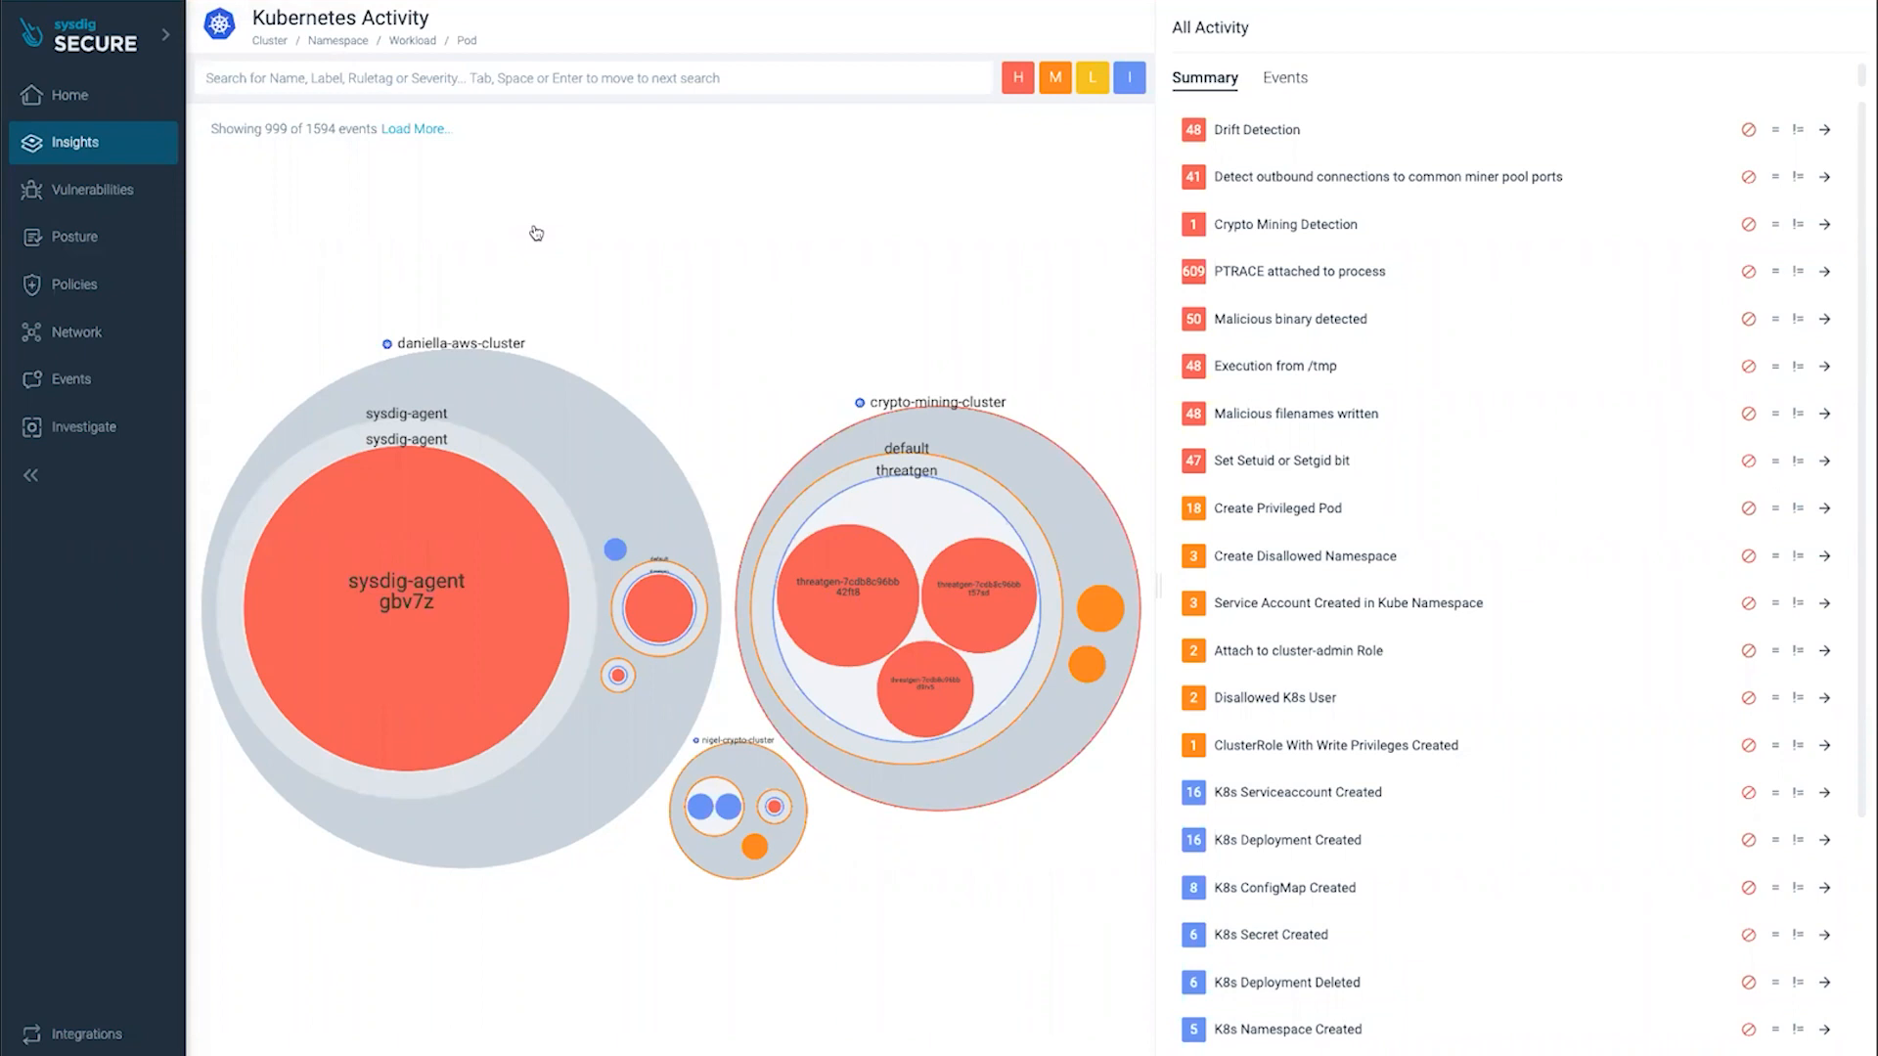
Step: Expand the K8s Deployment Created events, then open the Create Privileged Pod detail
{"action": "scroll", "scroll_direction": "down", "scroll_amount": 3}
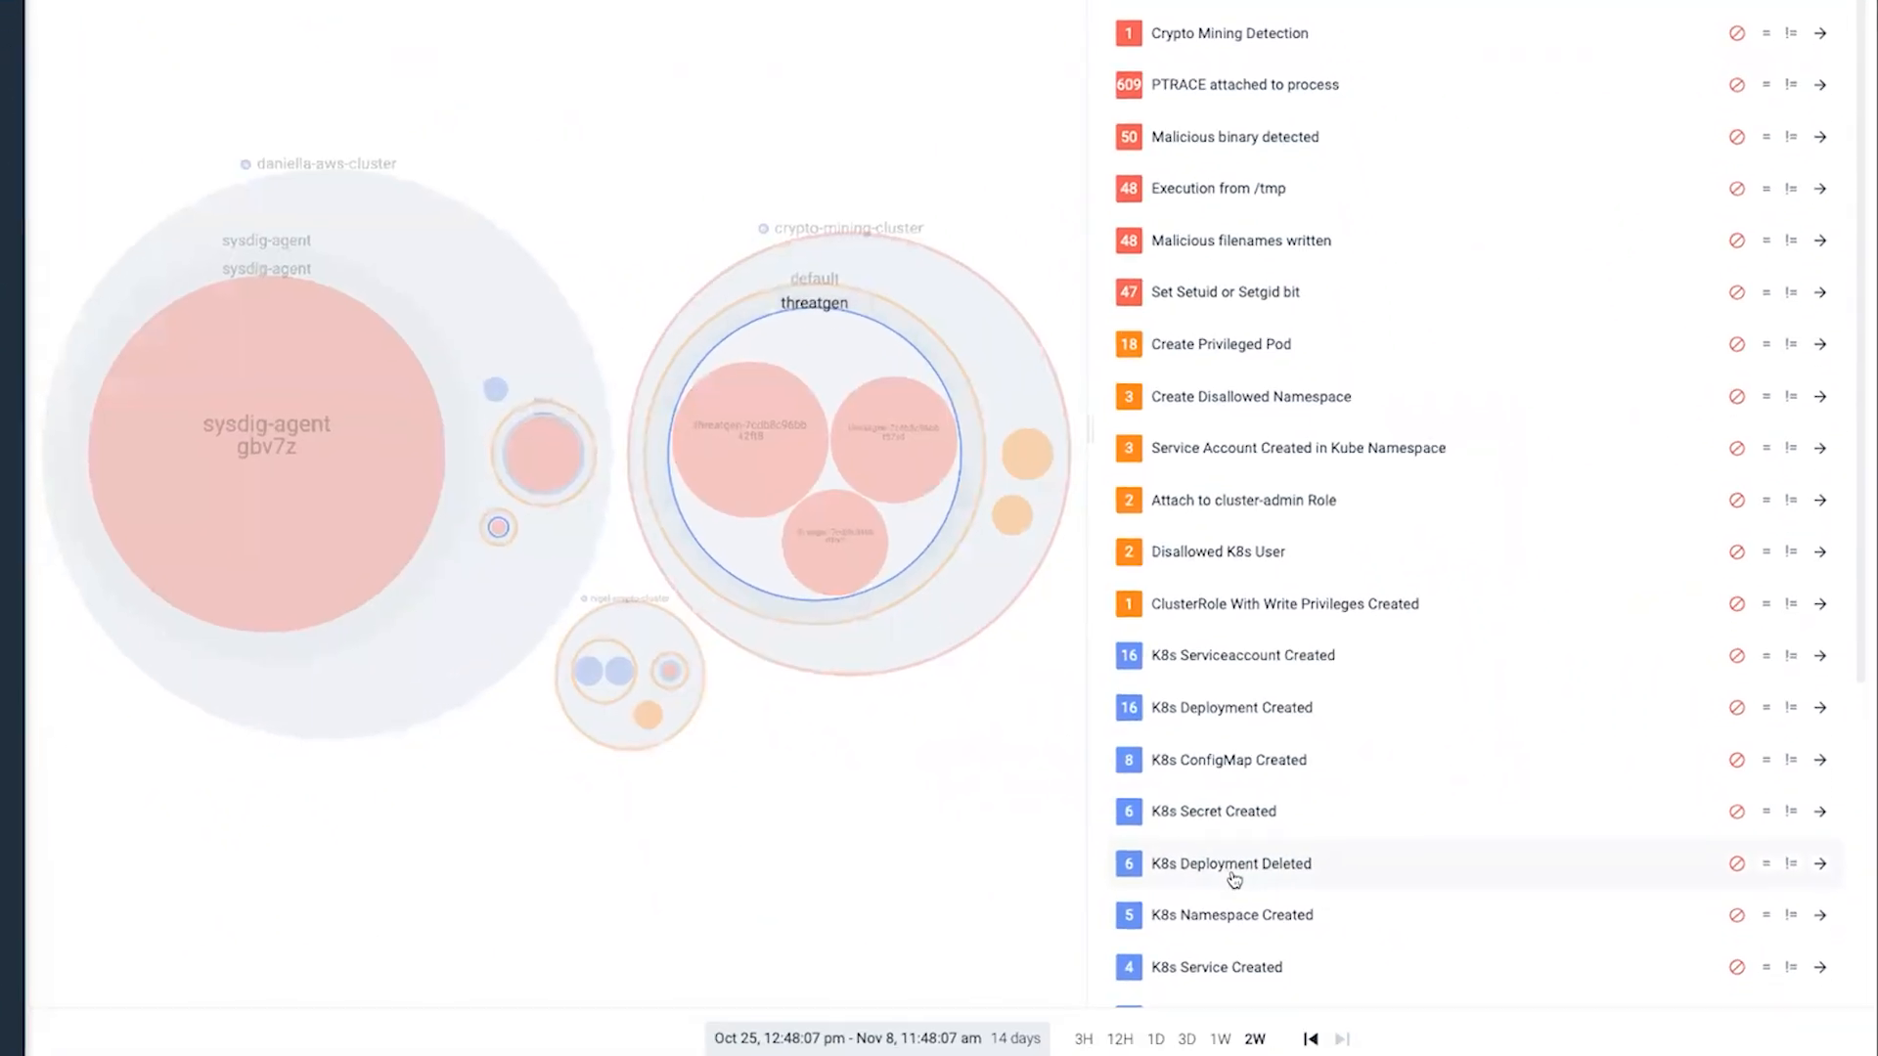
{"action": "left_click", "coordinate": [1230, 706]}
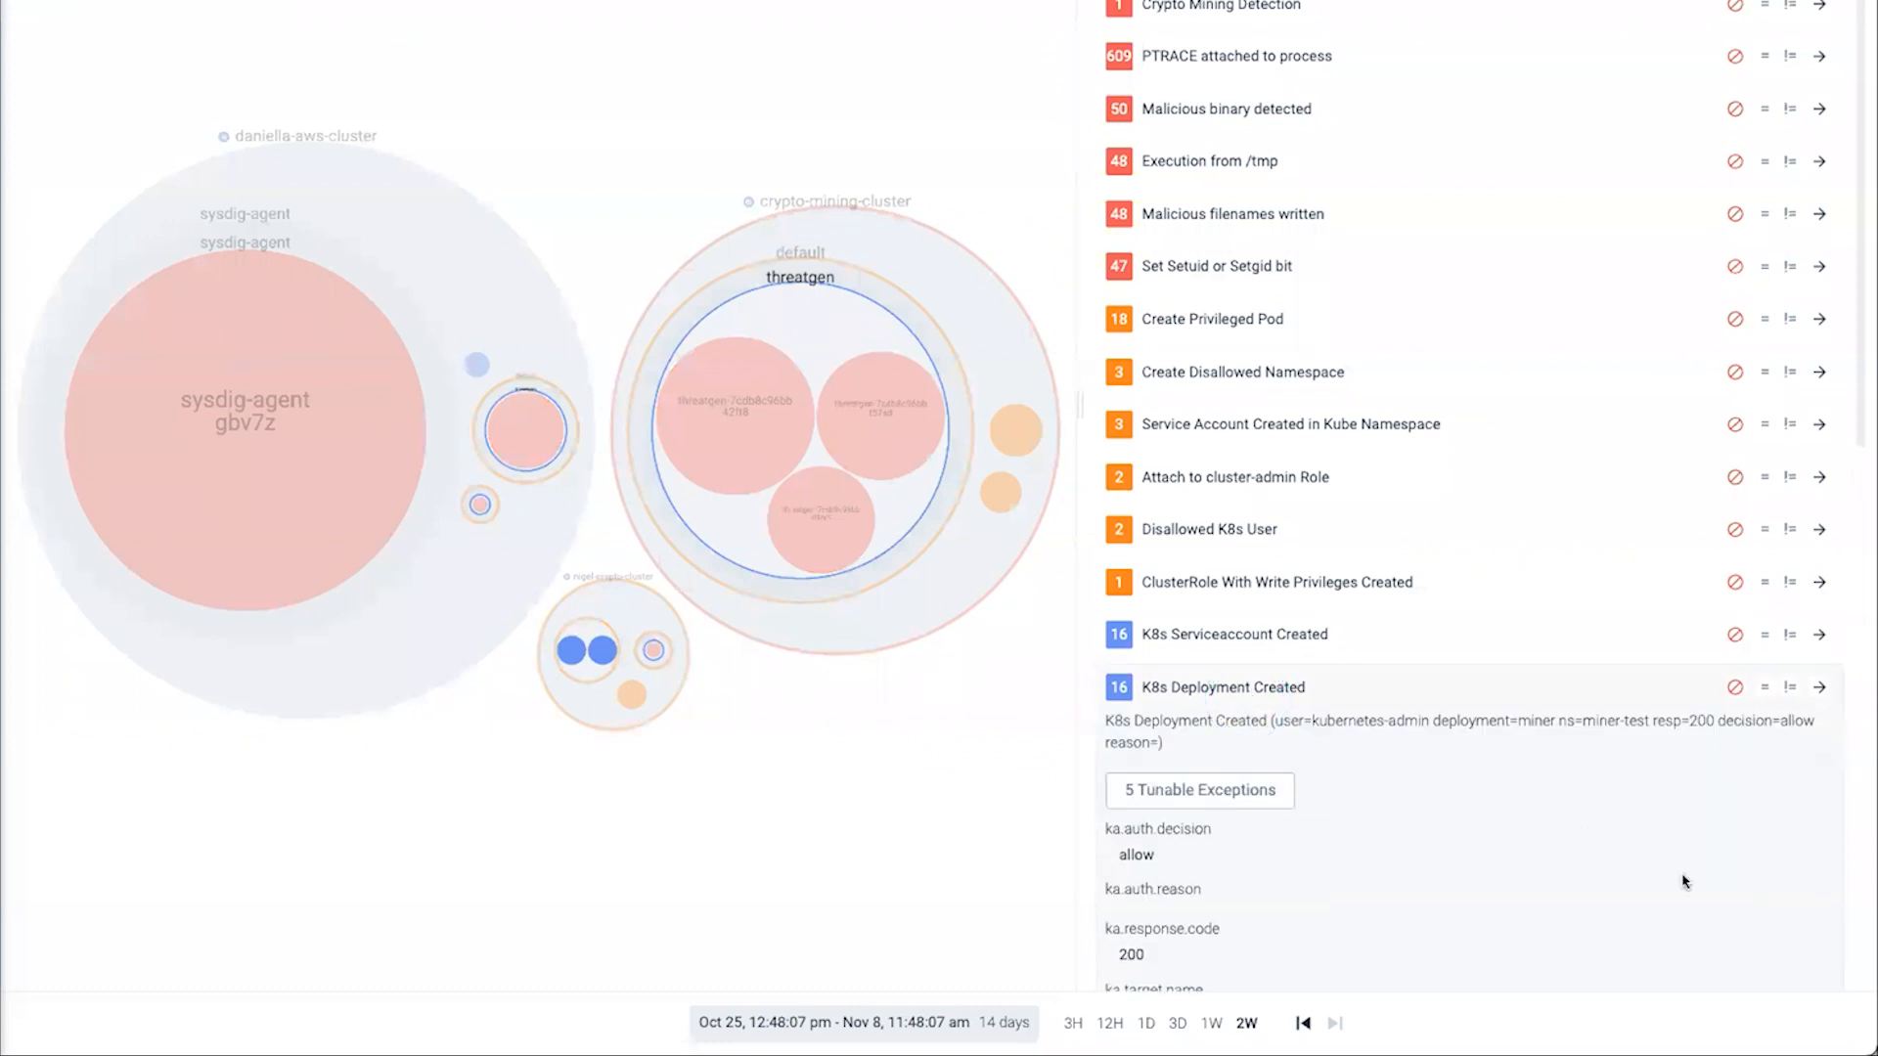
{"action": "scroll", "scroll_direction": "down", "scroll_amount": 3}
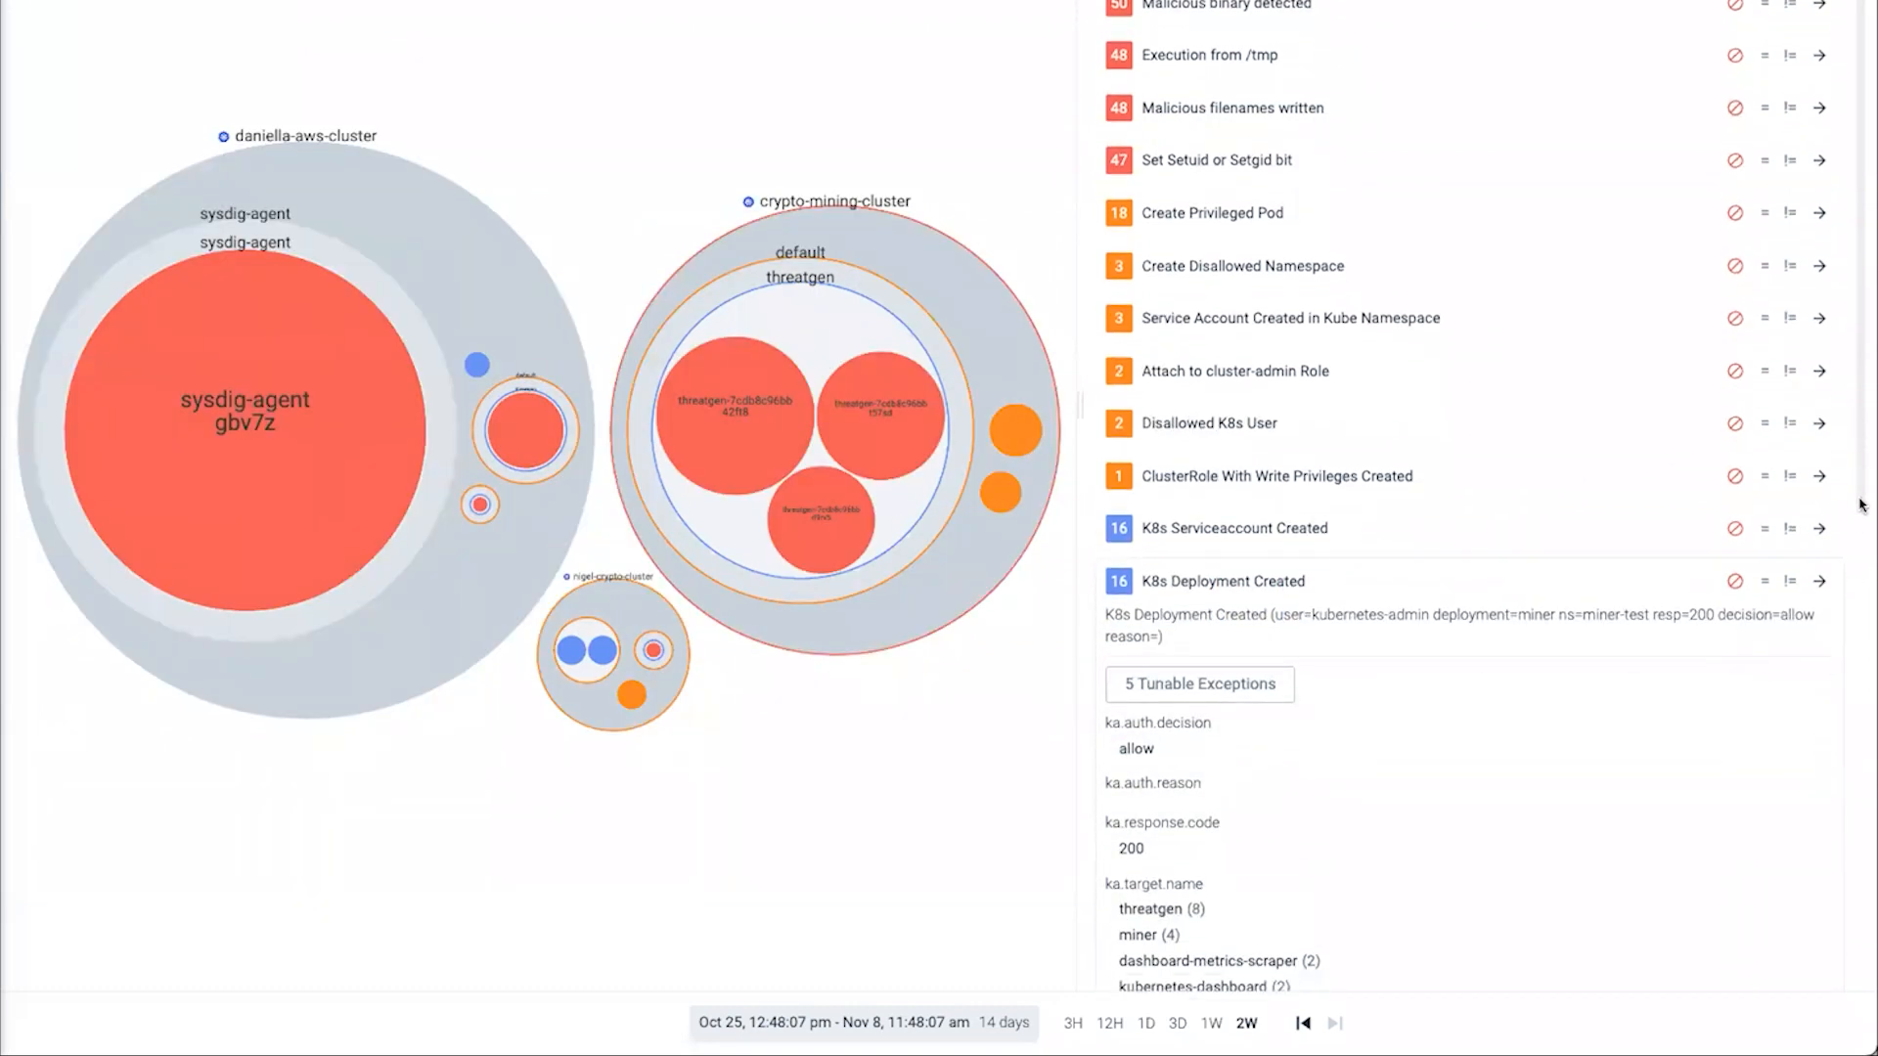
{"action": "scroll", "scroll_direction": "down", "scroll_amount": 3}
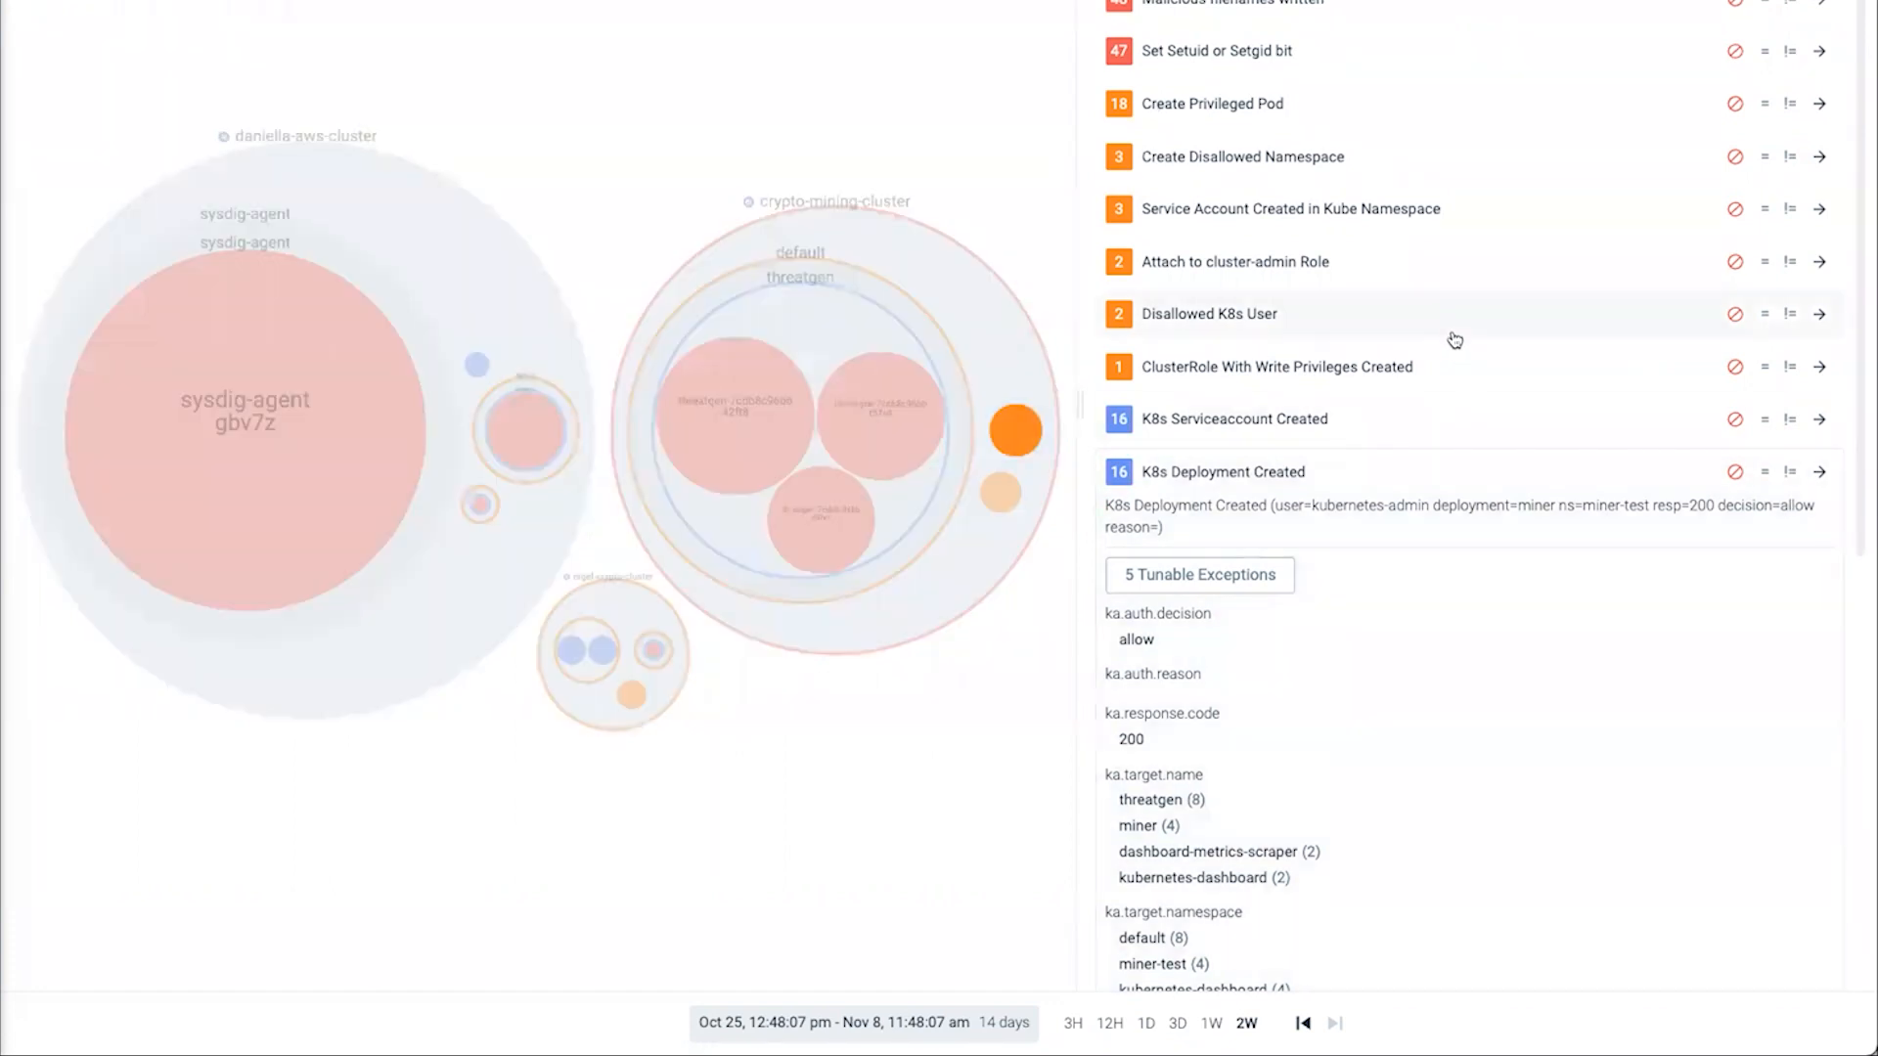
{"action": "left_click", "coordinate": [1212, 103]}
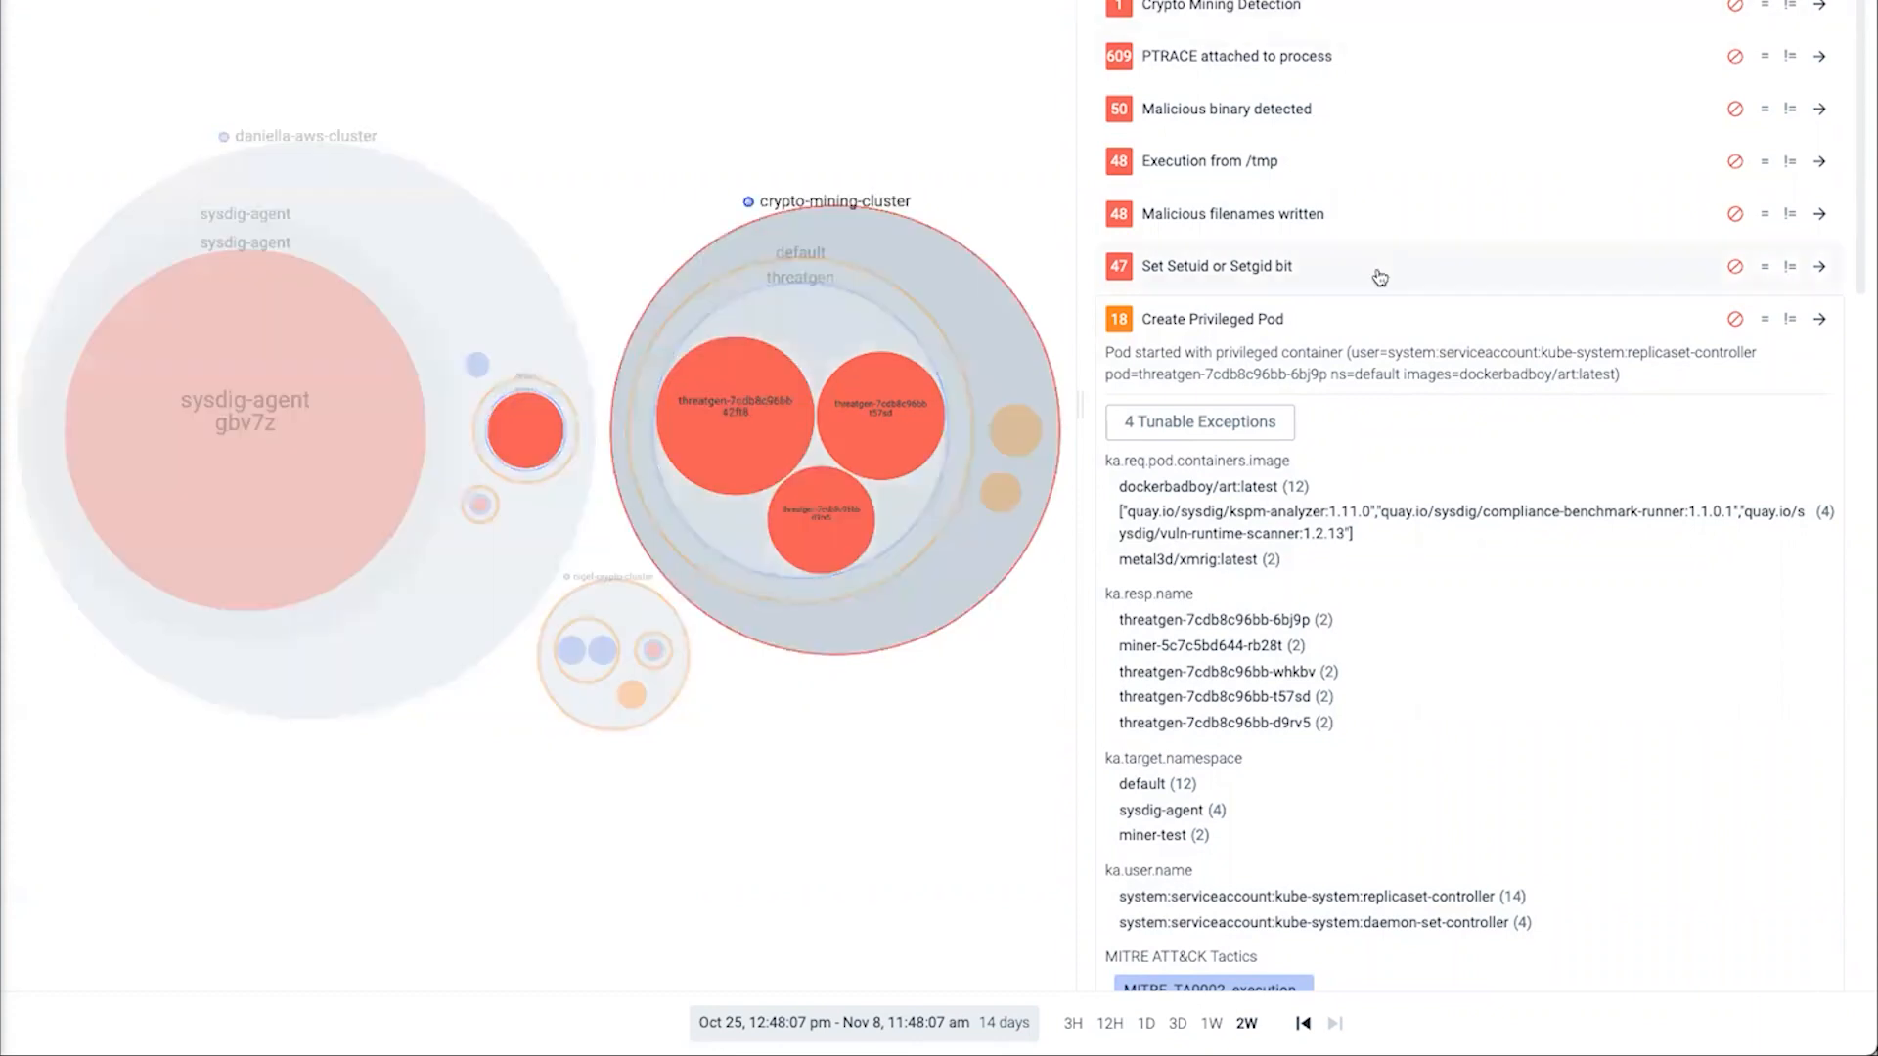
Step: Expand the Set Setuid or Setgid bit events and scroll through their fields
{"action": "left_click", "coordinate": [1215, 266]}
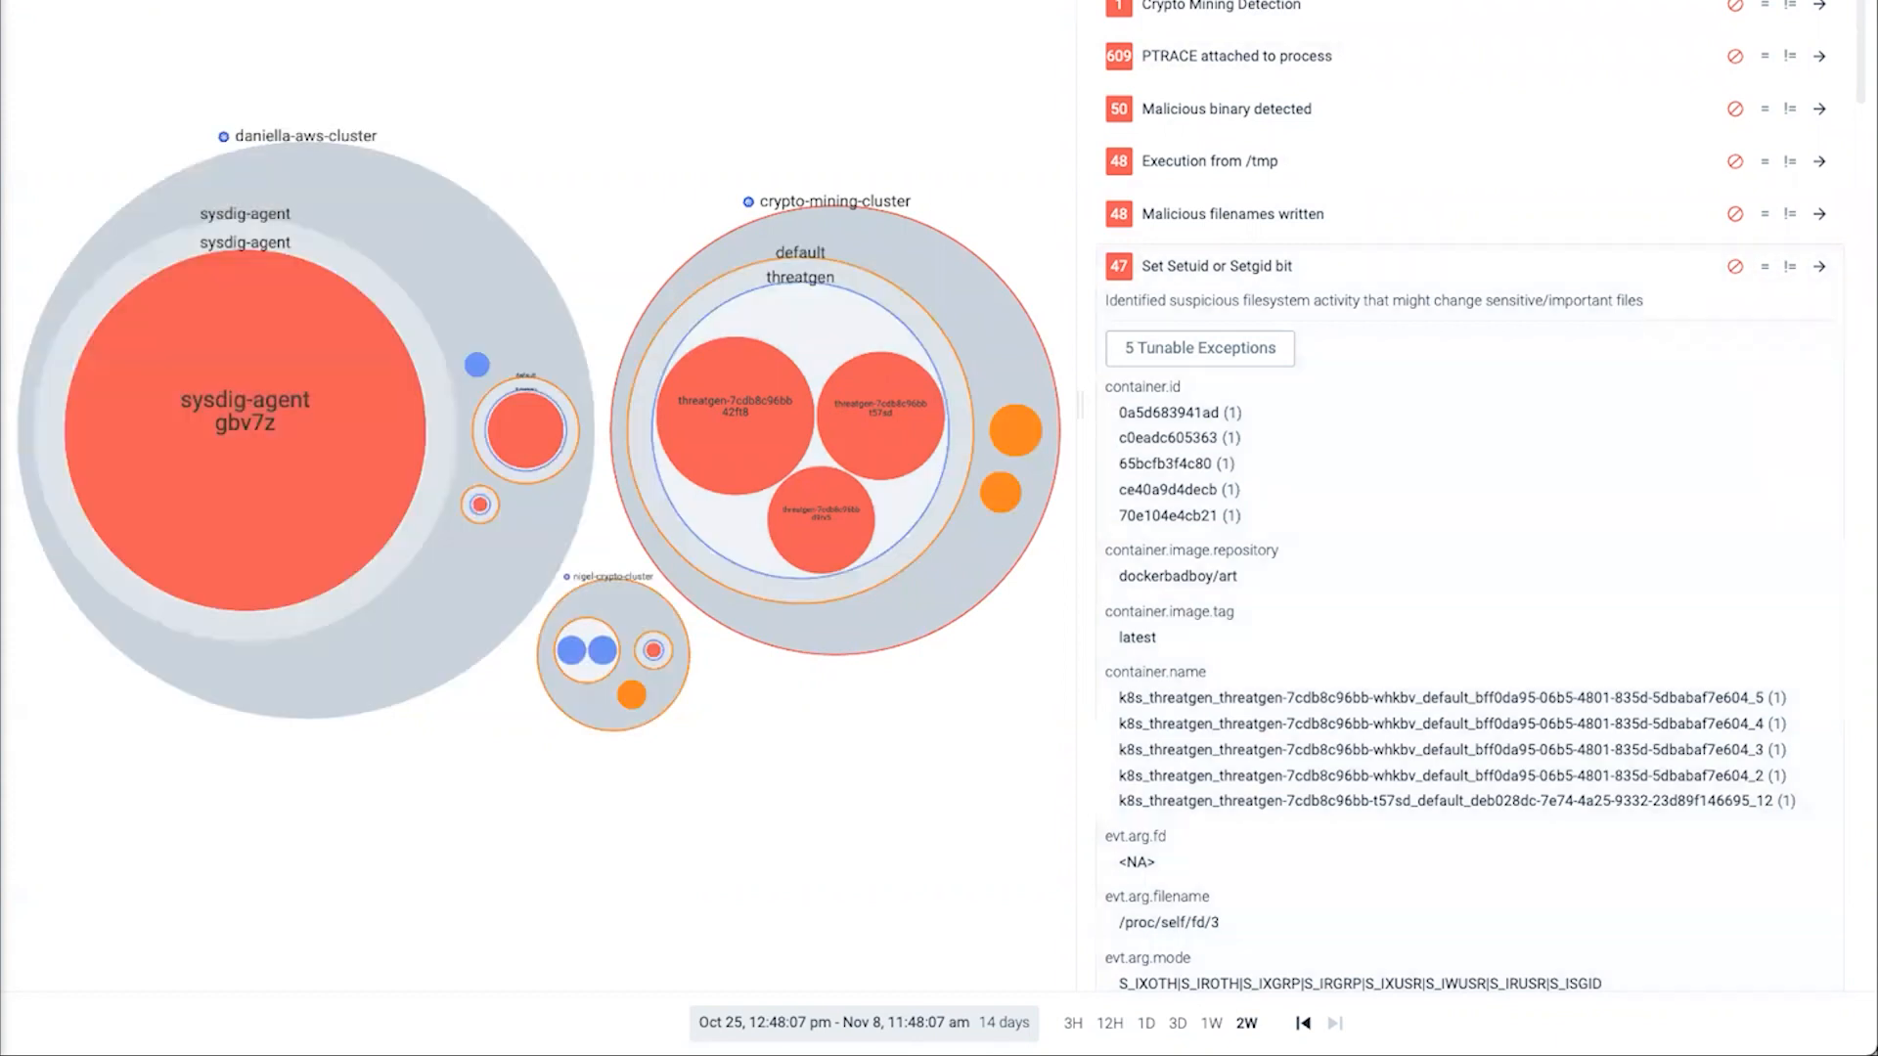
{"action": "scroll", "scroll_direction": "down", "scroll_amount": 3}
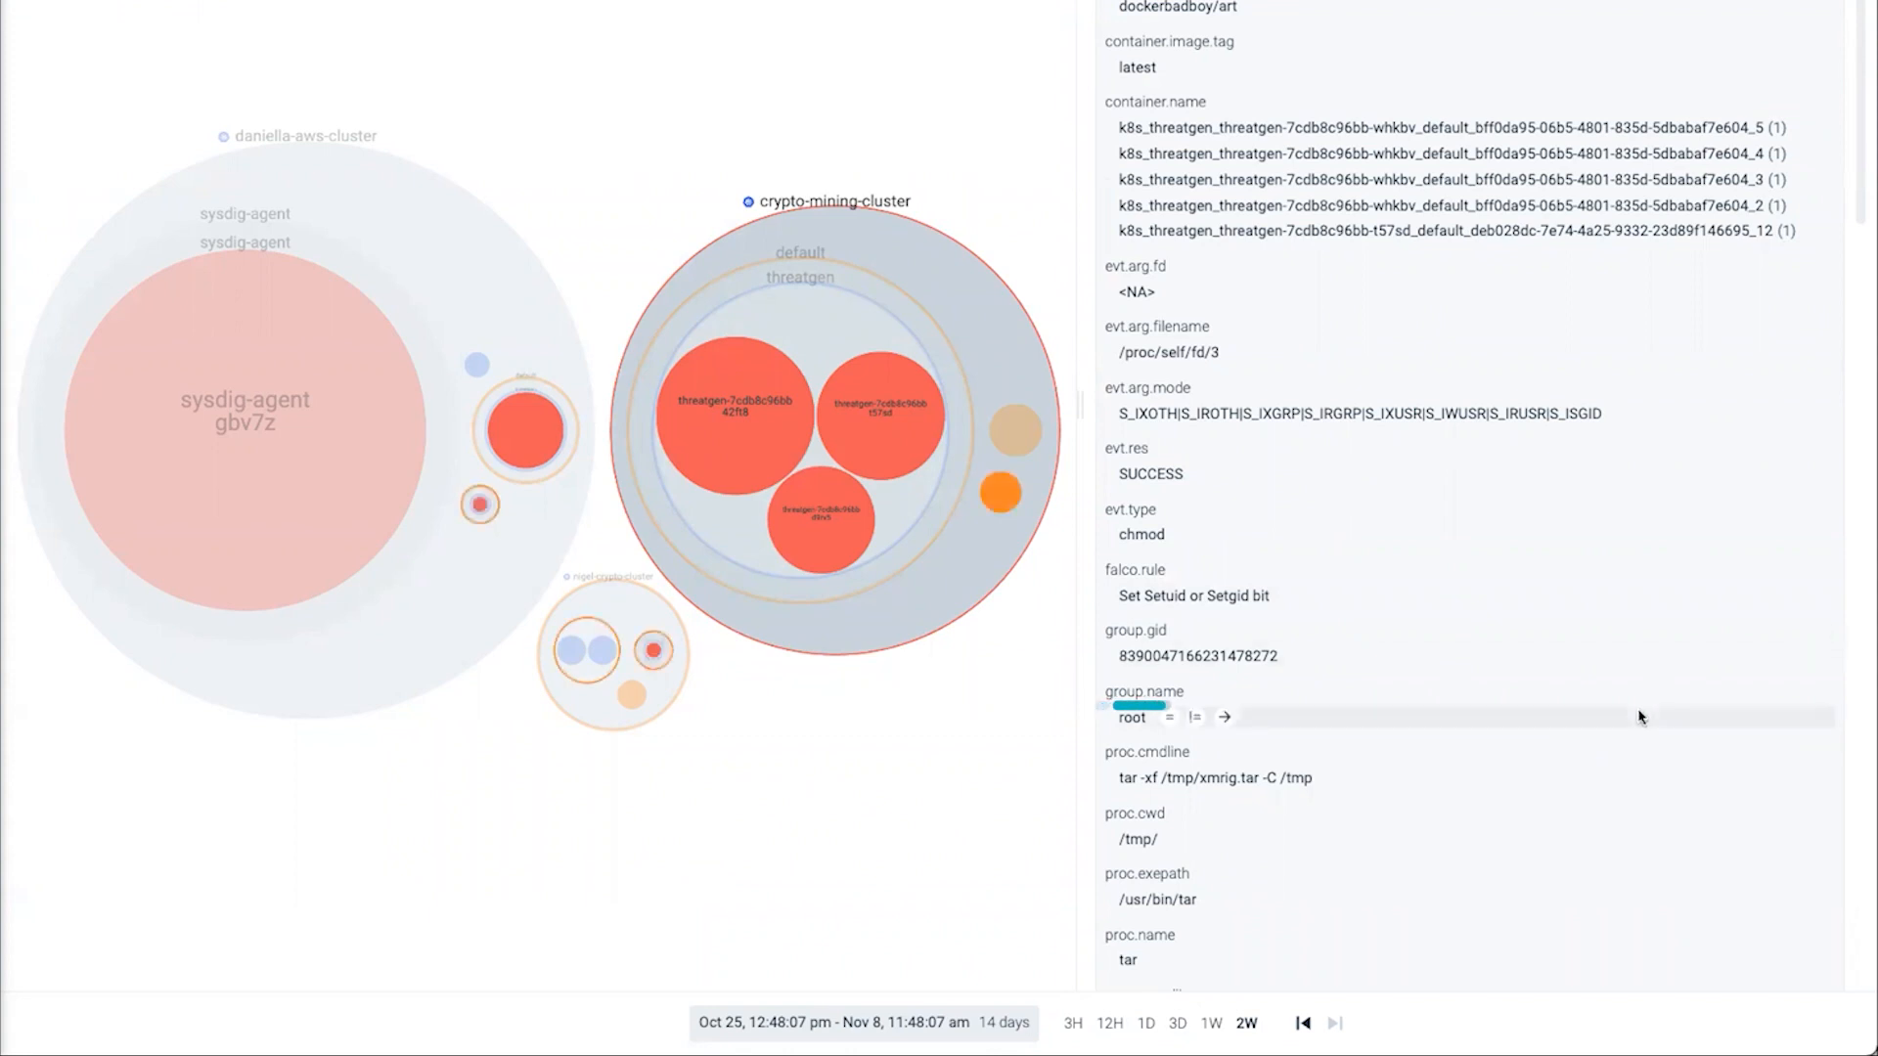
{"action": "scroll", "scroll_direction": "up", "scroll_amount": 3}
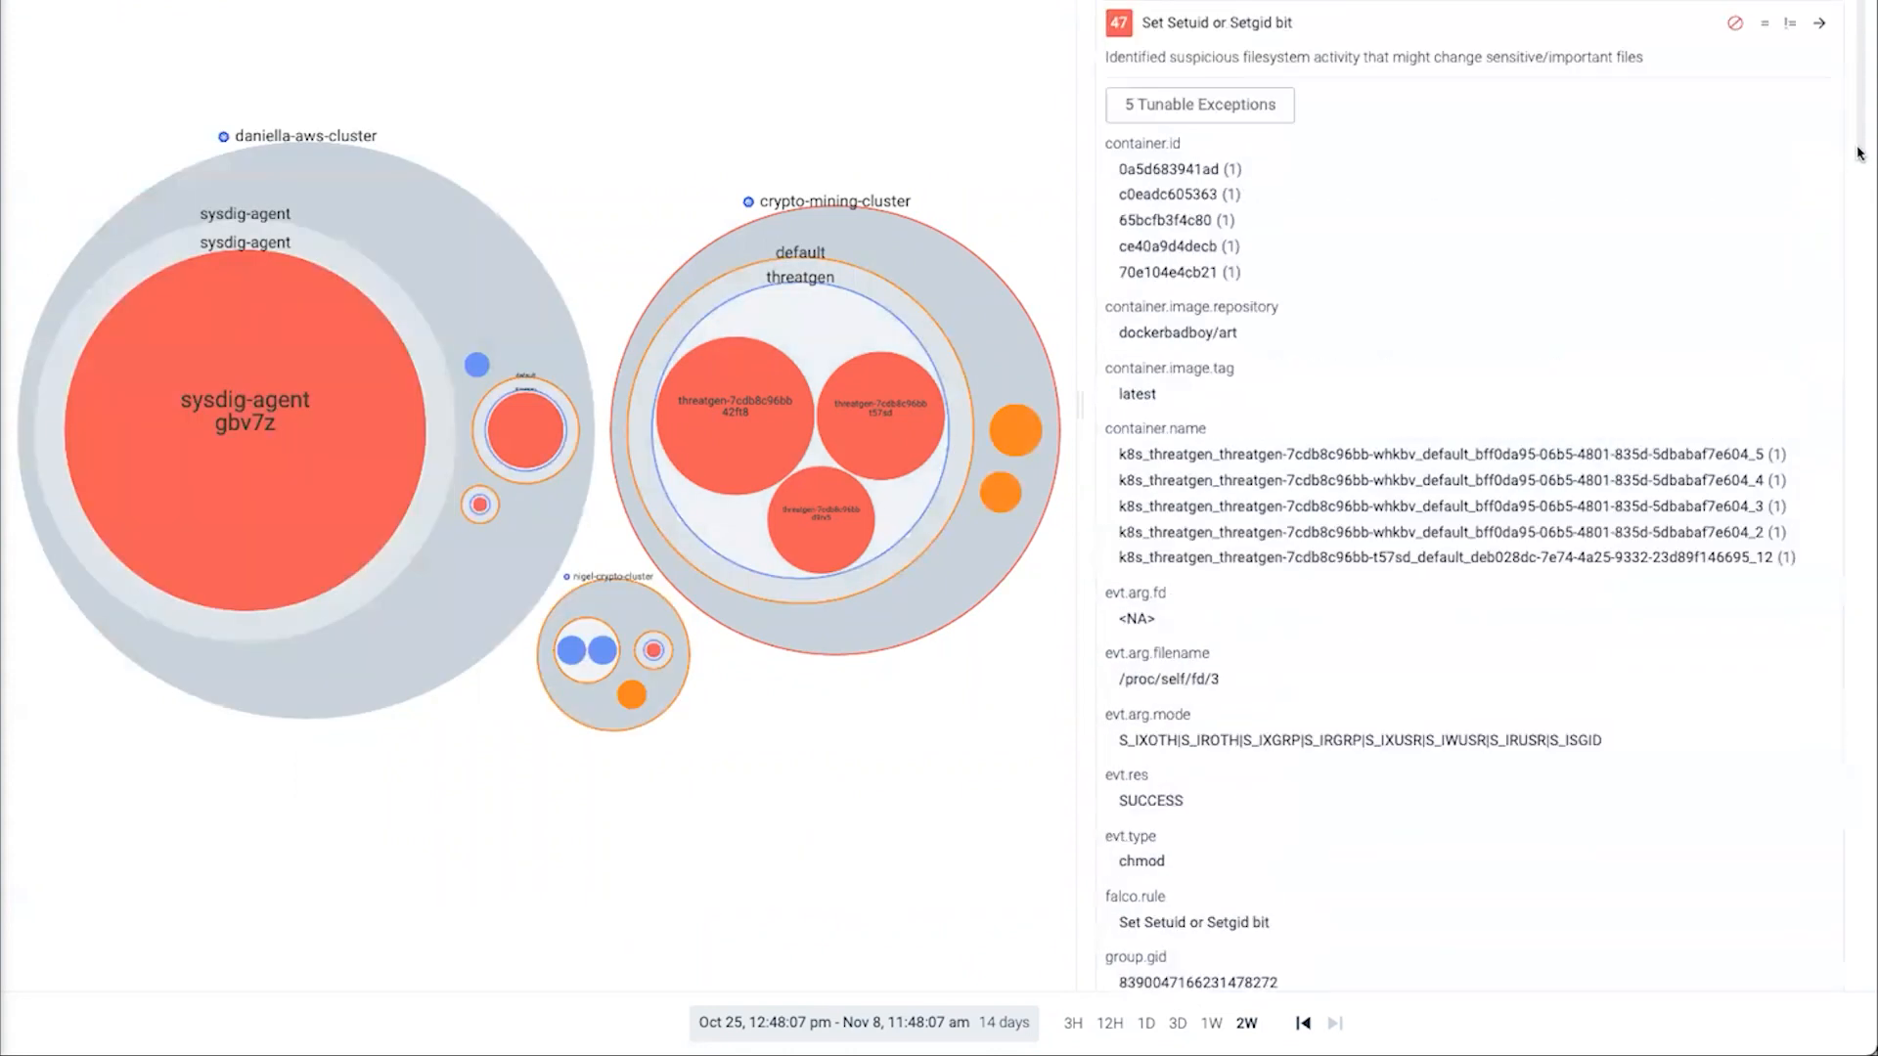
{"action": "scroll", "scroll_direction": "up", "scroll_amount": 3}
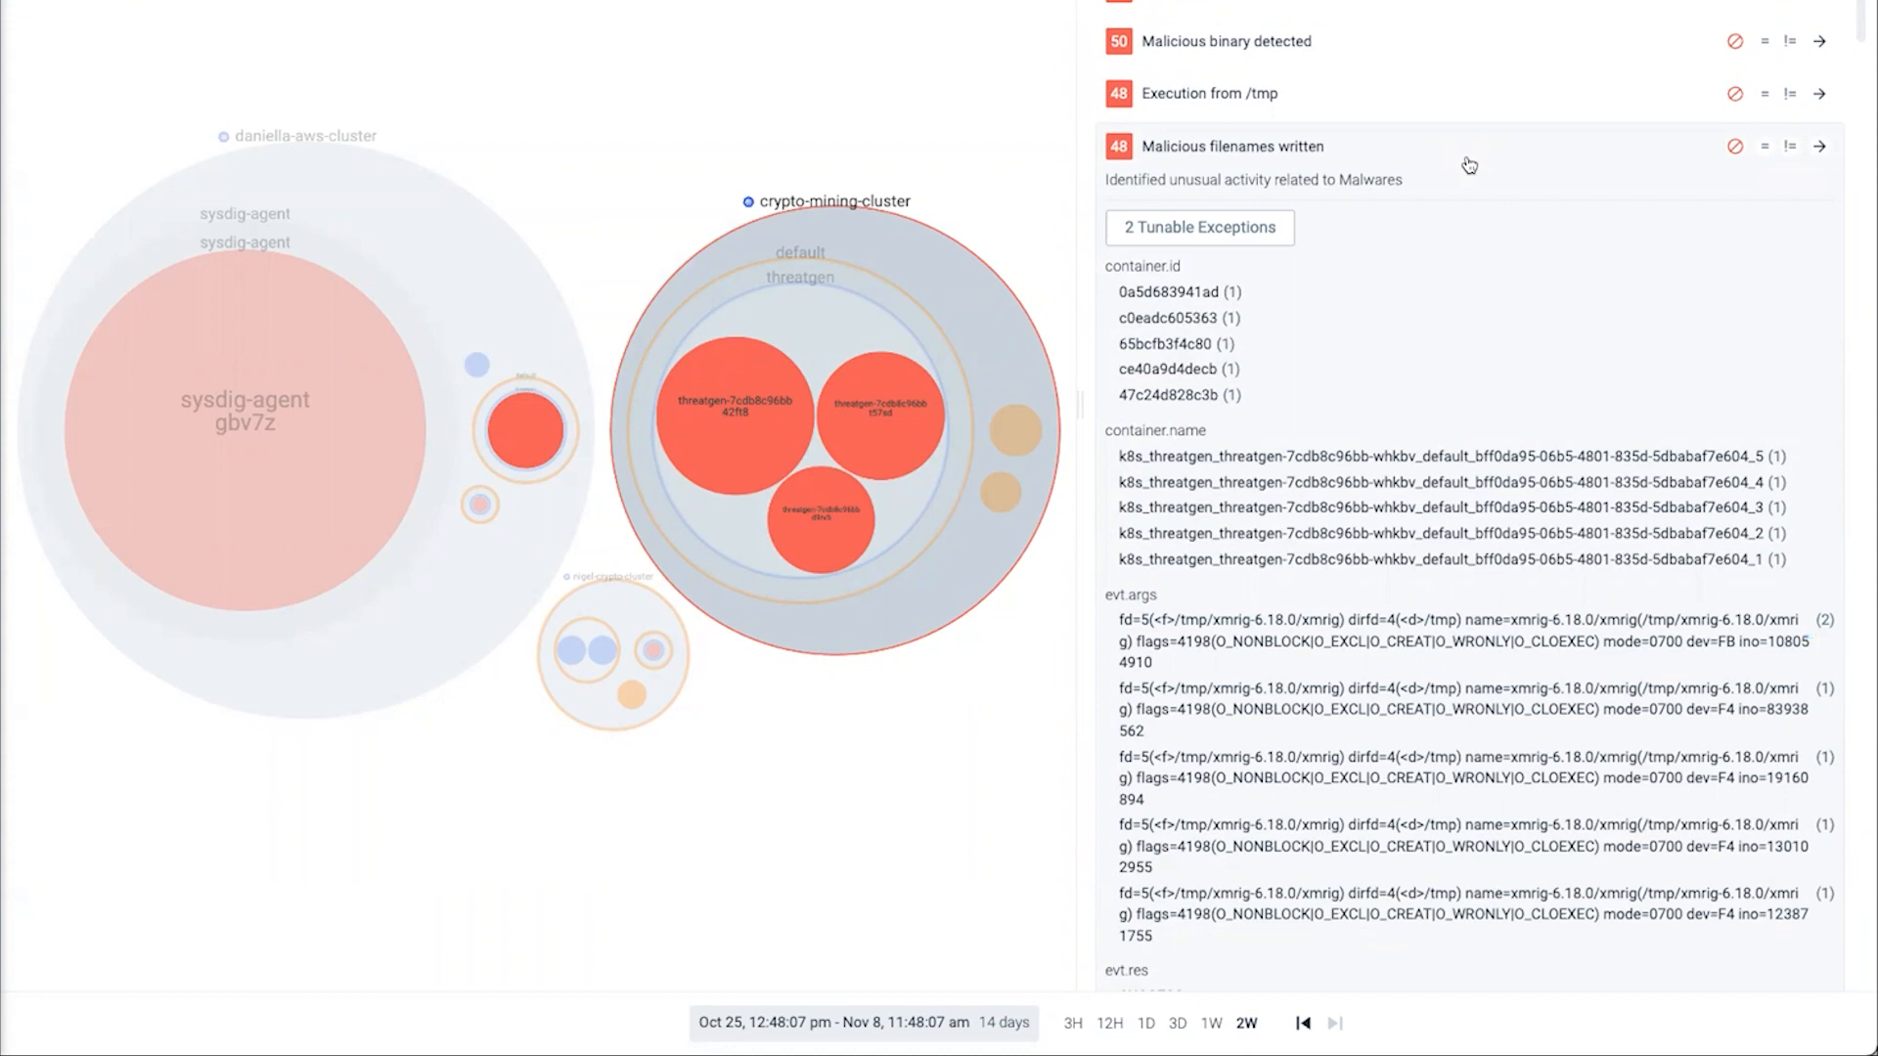
{"action": "mouse_move", "coordinate": [1447, 92]}
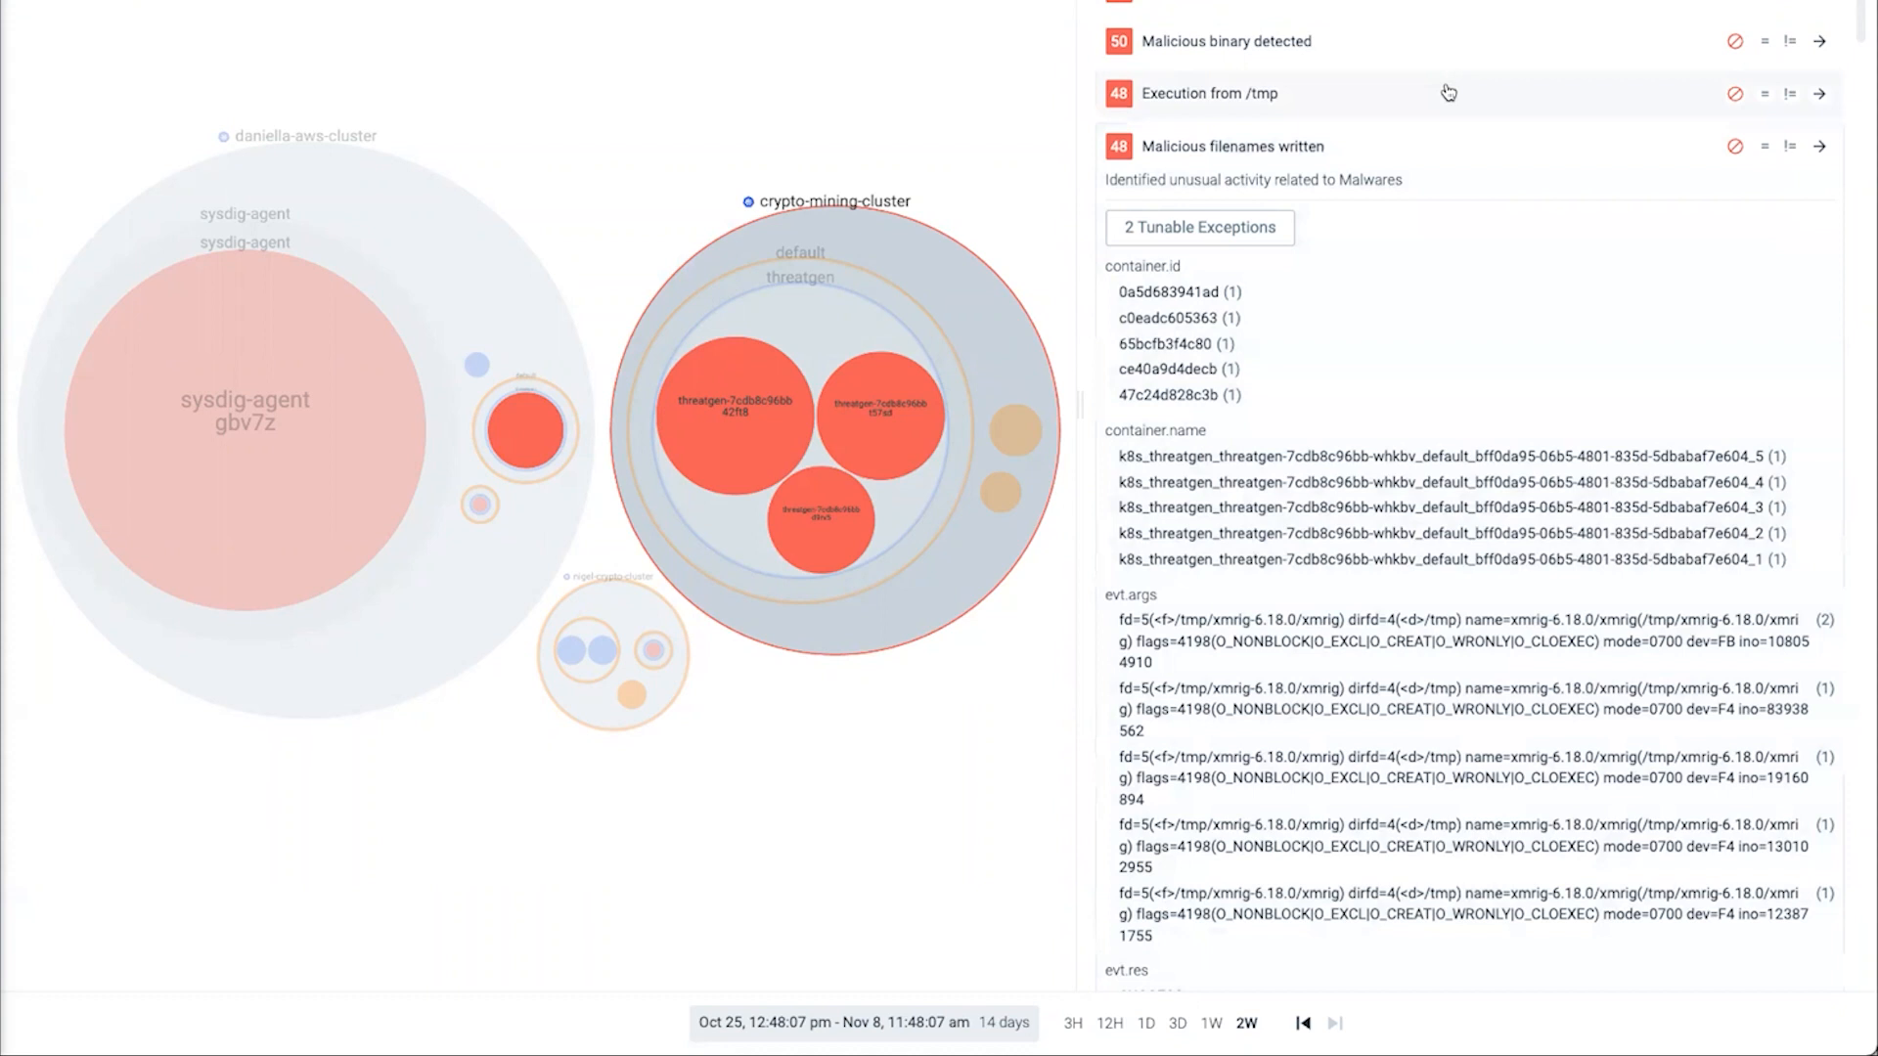
Step: View Execution from /tmp events, then expand Malicious binary detected showing xmrig from /tmp
{"action": "left_click", "coordinate": [1211, 94]}
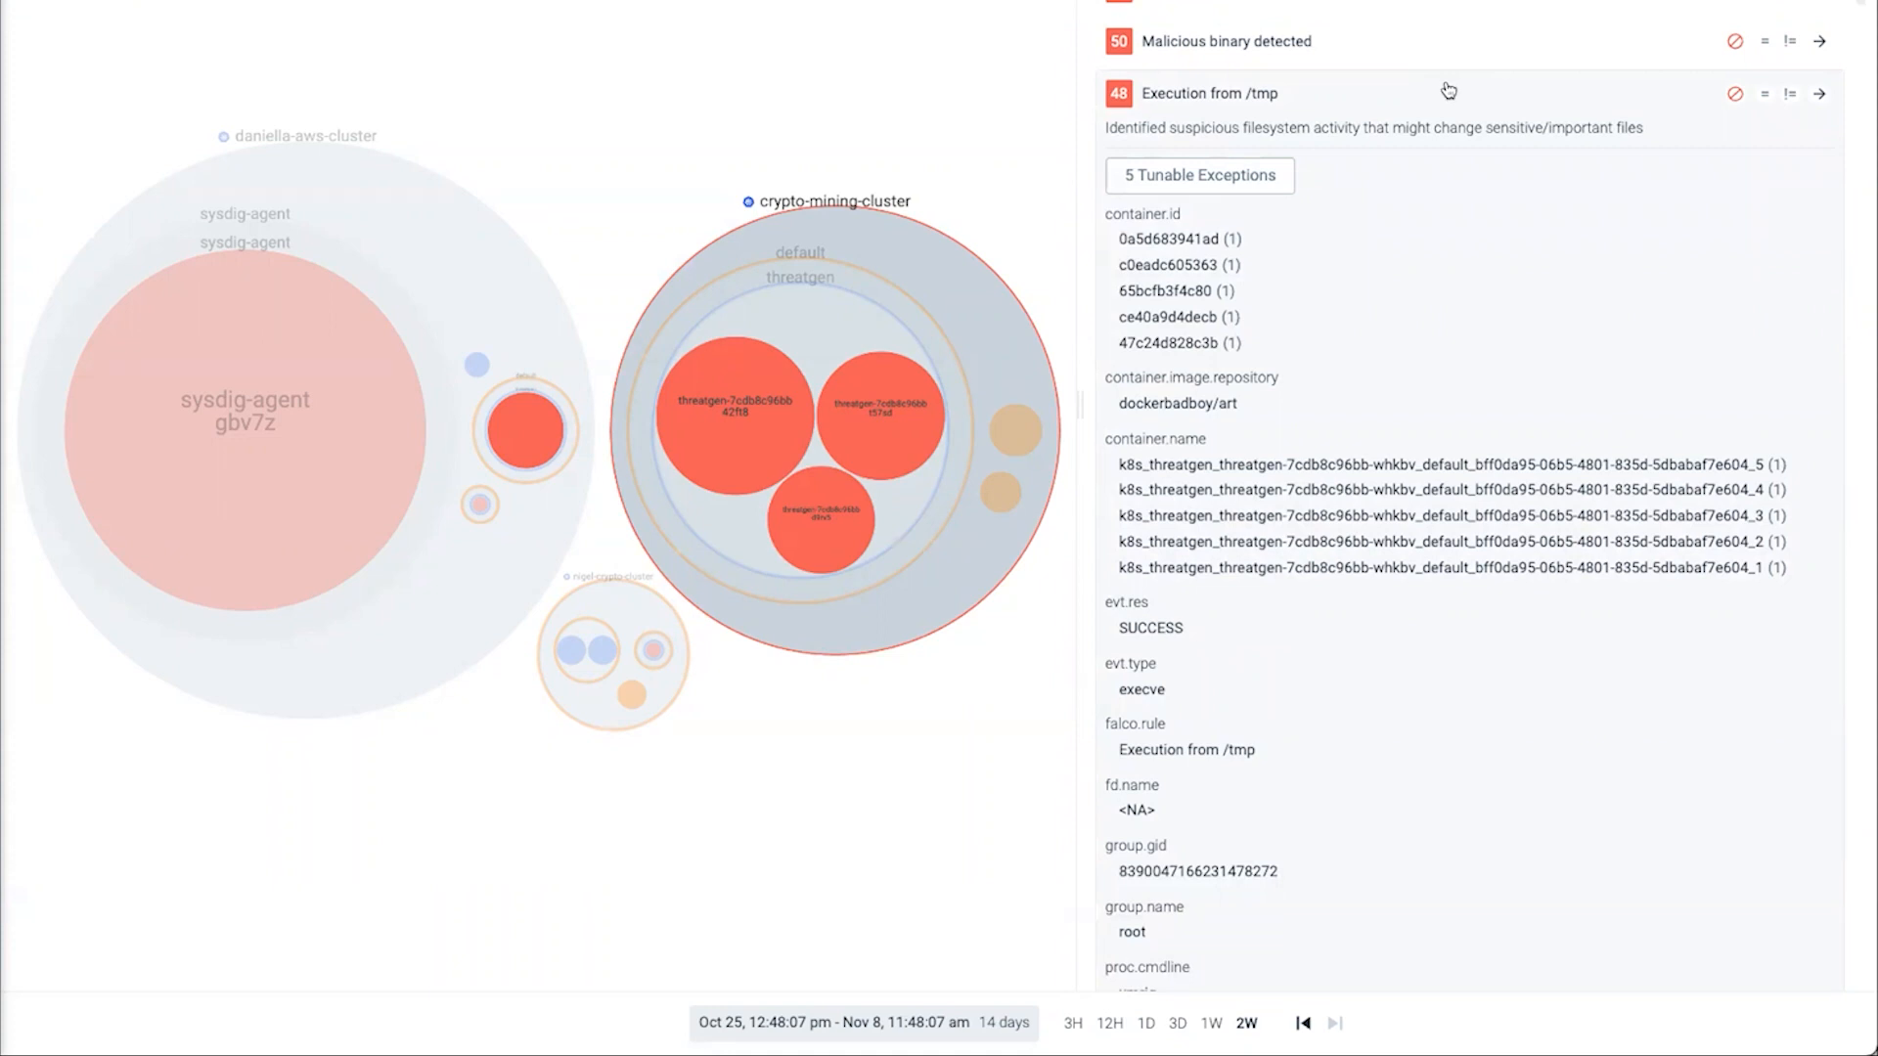
{"action": "left_click", "coordinate": [1223, 41]}
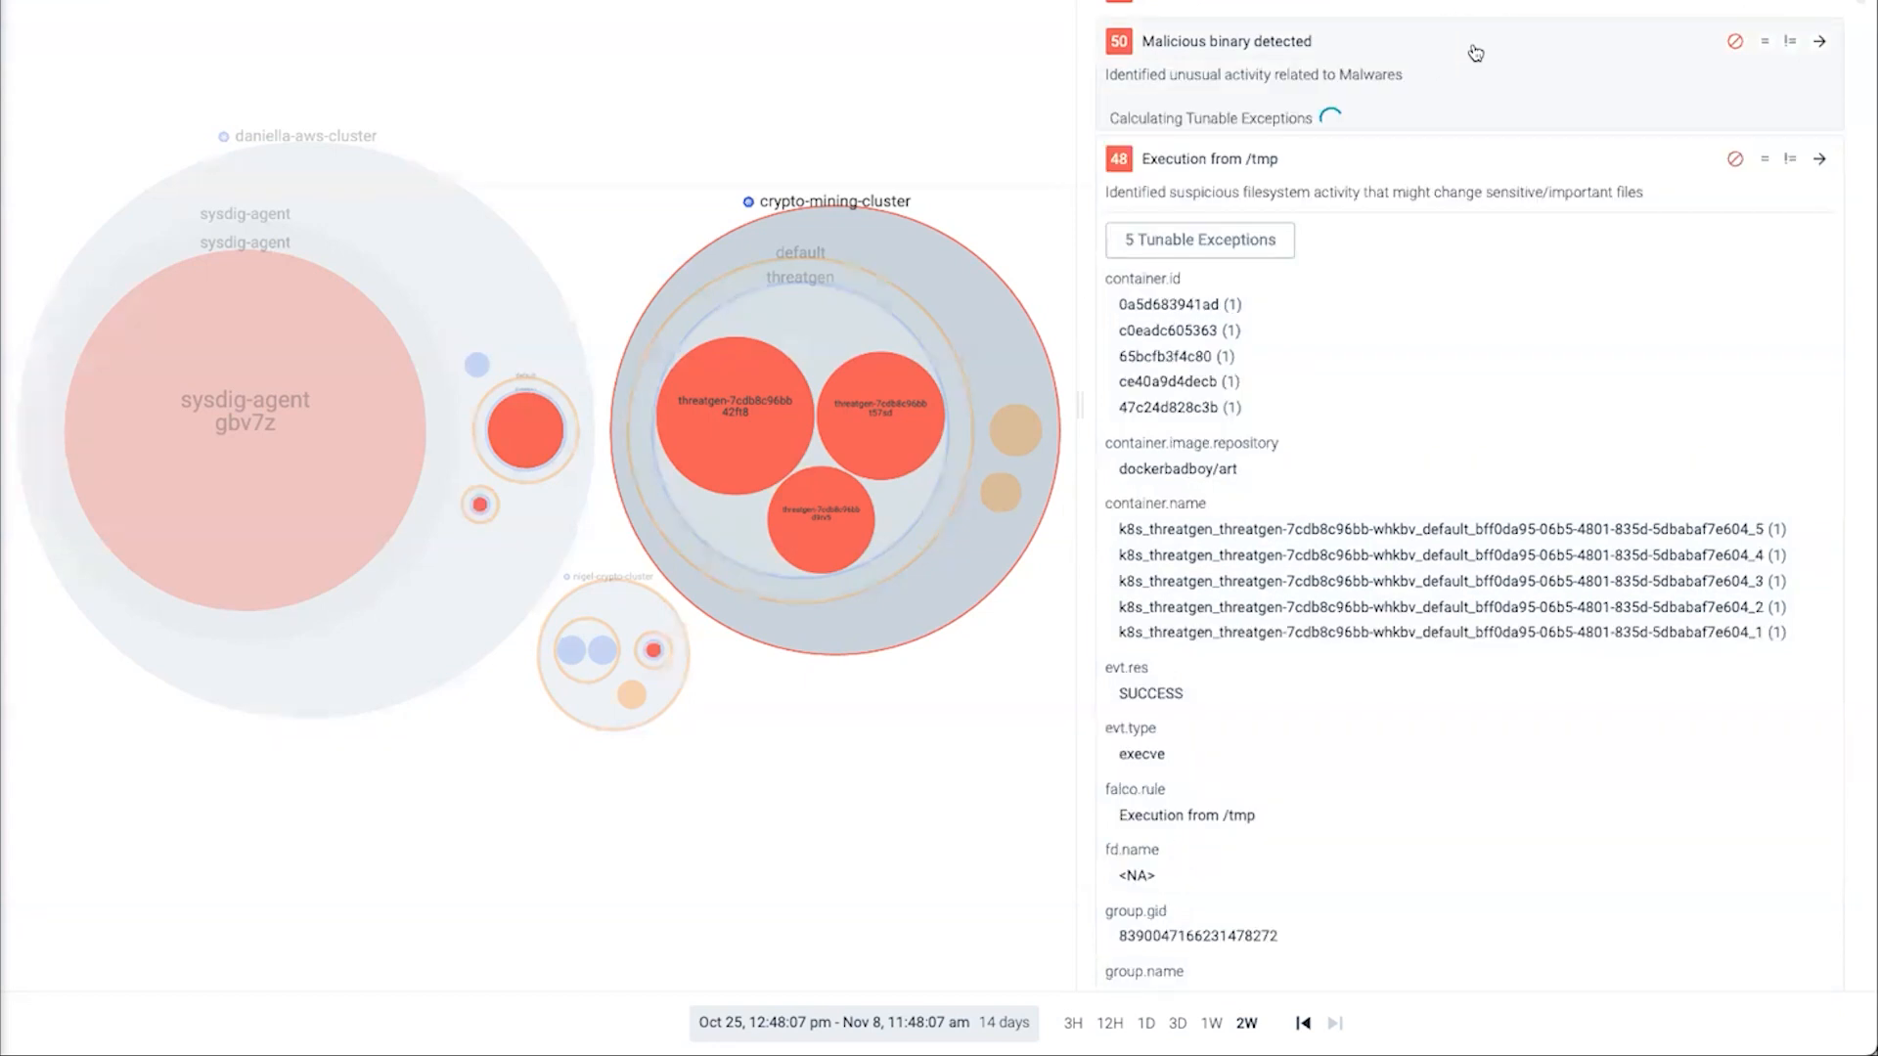
{"action": "left_click", "coordinate": [1227, 41]}
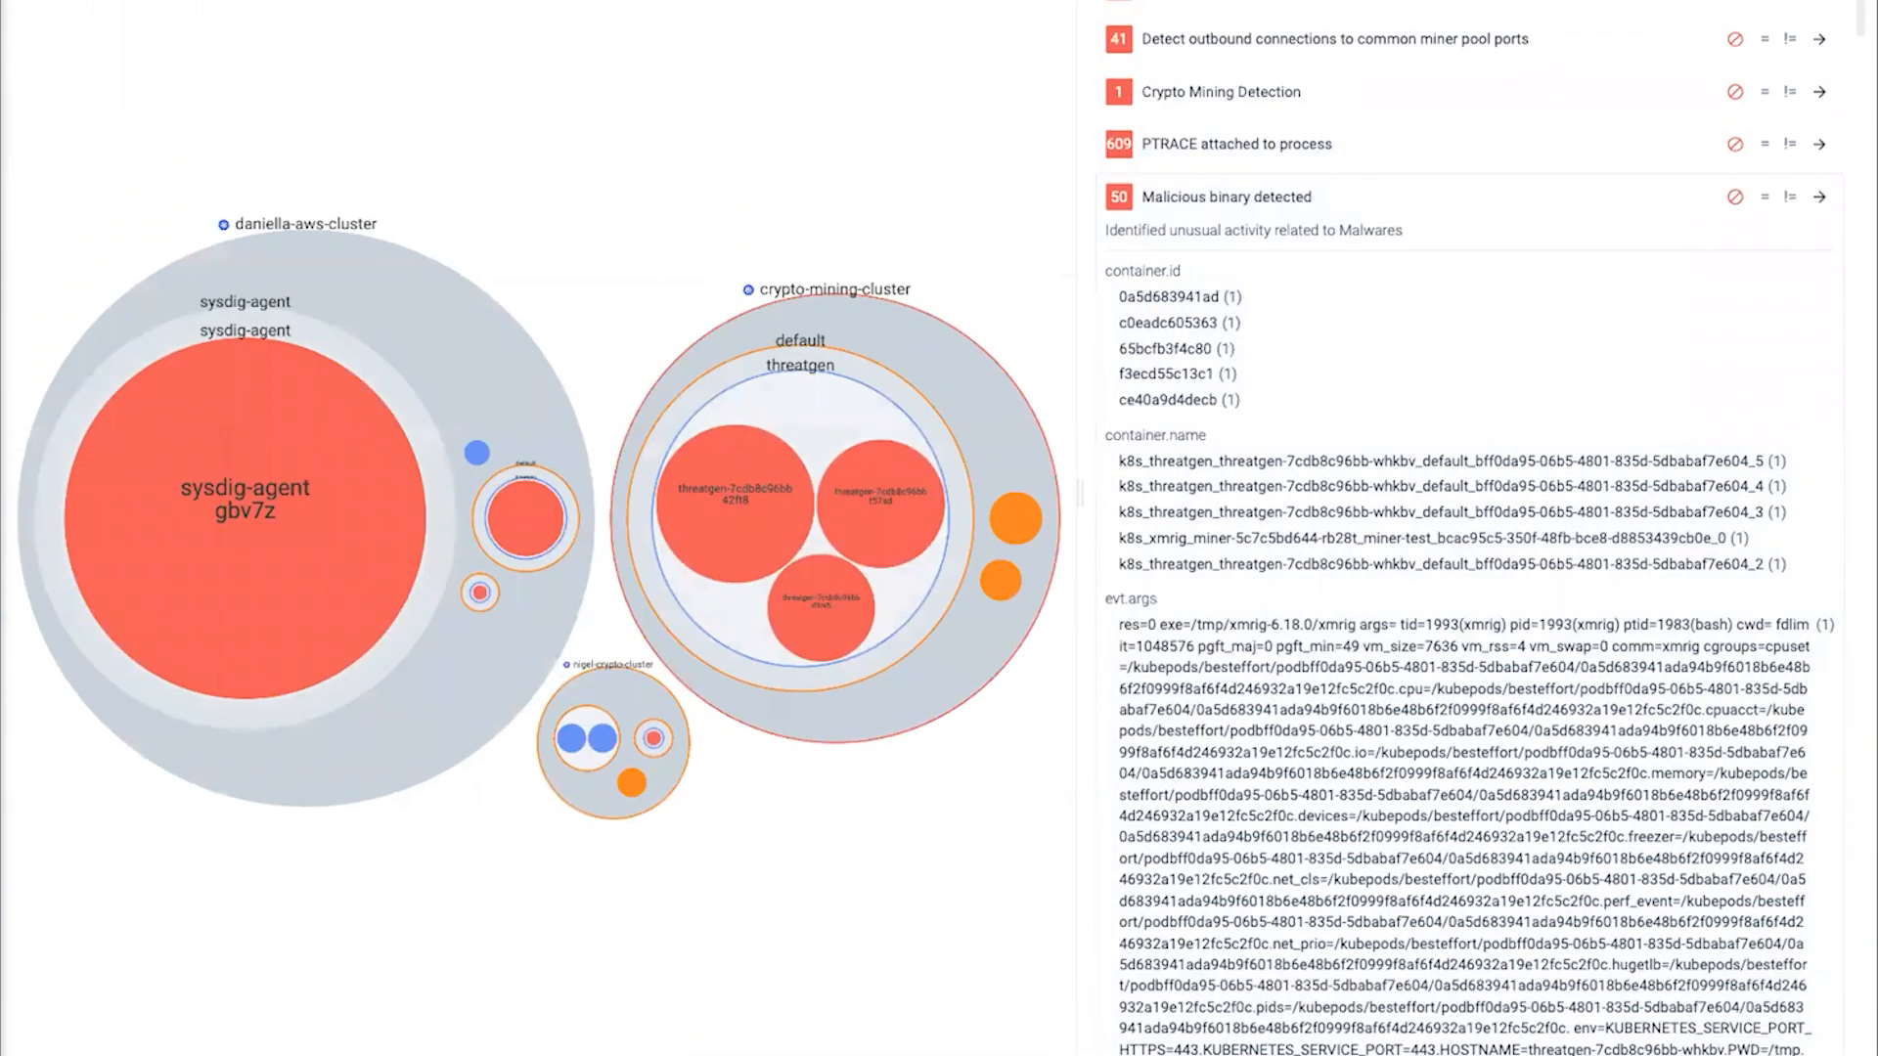
Step: Expand Detect outbound connections to common miner pool ports, then go to Runtime Policies
{"action": "left_click", "coordinate": [1317, 38]}
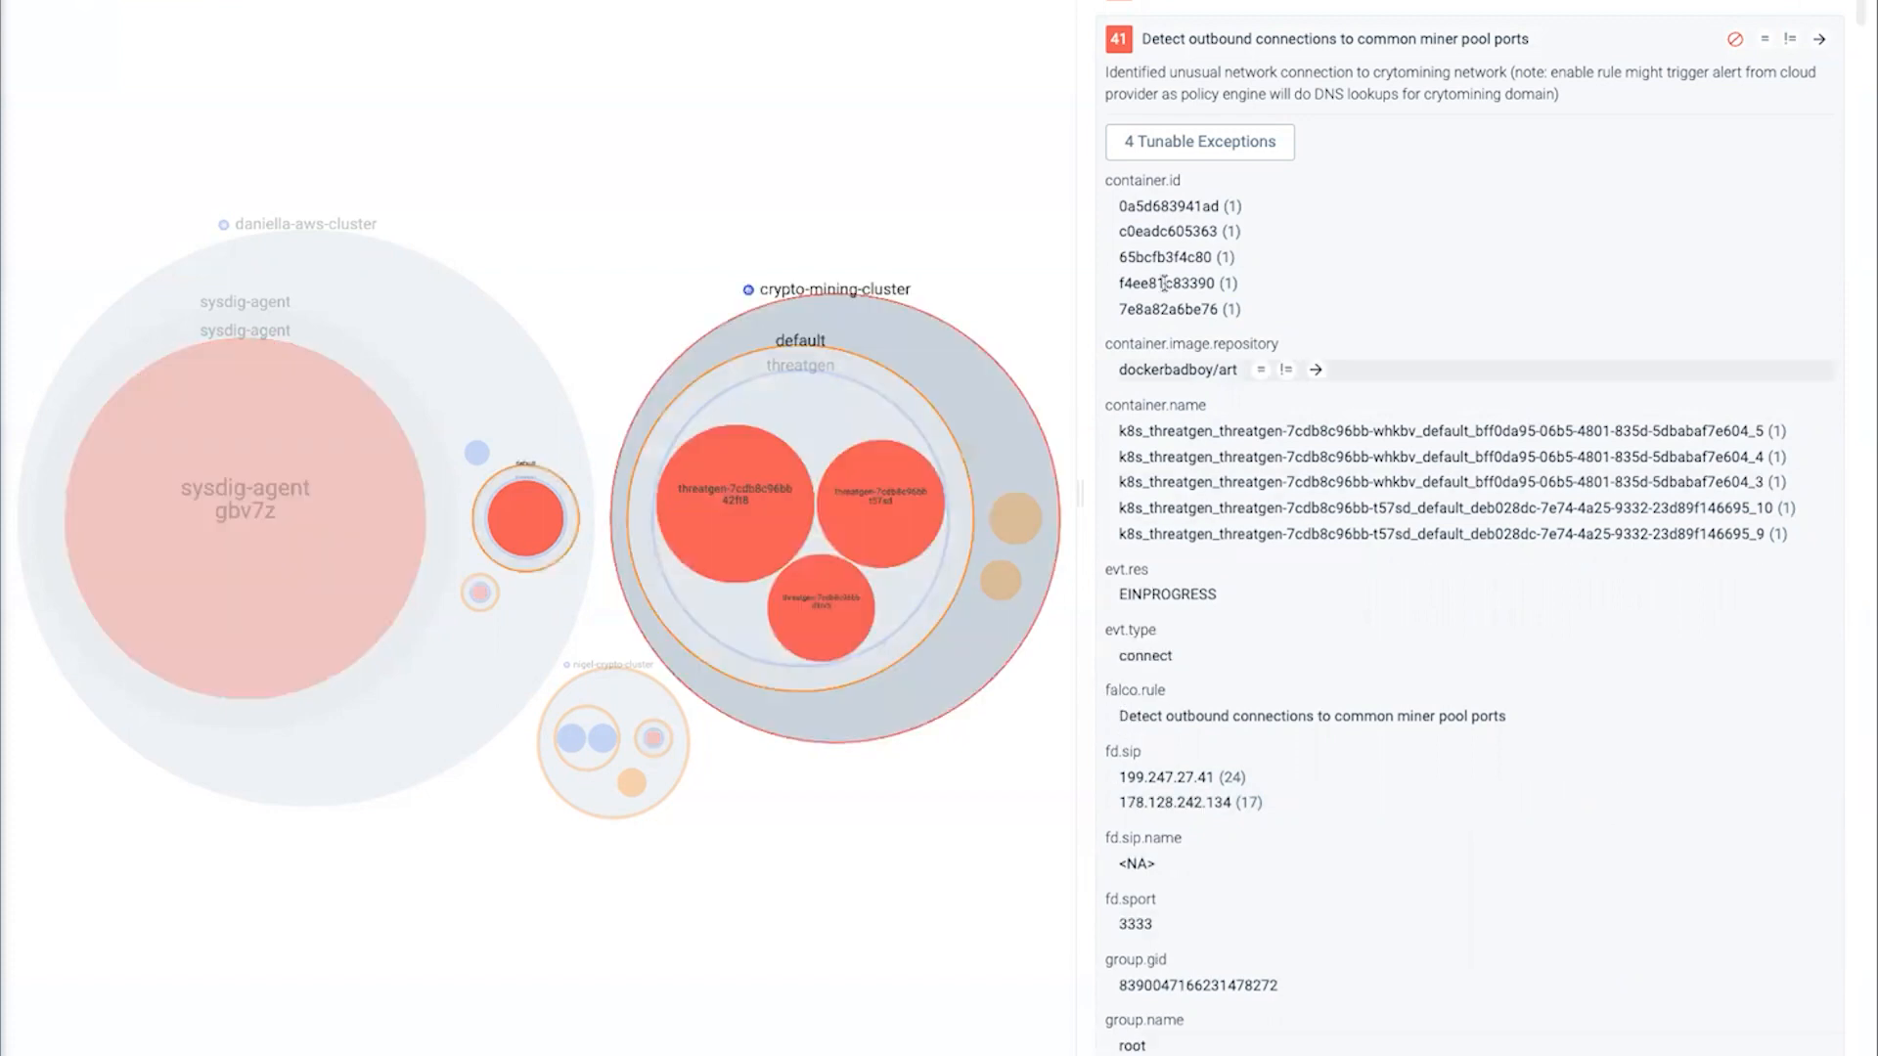
{"action": "left_click", "coordinate": [81, 315]}
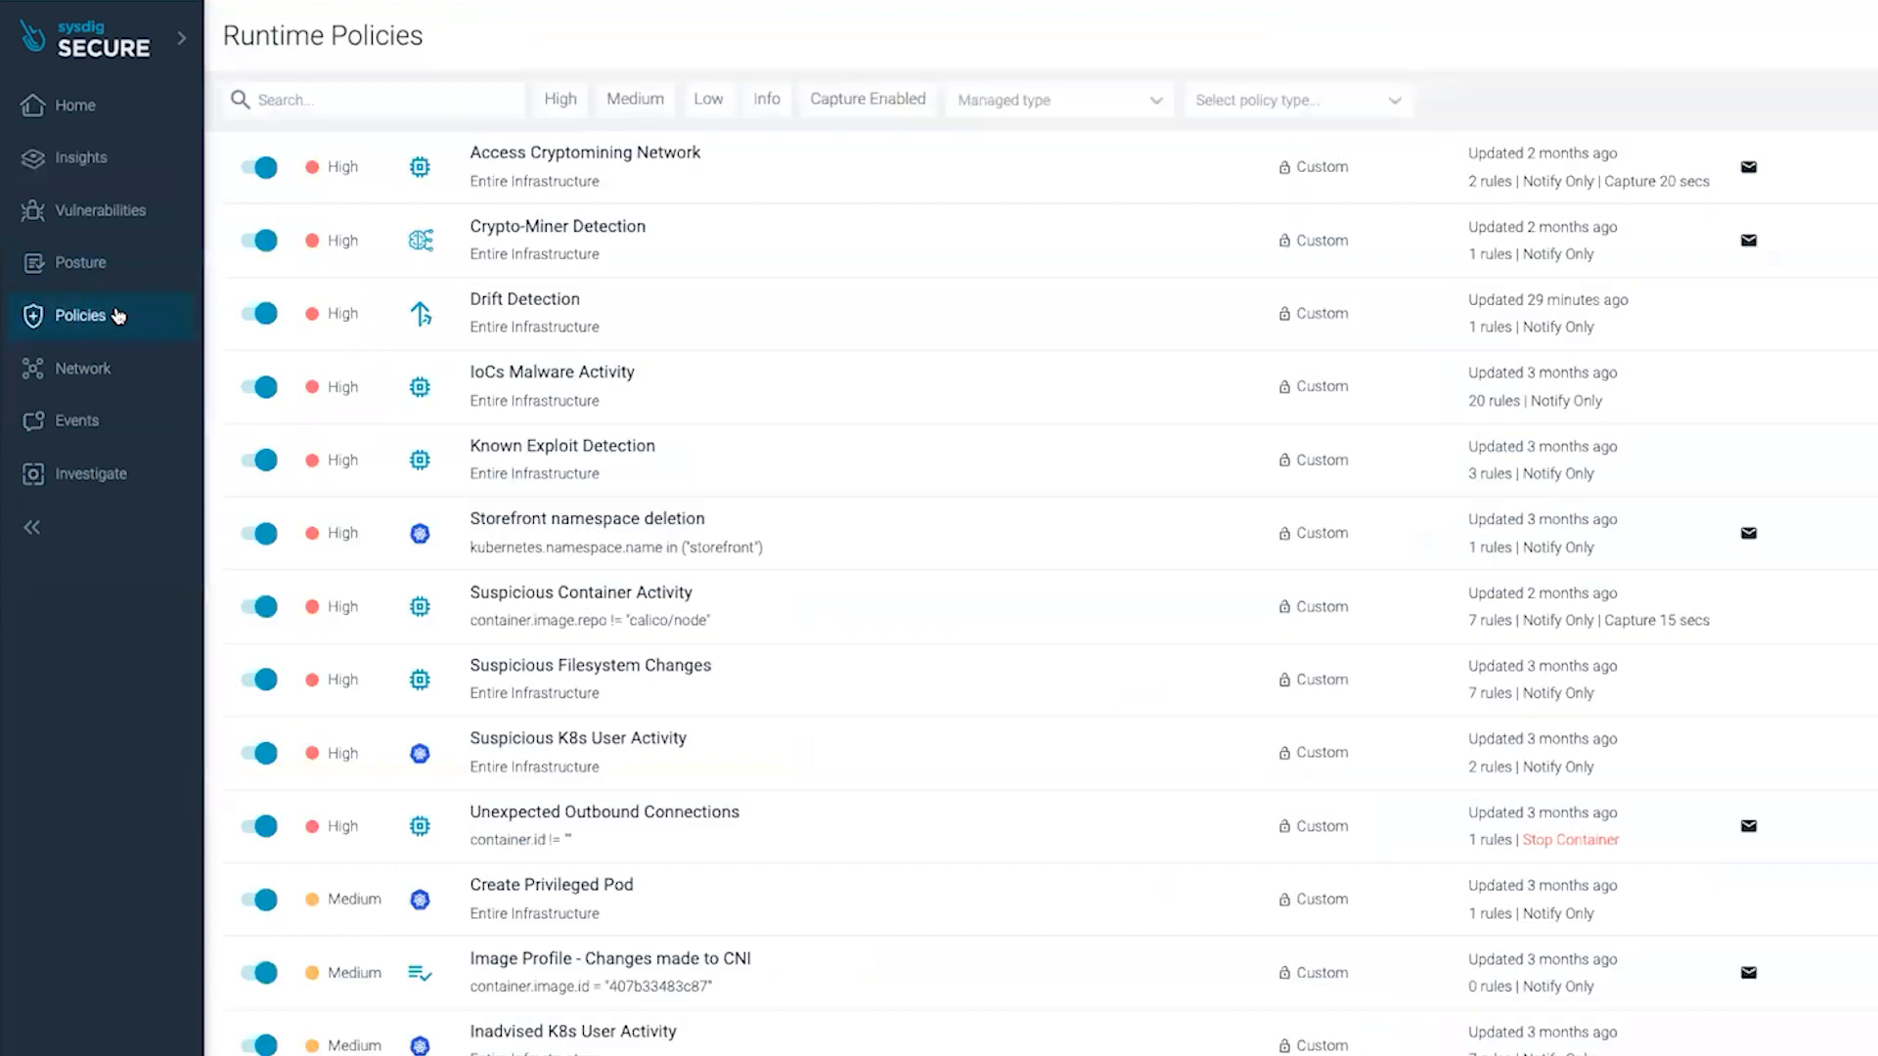
Step: Open the Access Cryptomining Network policy side panel, then go to the Rules Library
{"action": "left_click", "coordinate": [587, 166]}
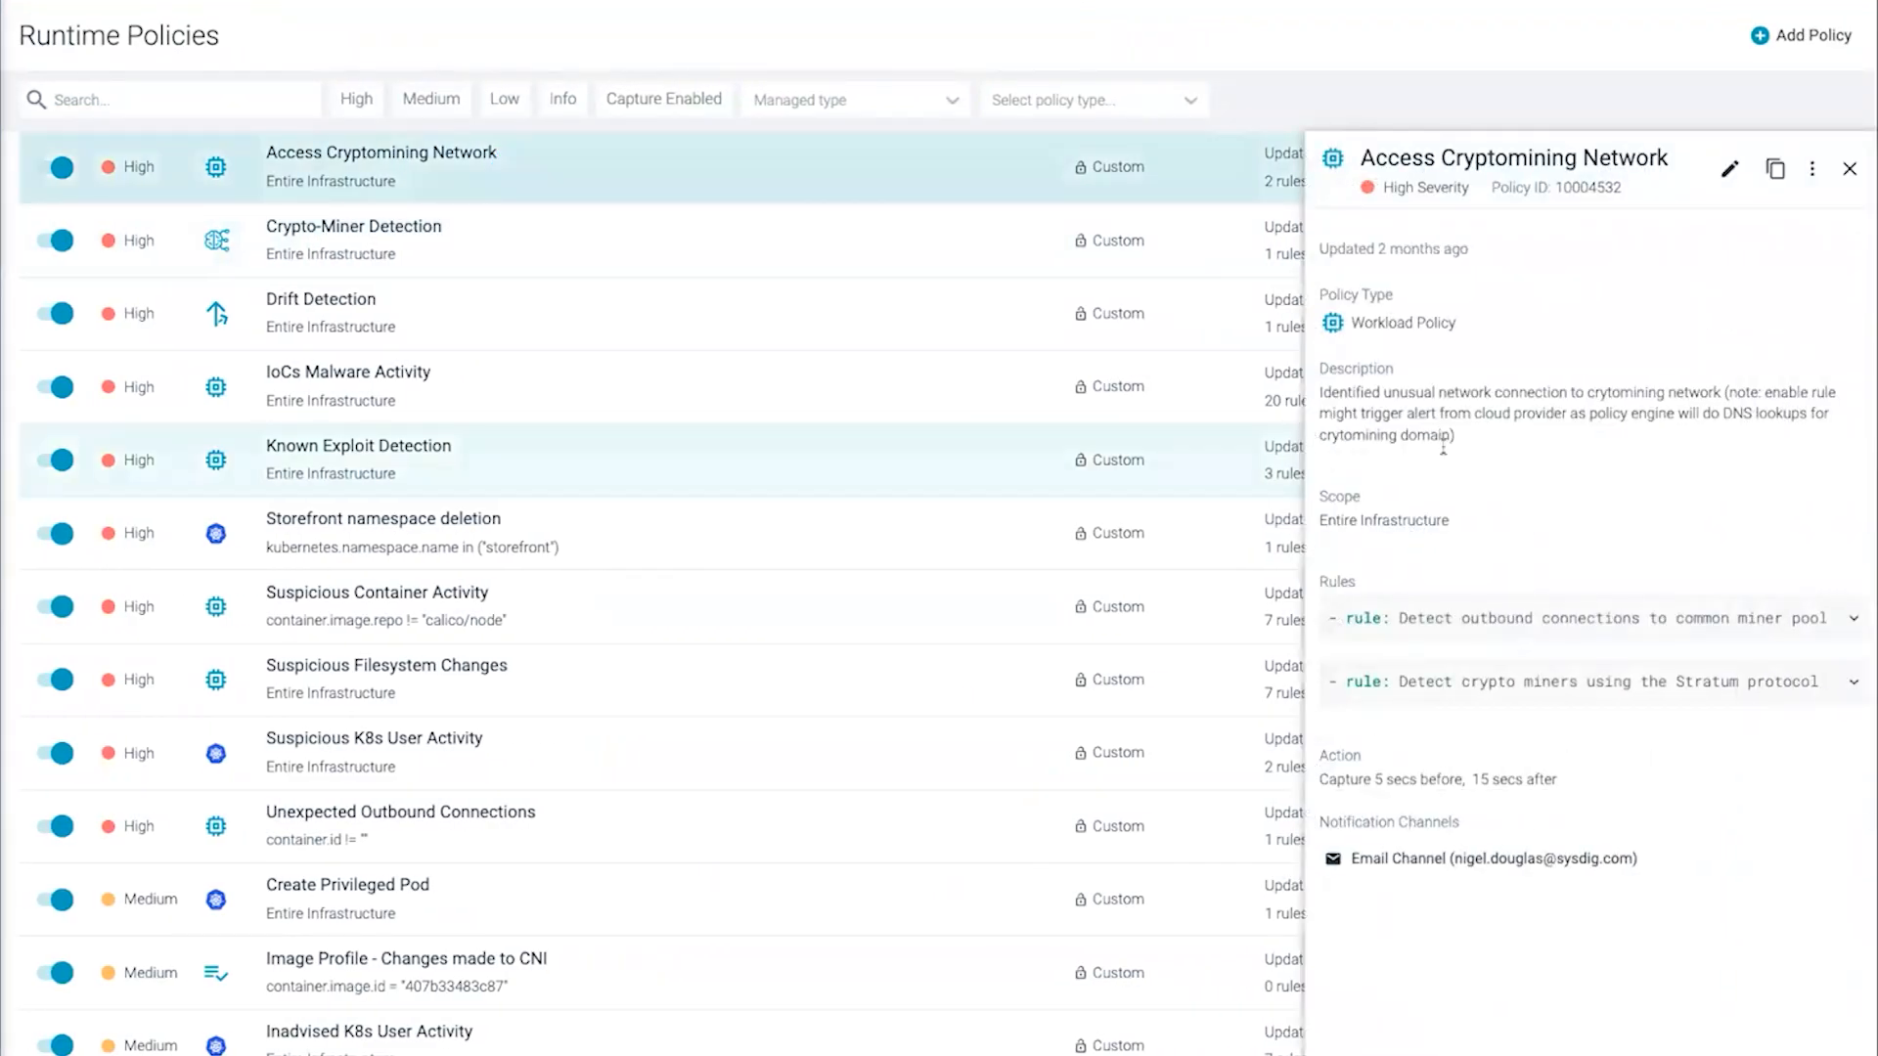
{"action": "mouse_move", "coordinate": [1578, 467]}
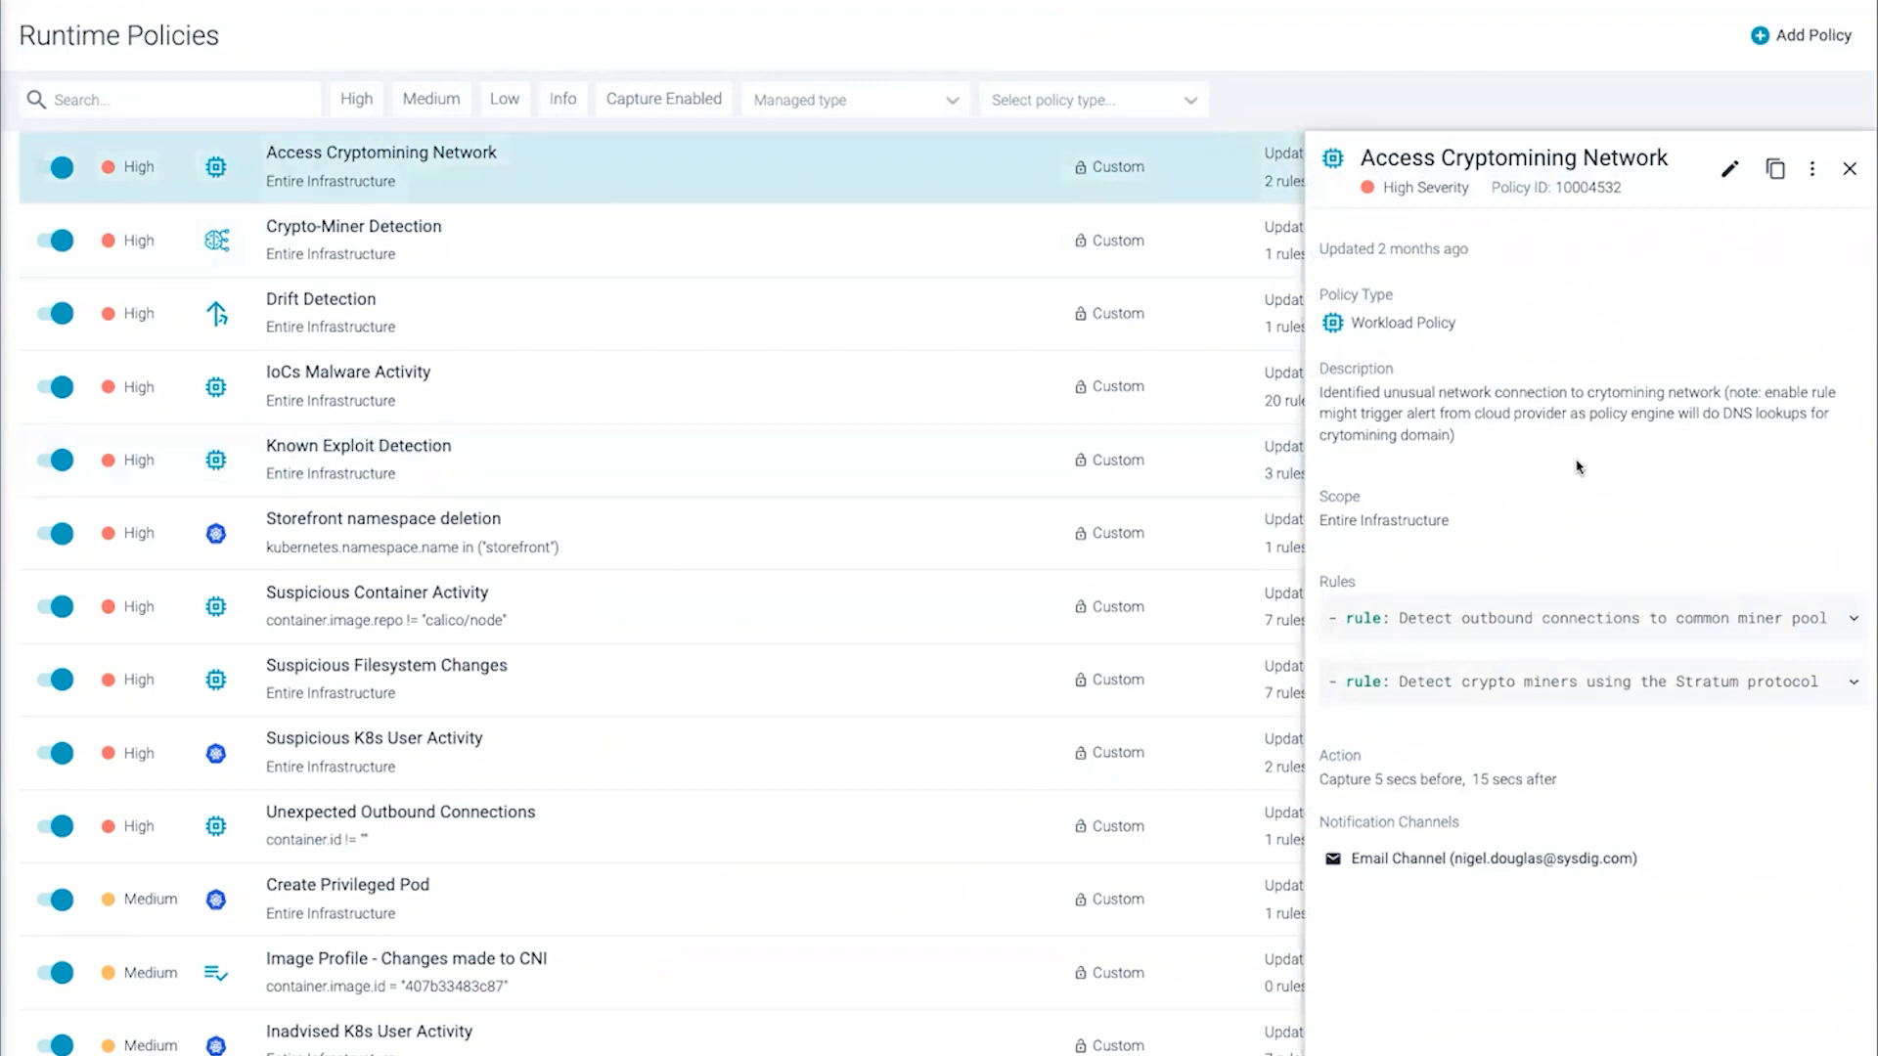
{"action": "left_click", "coordinate": [78, 315]}
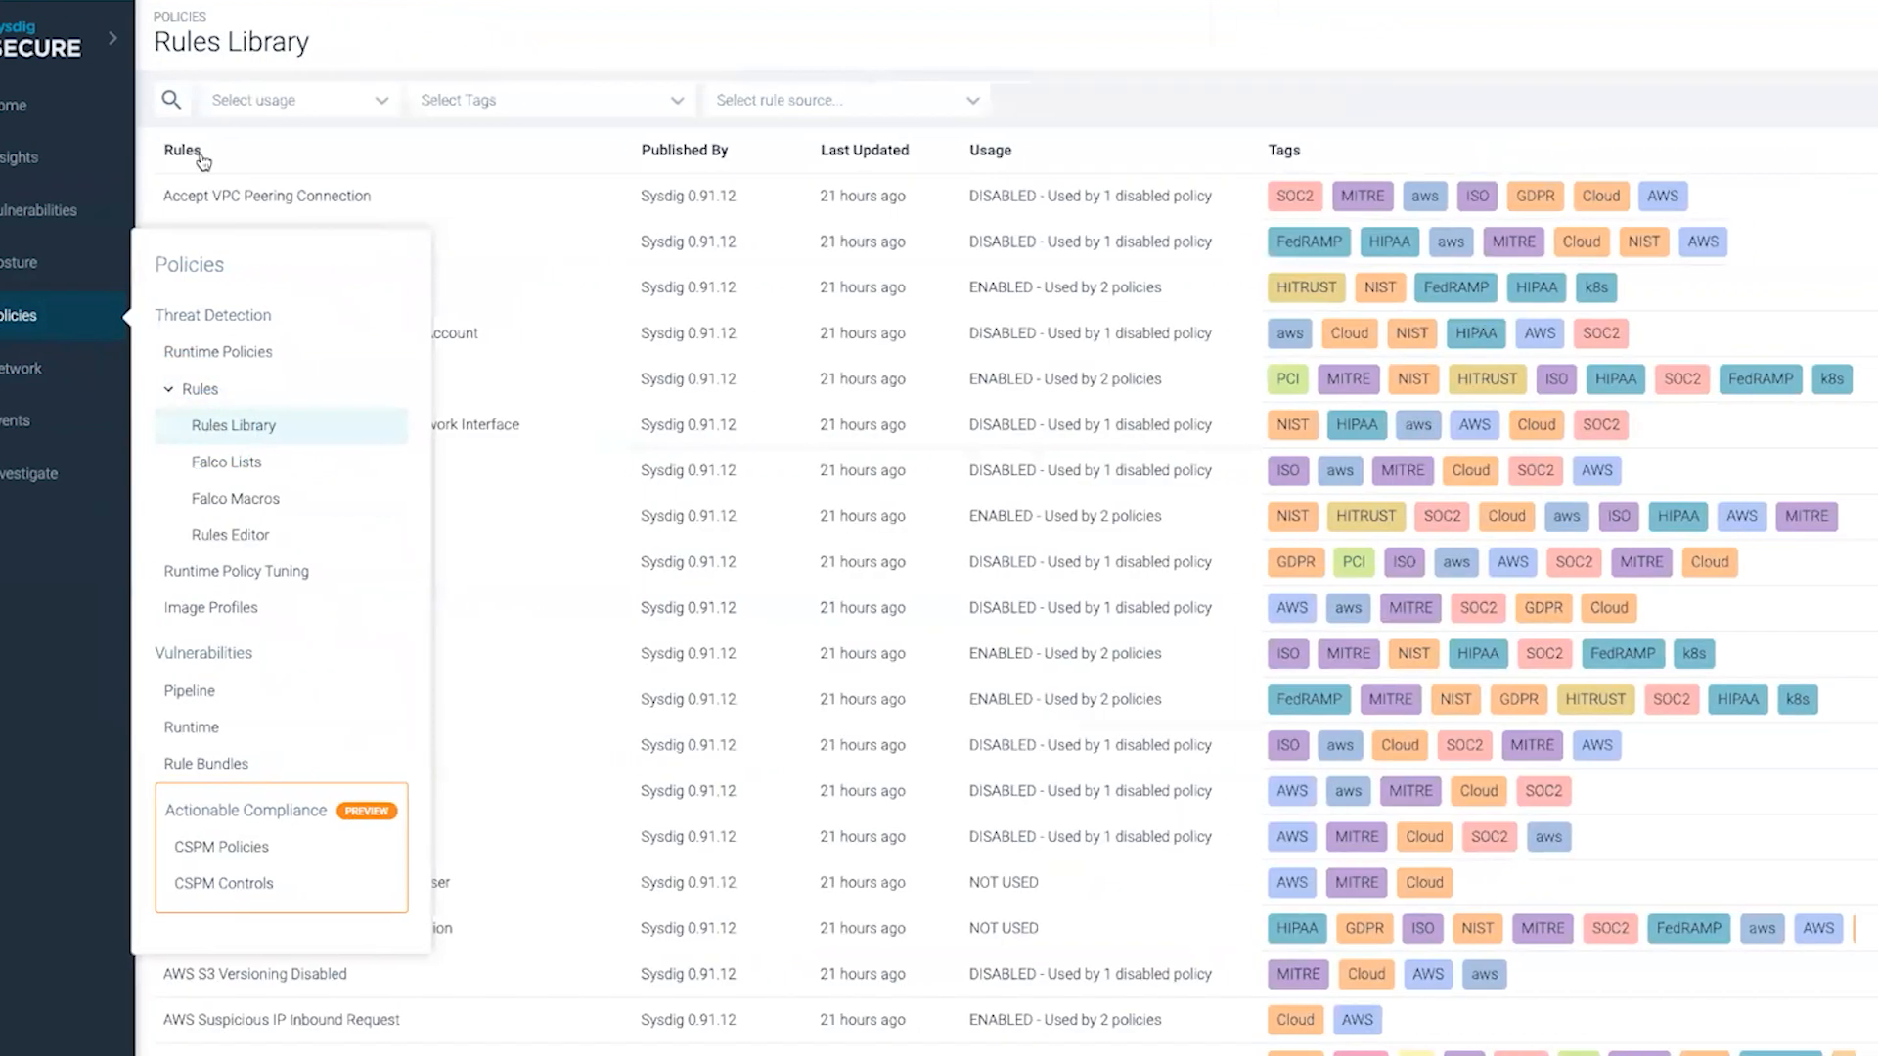
Step: Search the Rules Library for 'pool' and open the miner pool ports rule
{"action": "type", "text": "pool"}
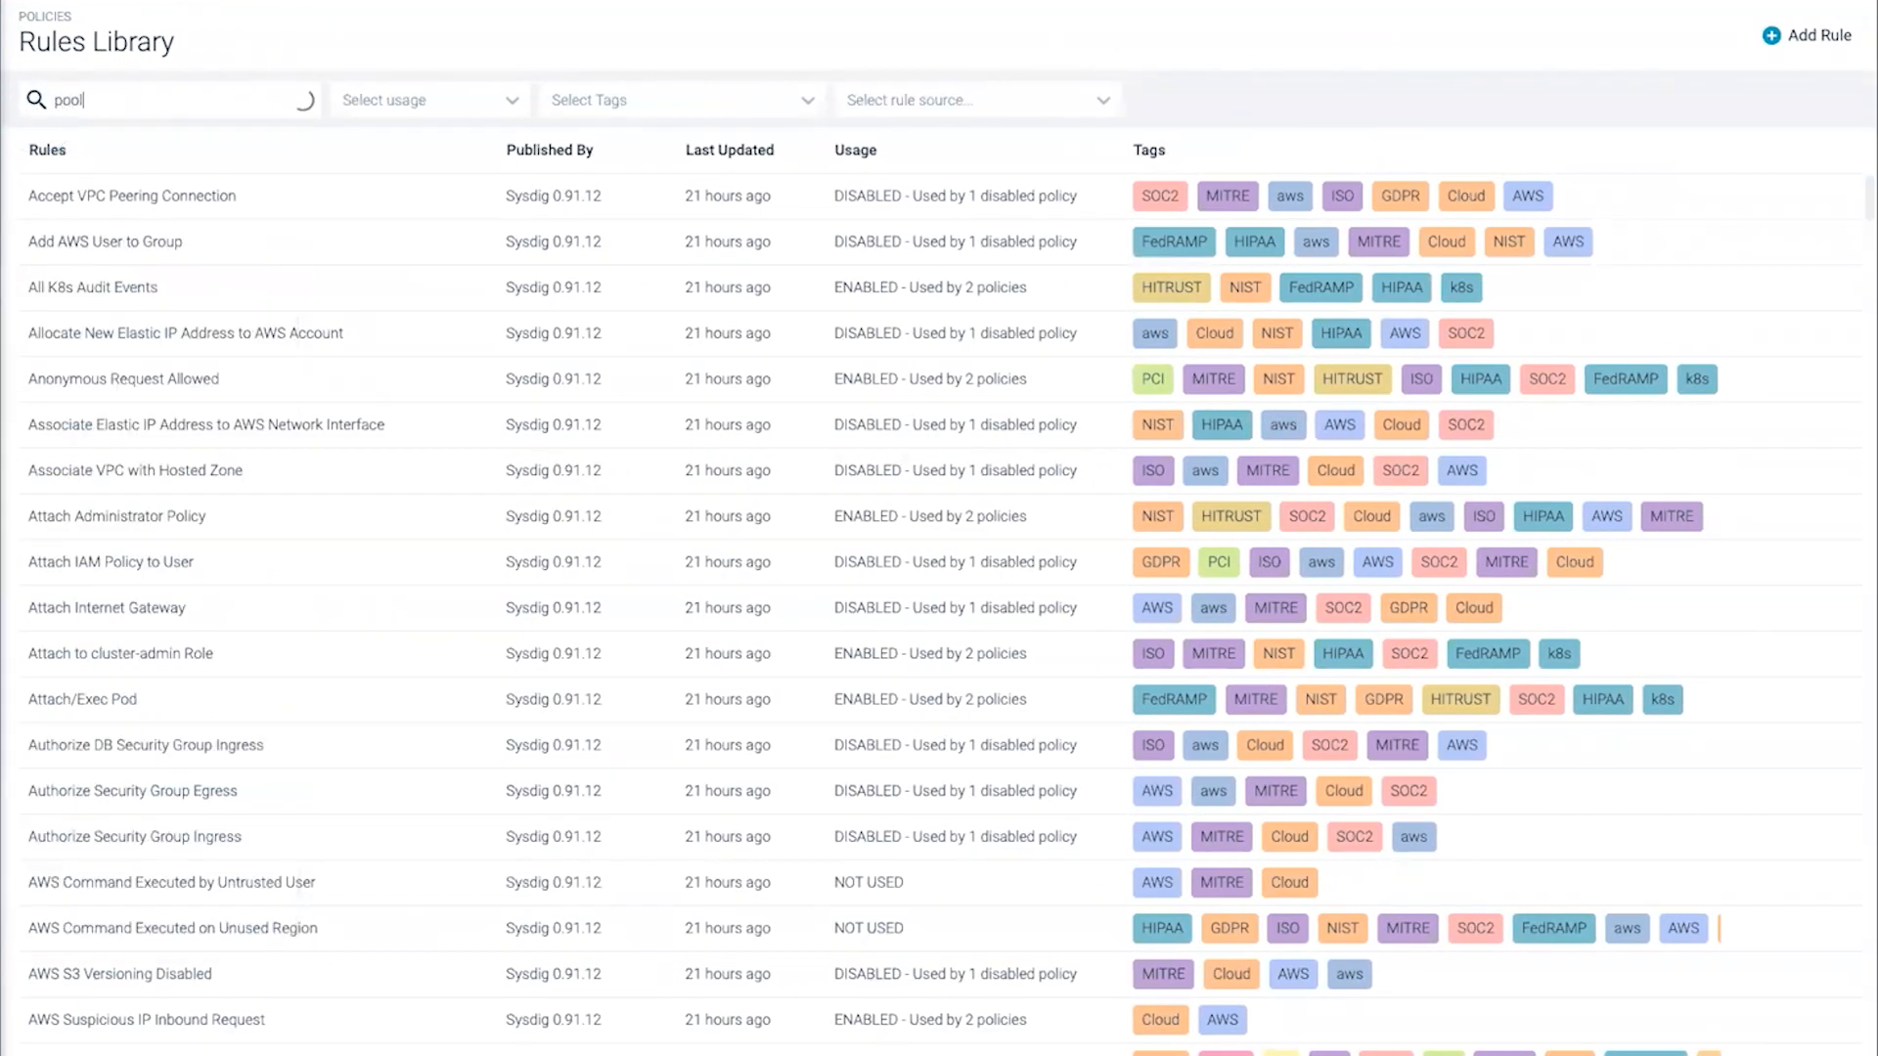
{"action": "type", "text": "pool"}
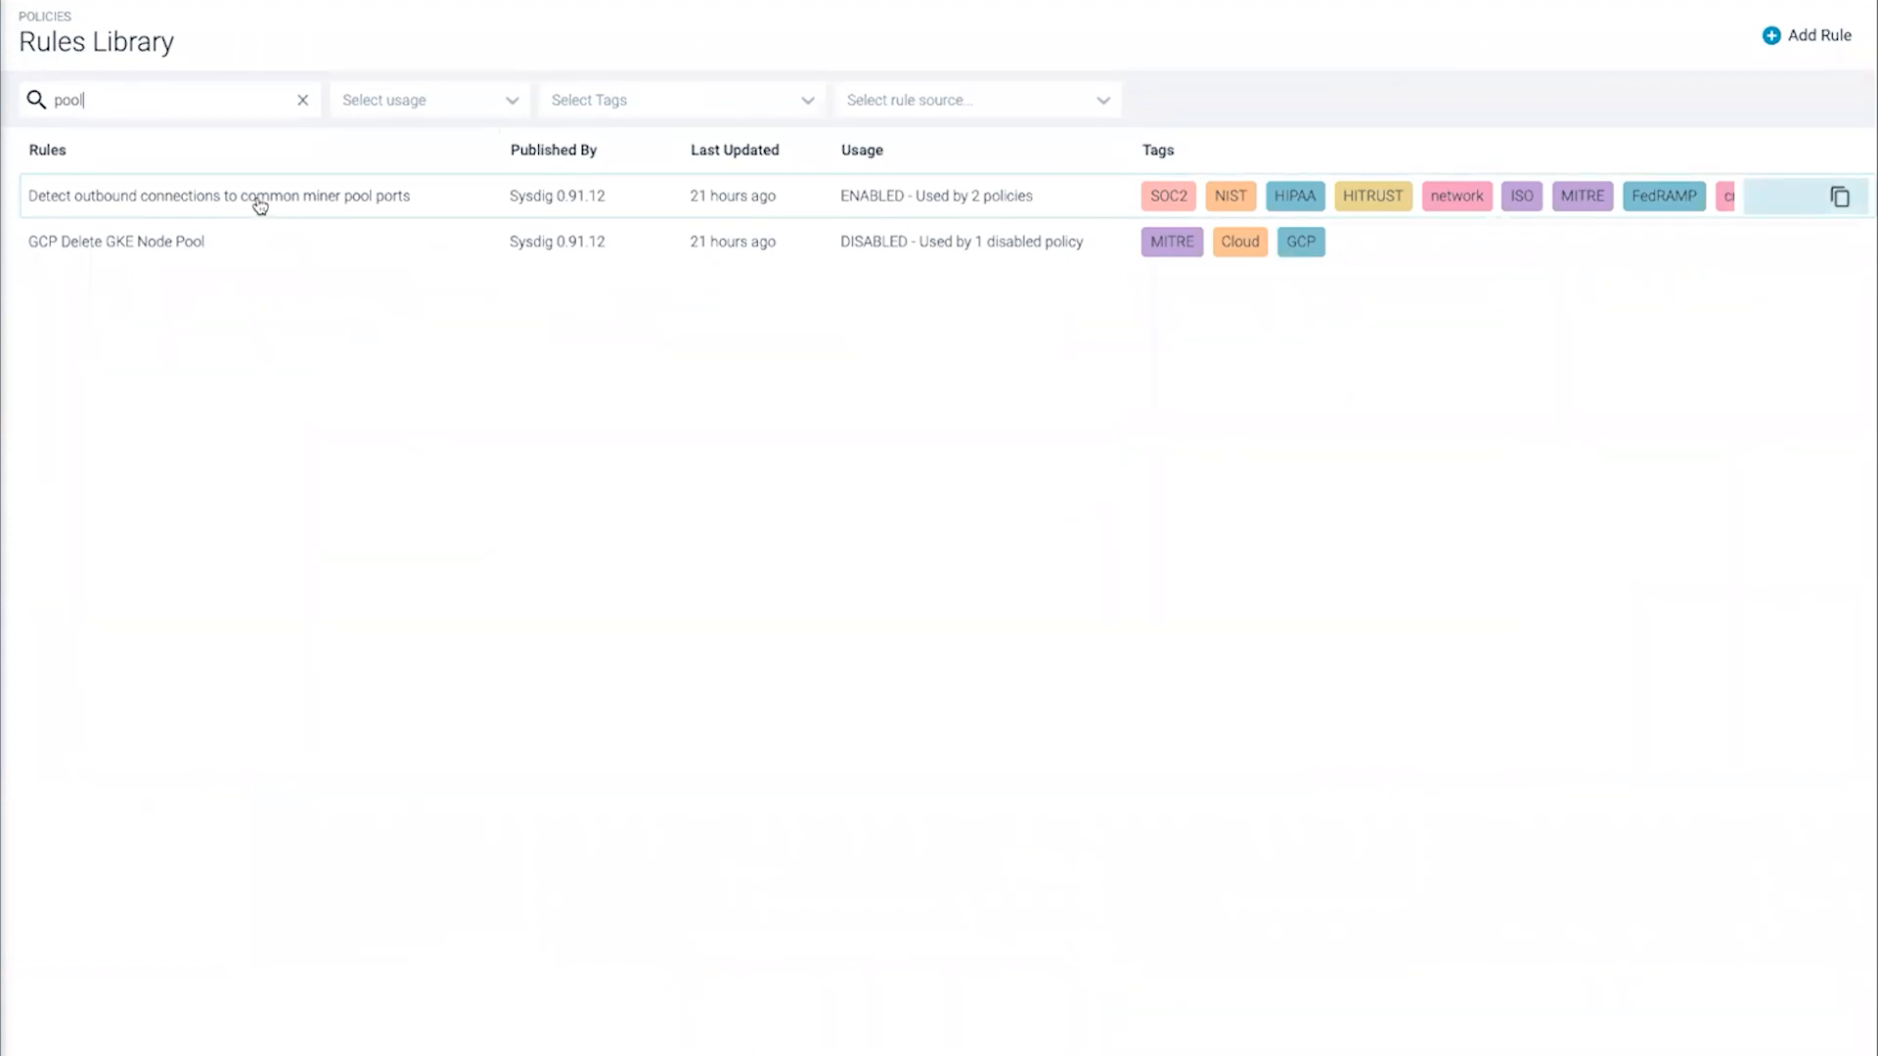
{"action": "left_click", "coordinate": [220, 196]}
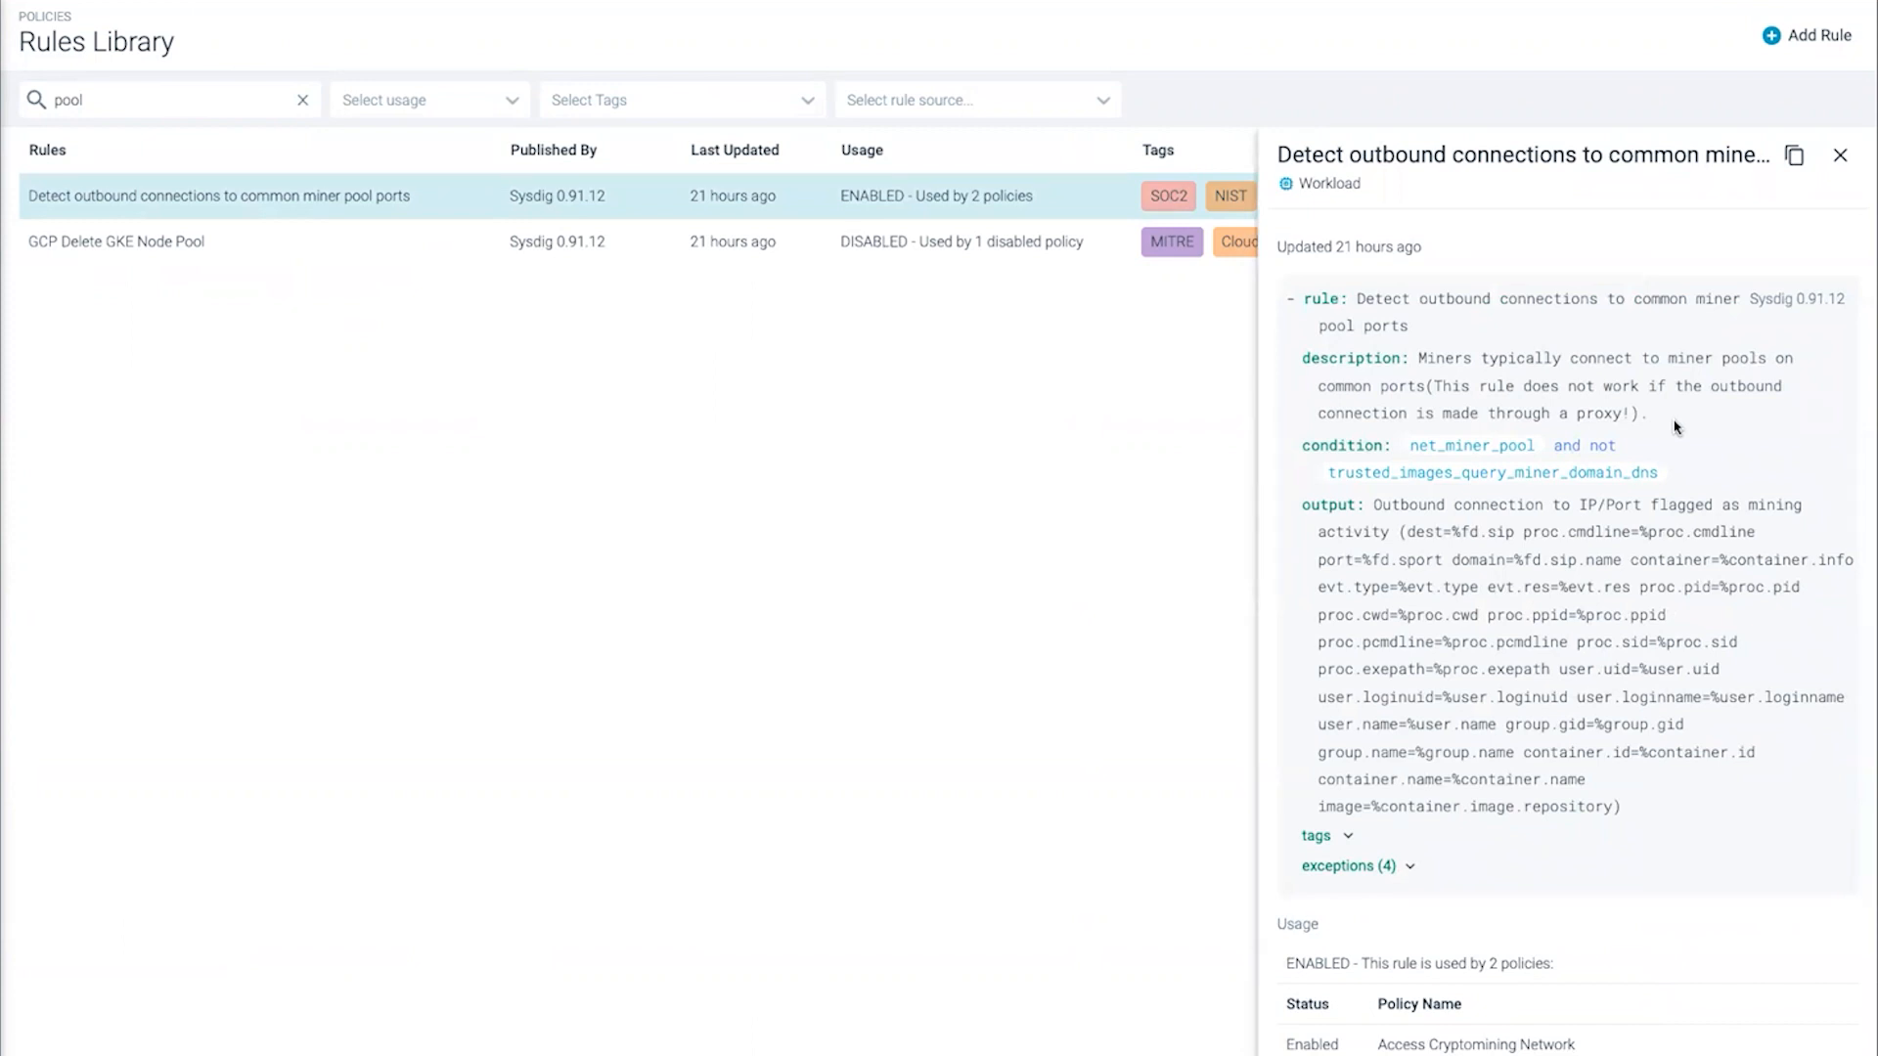
{"action": "mouse_move", "coordinate": [1482, 452]}
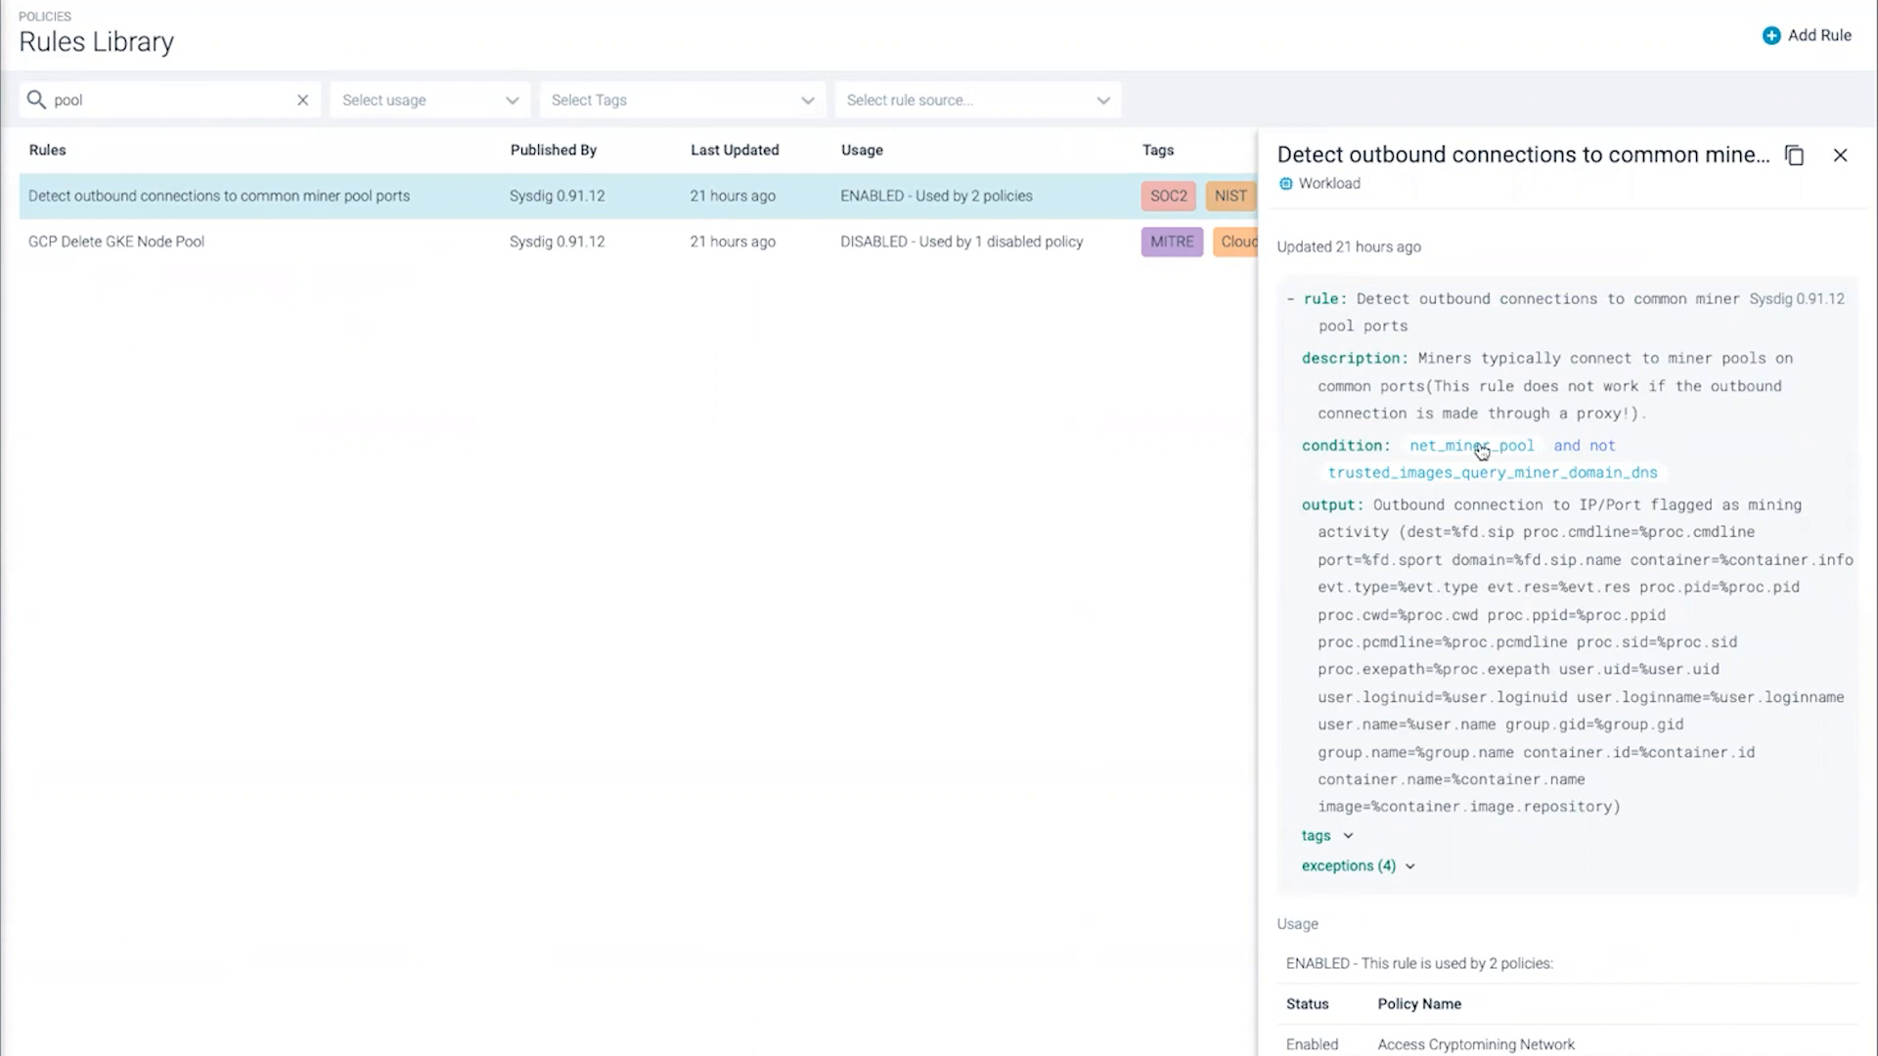
Step: Inspect the net_miner_pool and minerpool_other macros and miners_ip list, then close them
{"action": "left_click", "coordinate": [1471, 446]}
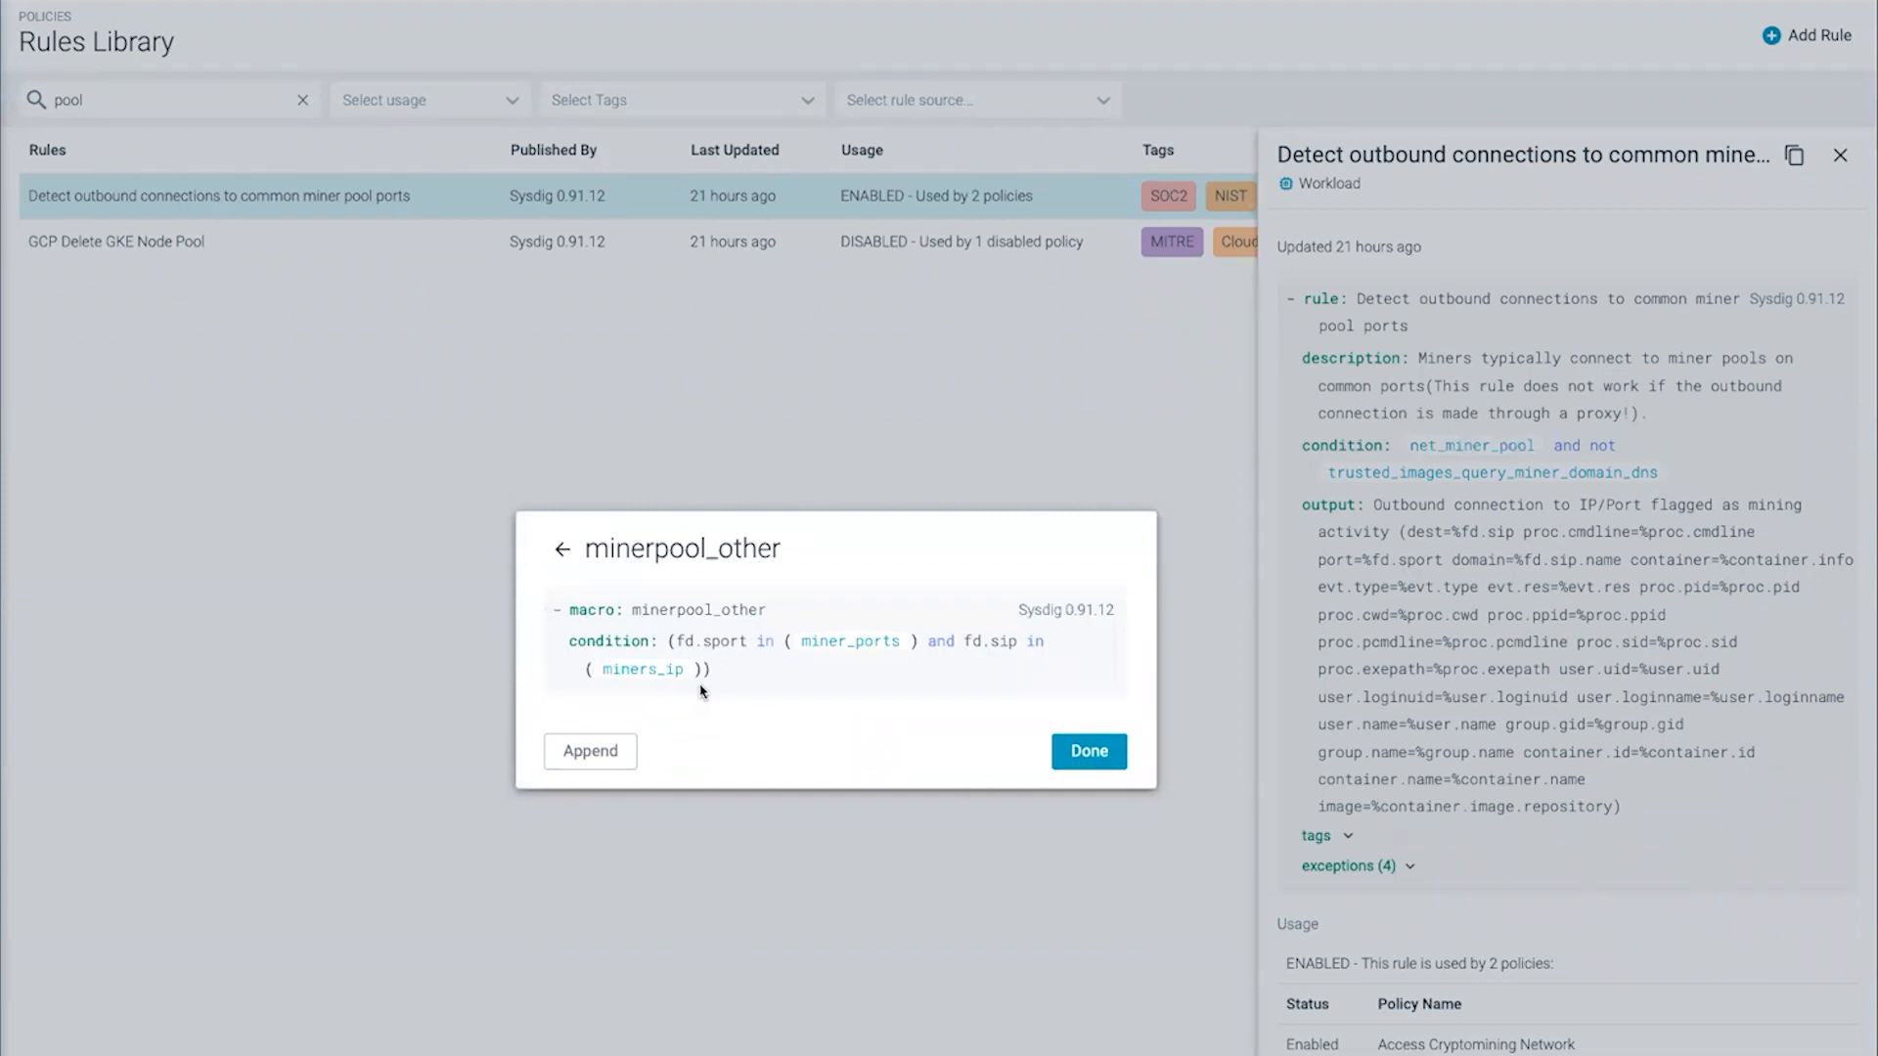
{"action": "left_click", "coordinate": [643, 668]}
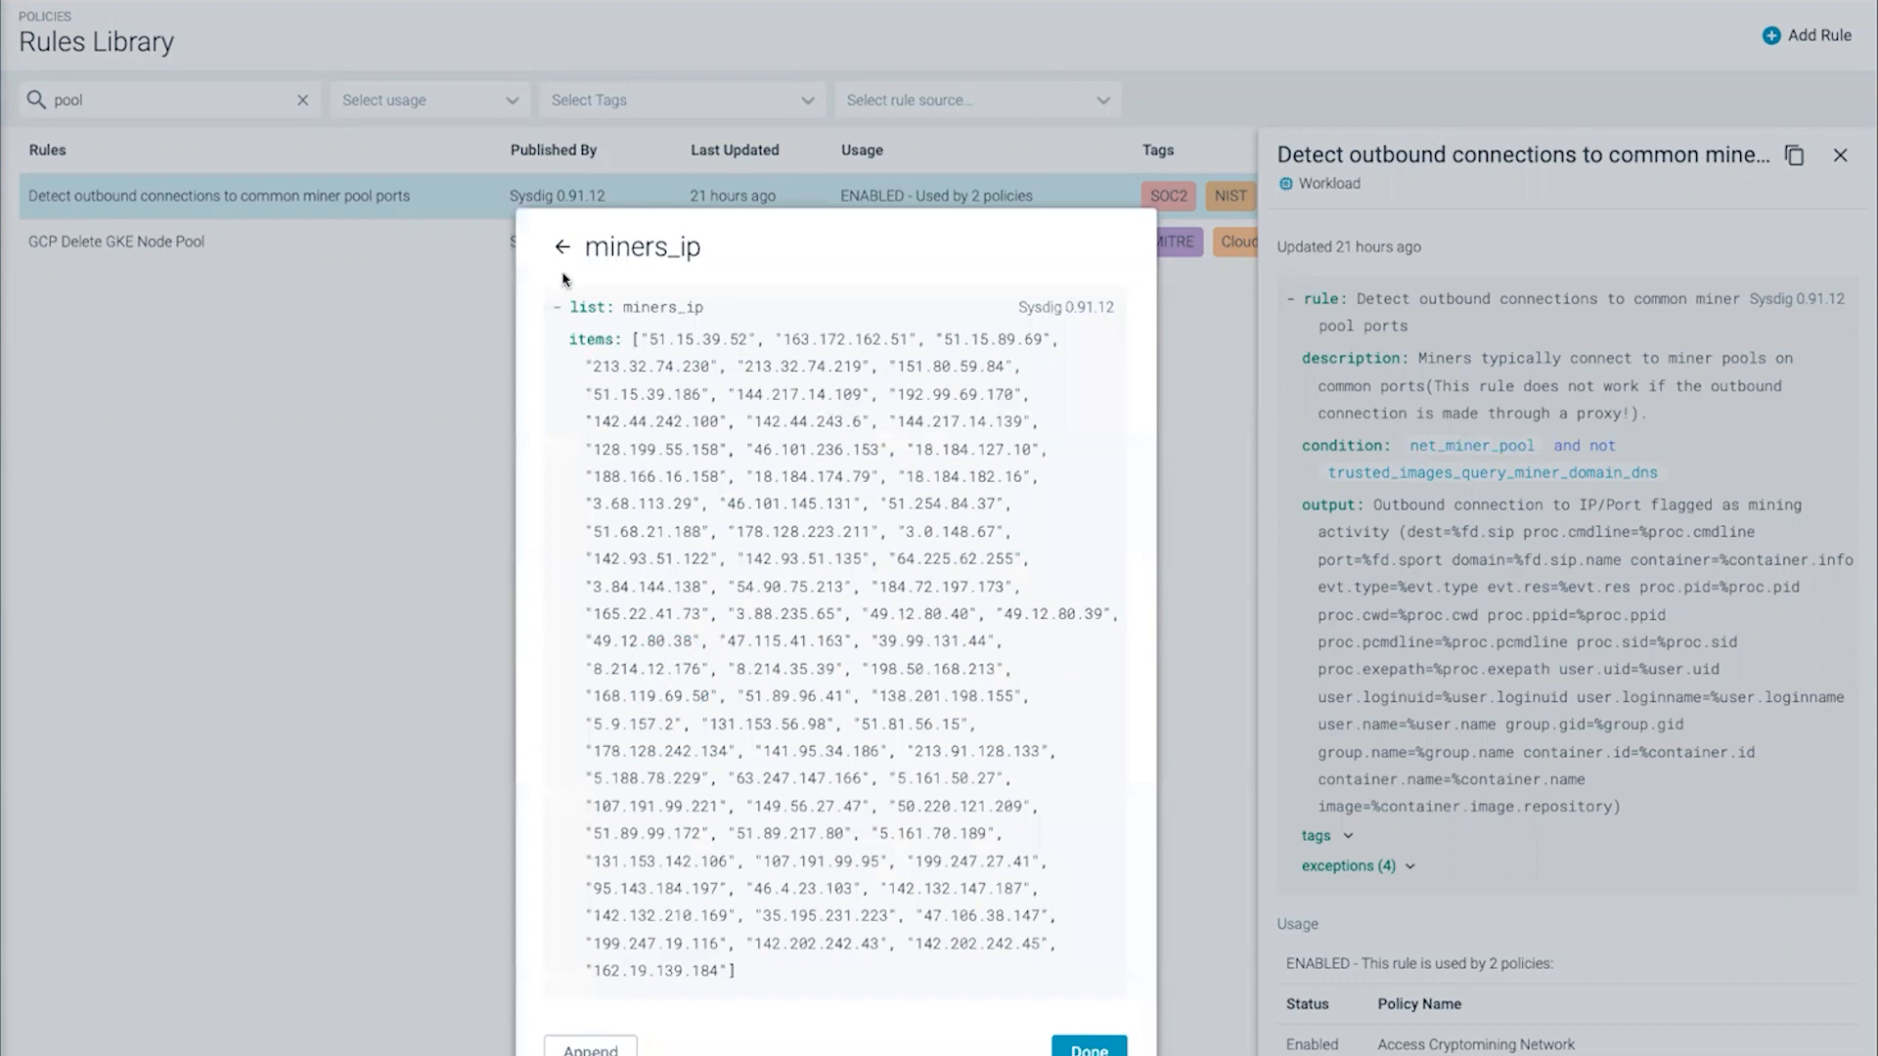
{"action": "left_click", "coordinate": [559, 246]}
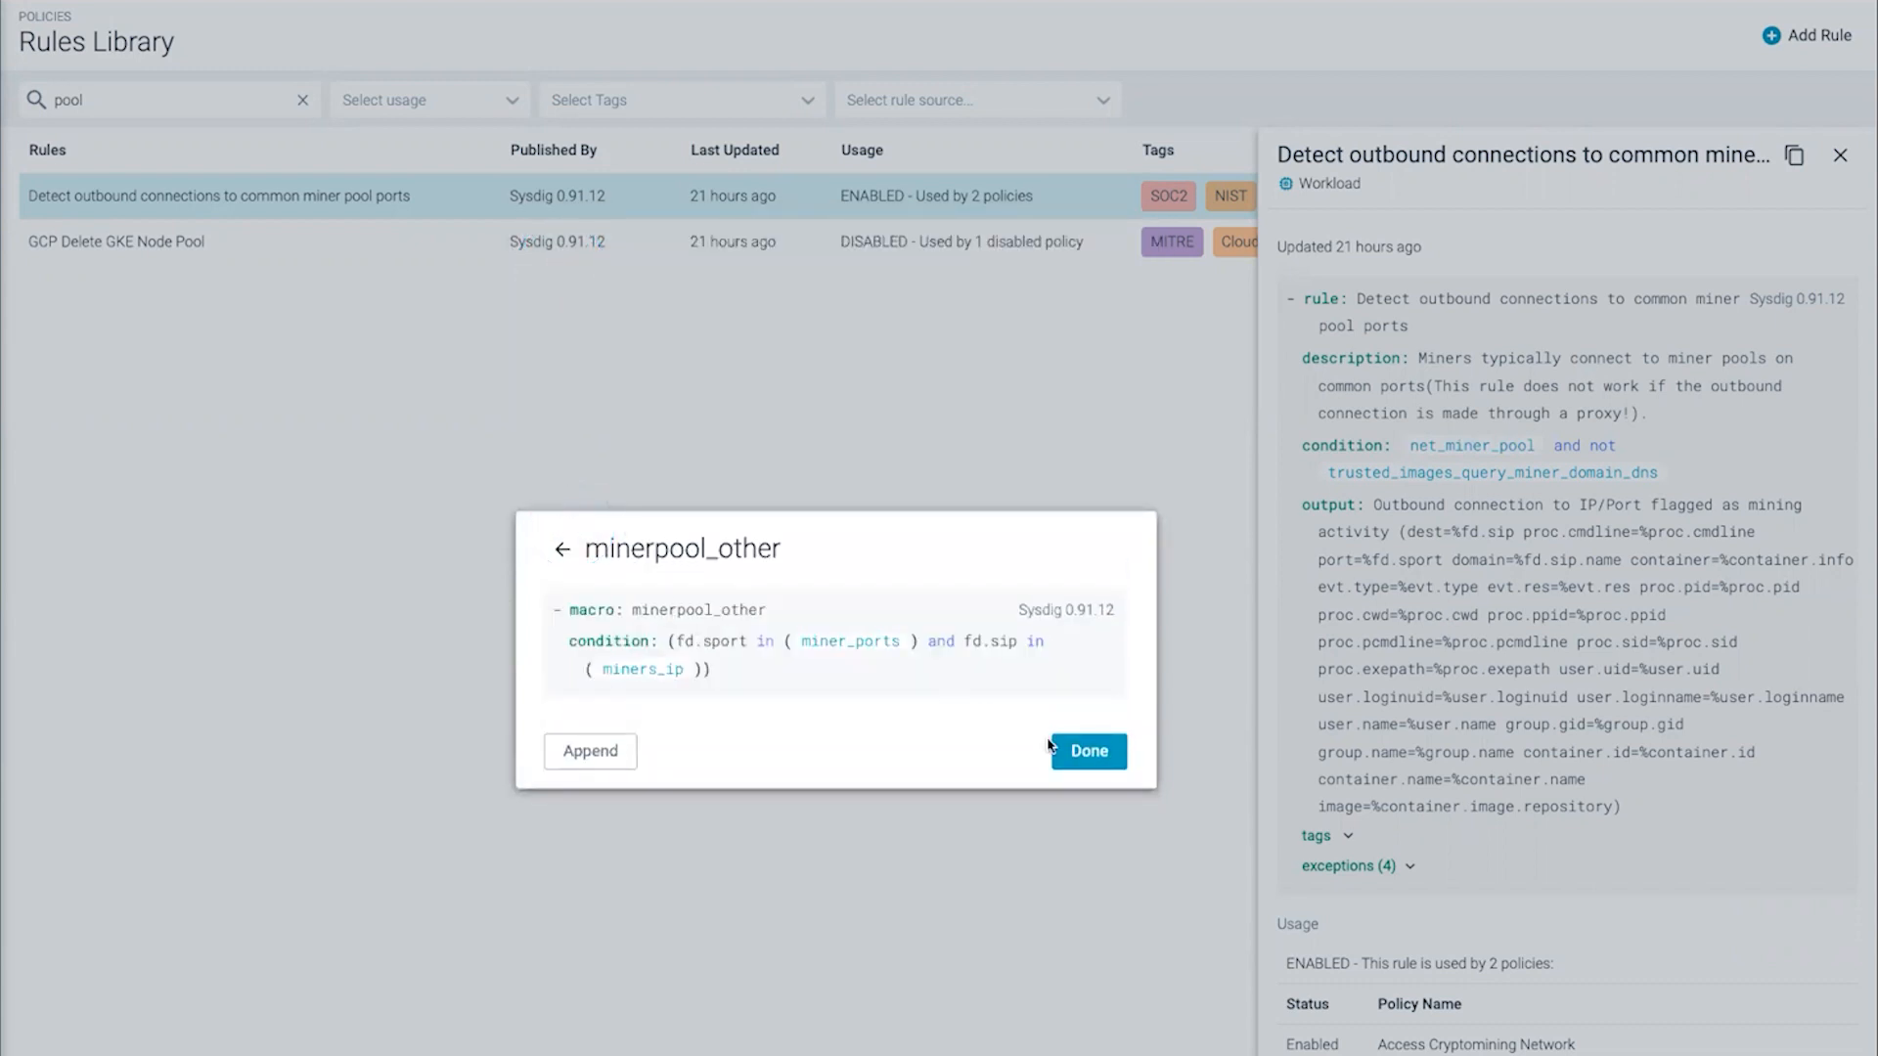
{"action": "left_click", "coordinate": [1085, 752]}
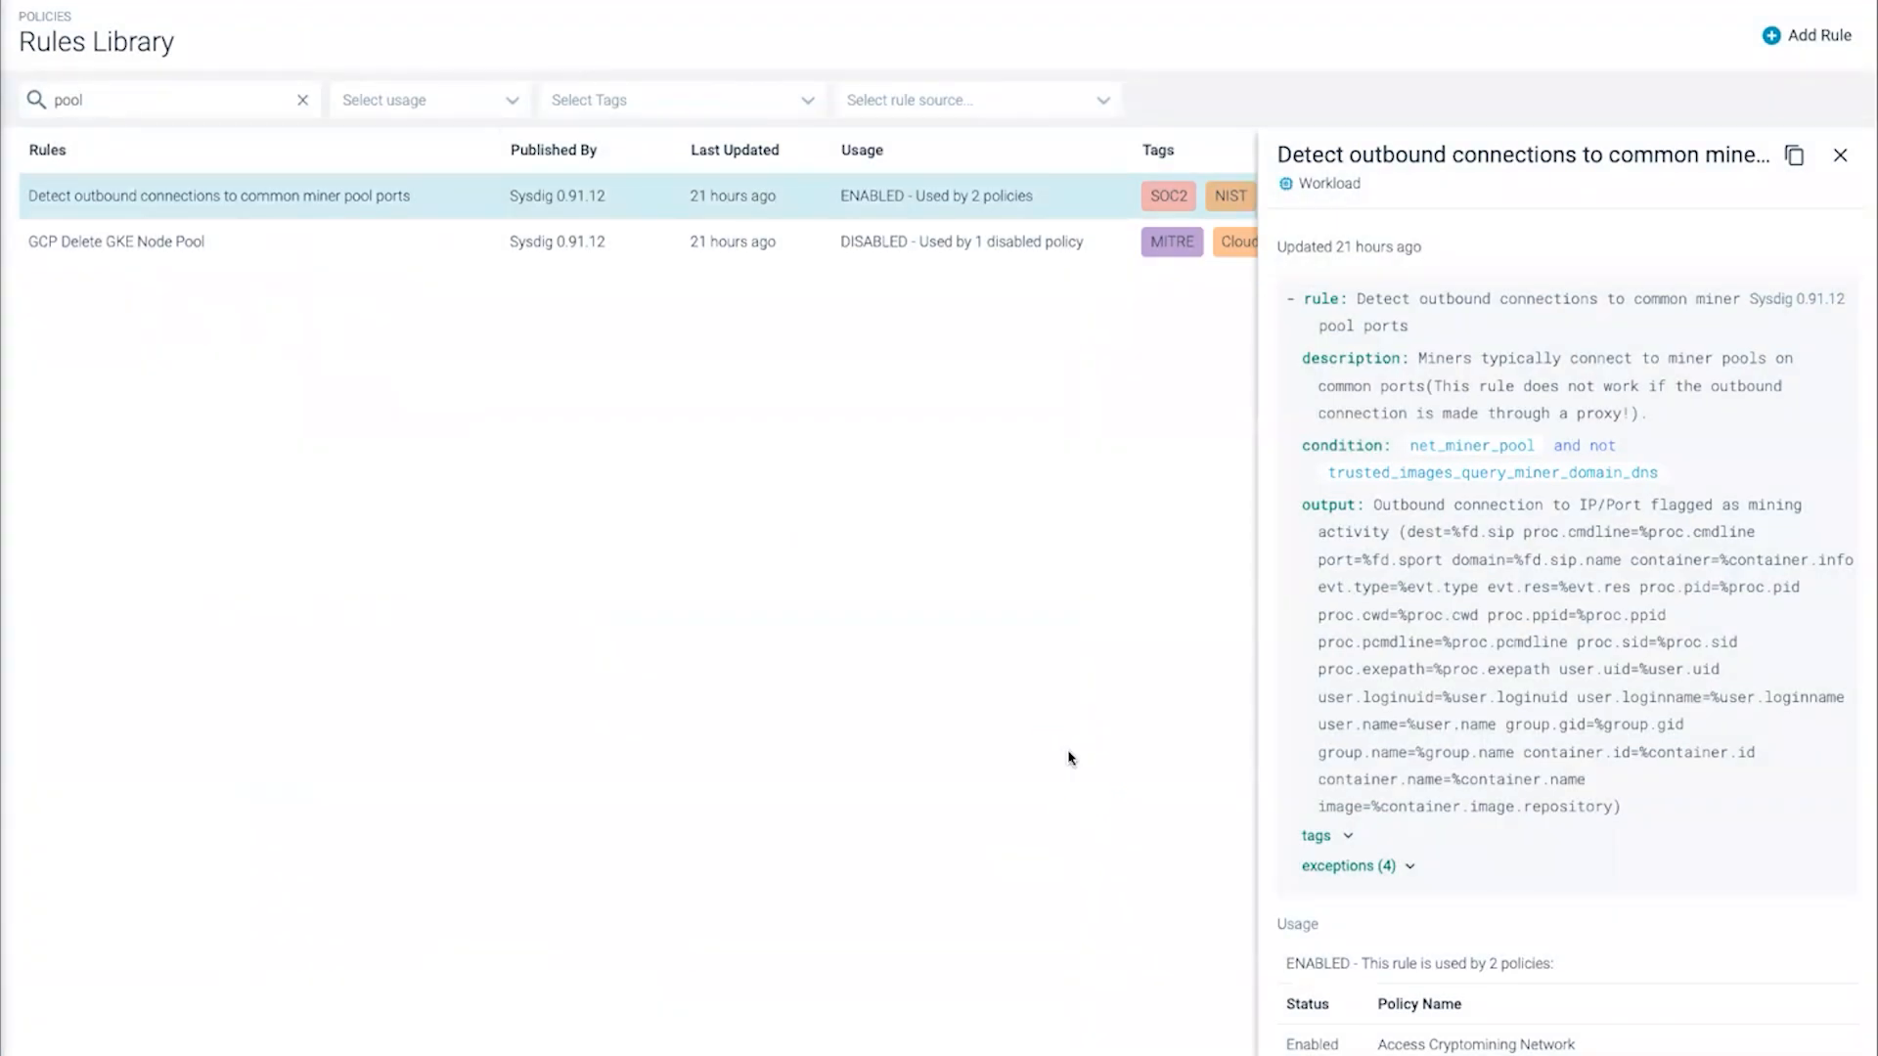
{"action": "mouse_move", "coordinate": [888, 679]}
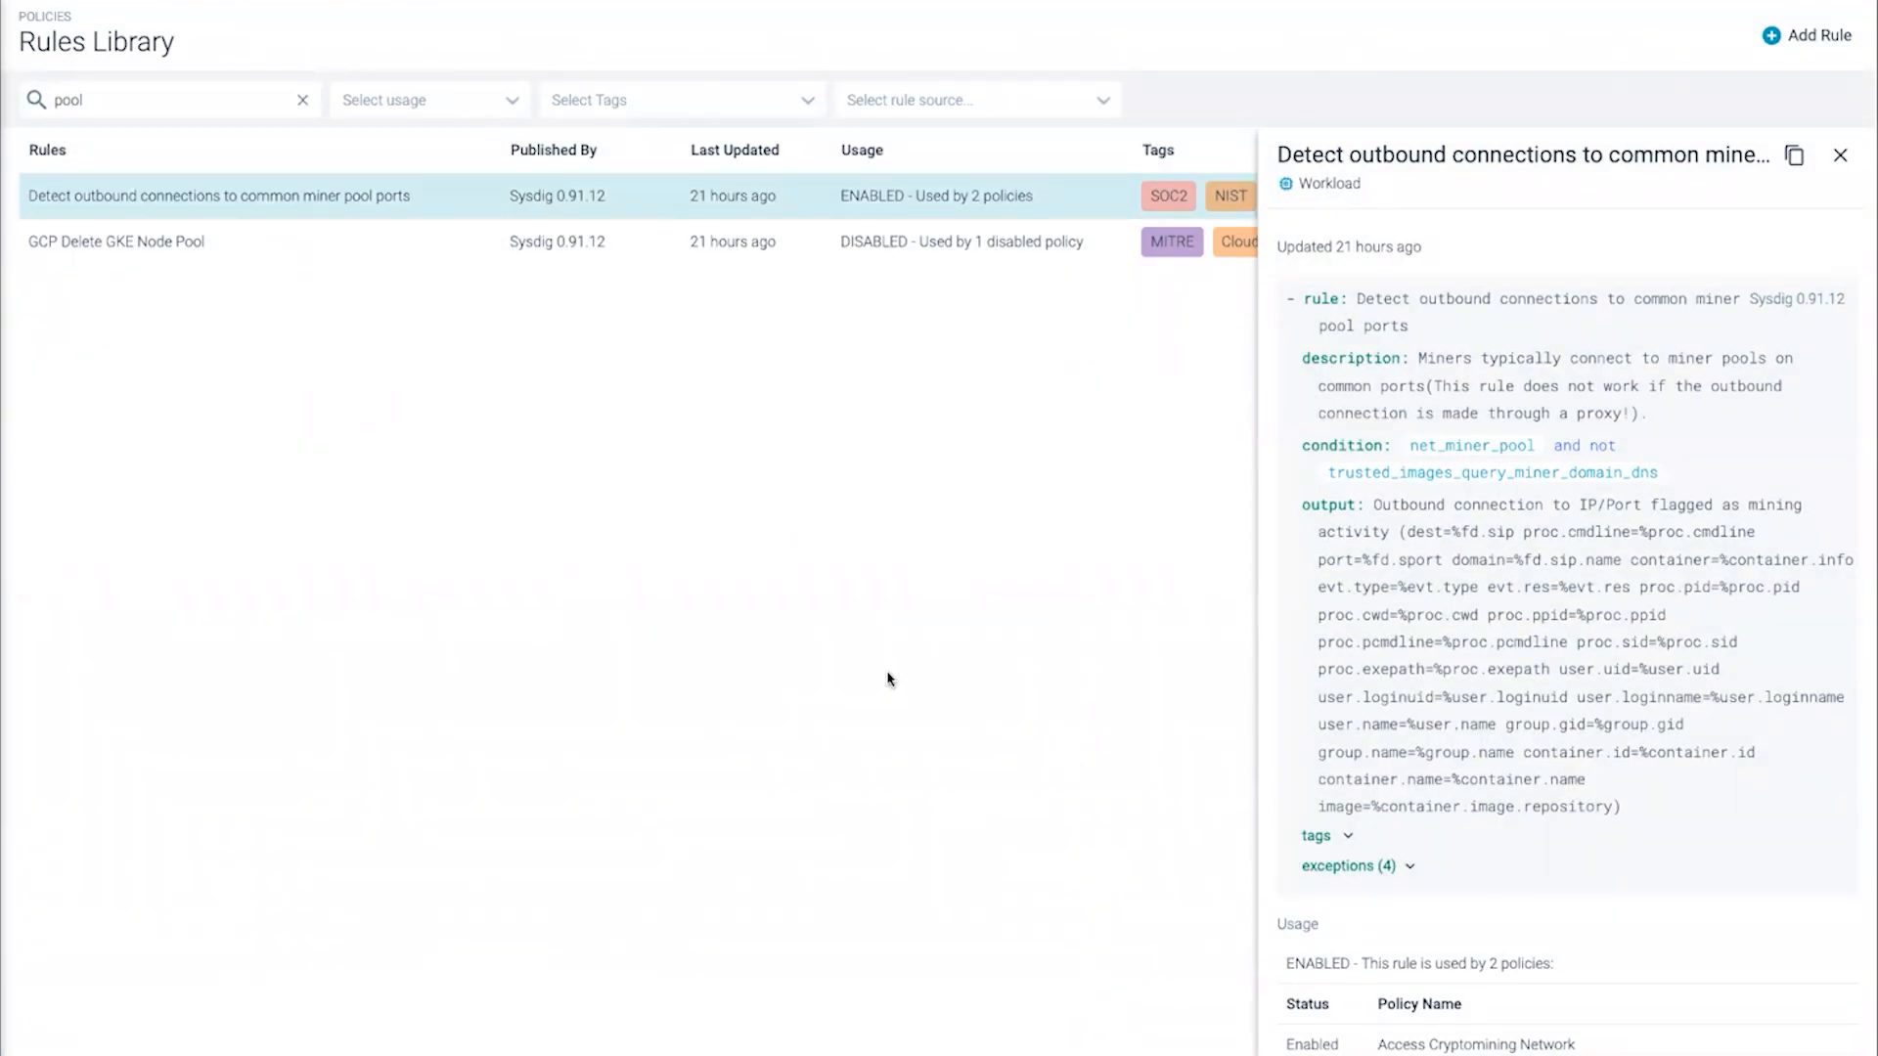
{"action": "left_click", "coordinate": [80, 315]}
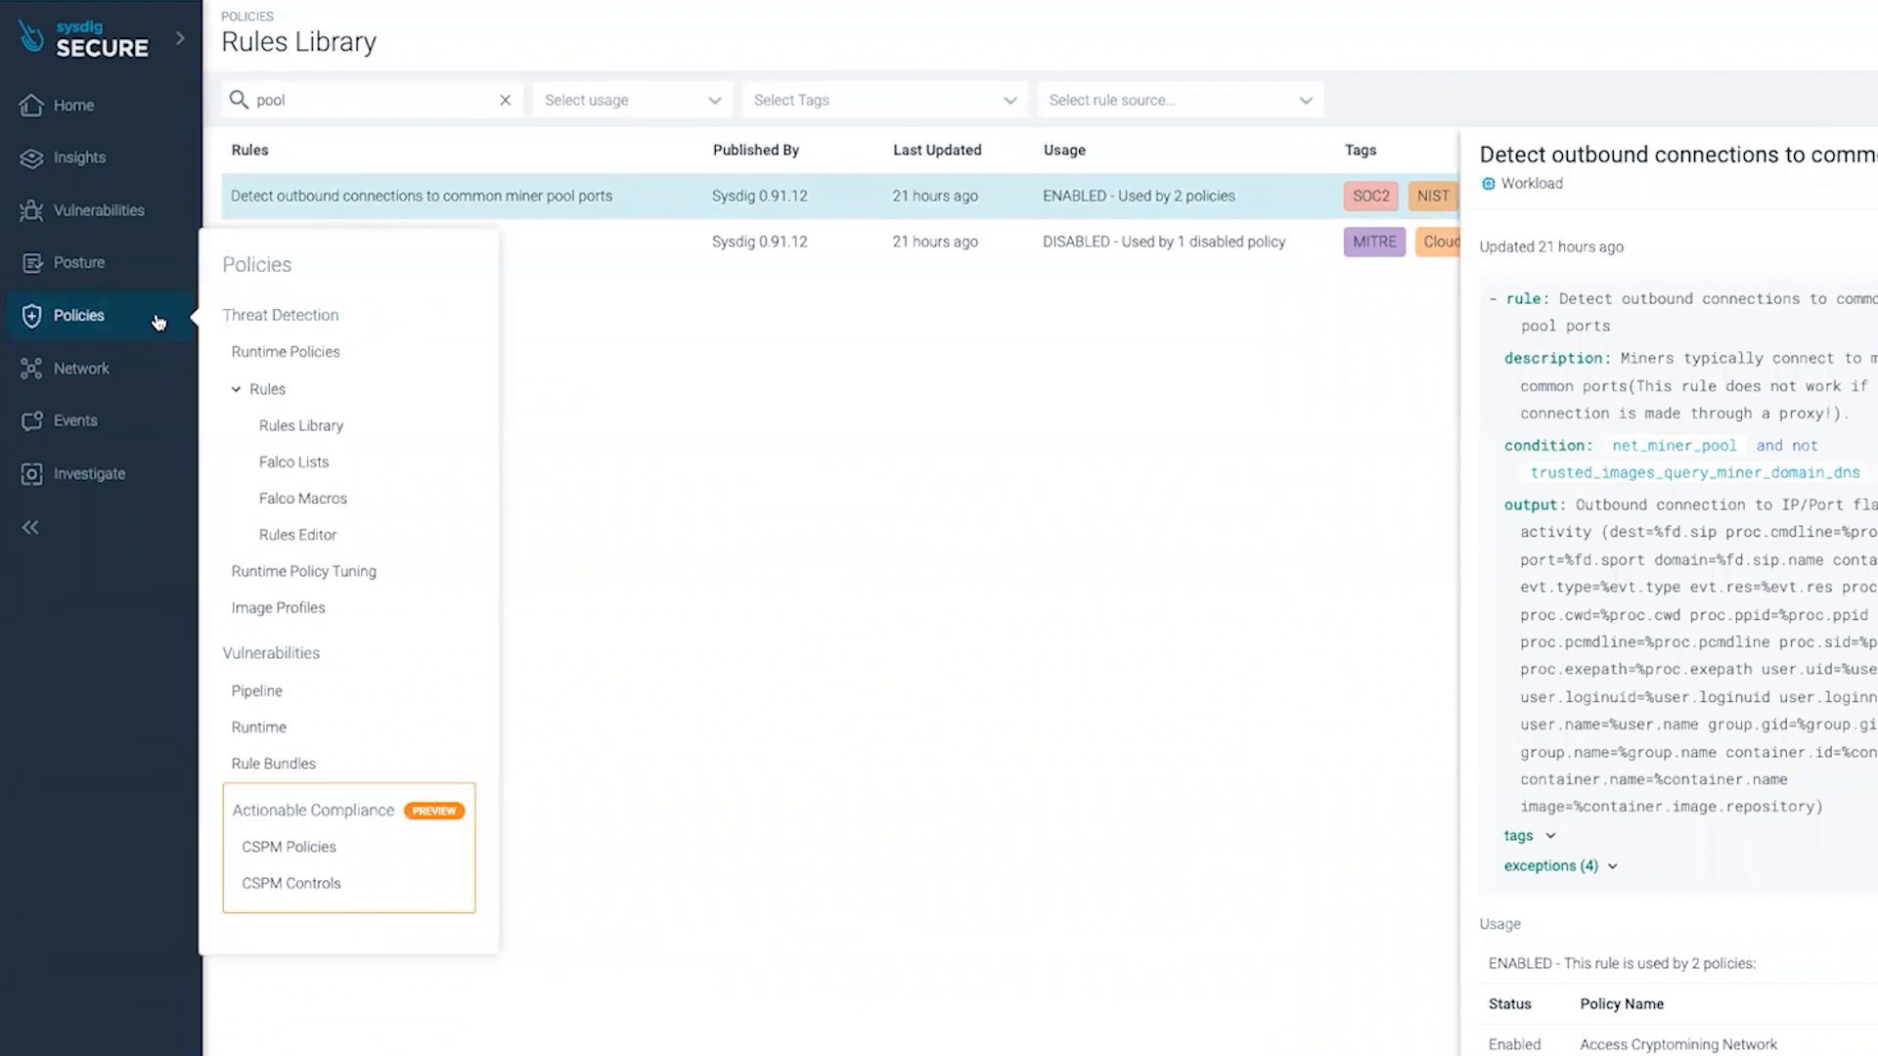
{"action": "left_click", "coordinate": [284, 351]}
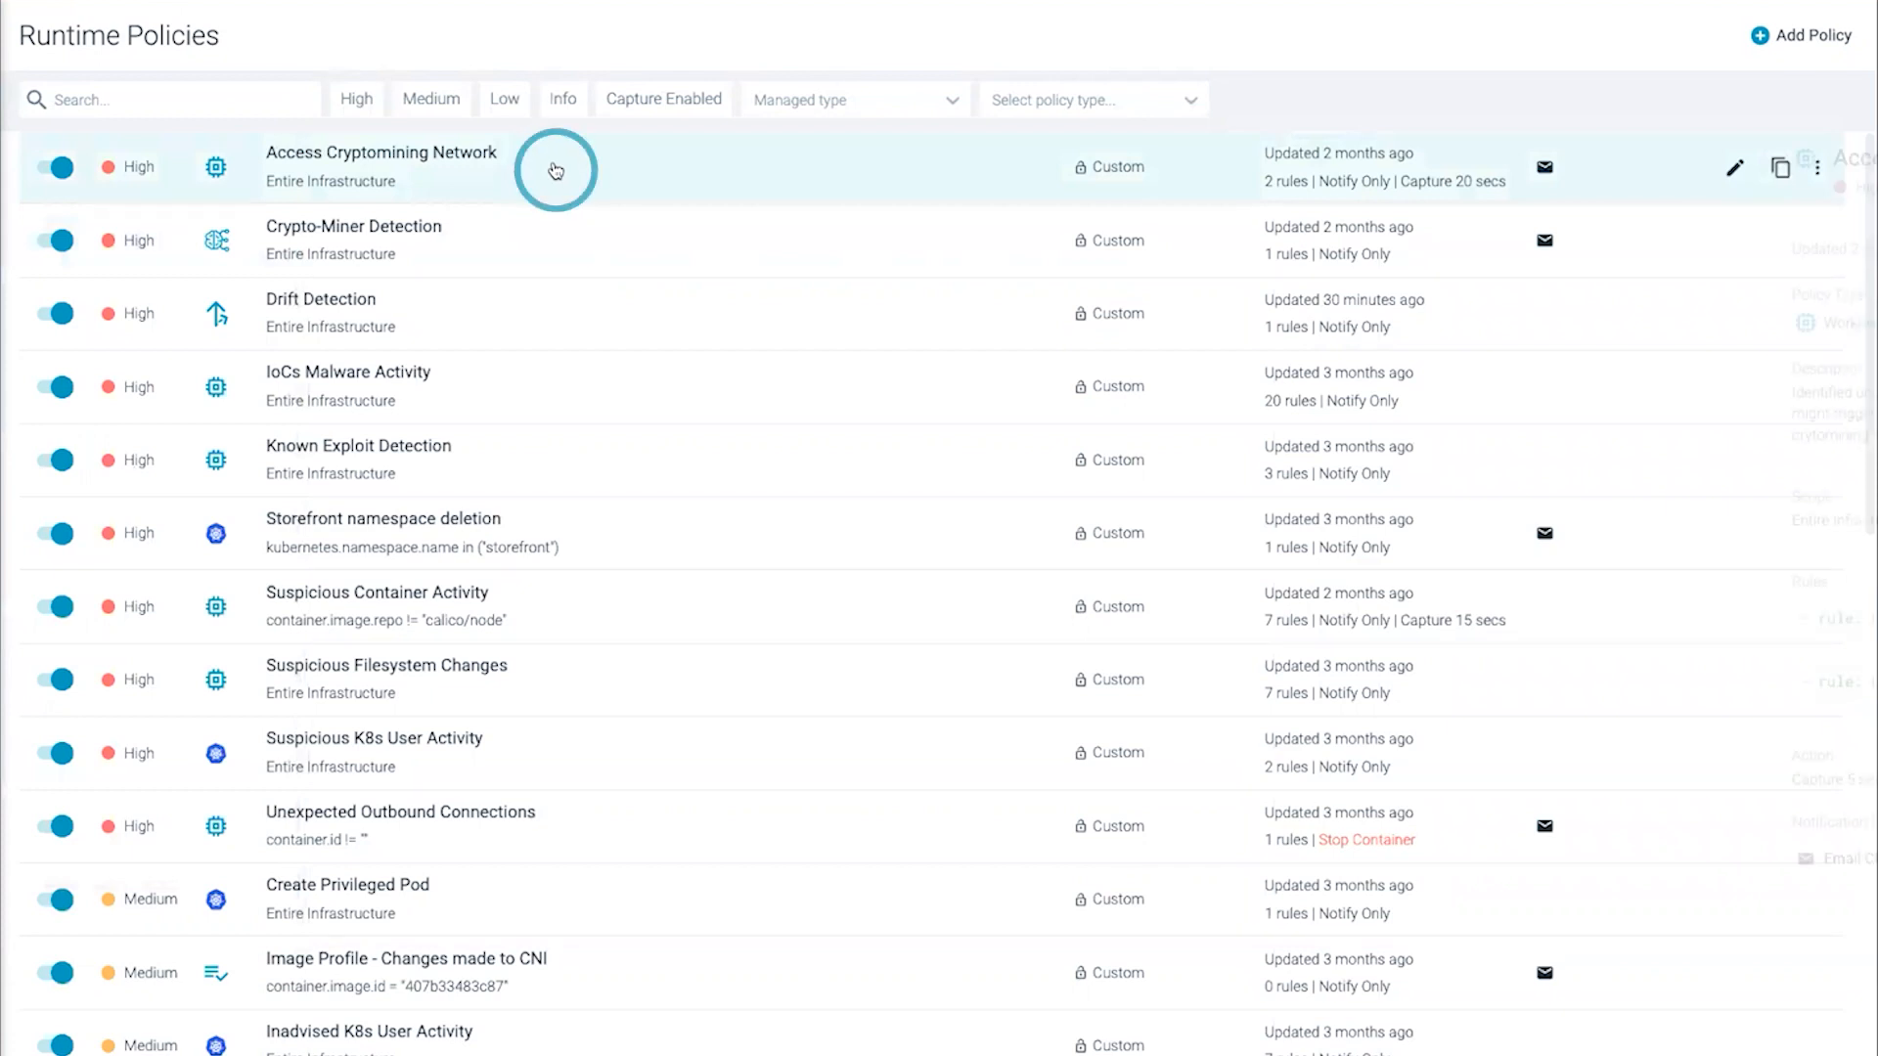
Step: Edit the Access Cryptomining Network policy so its Containers action is Stop instead of Kill
{"action": "left_click", "coordinate": [381, 166]}
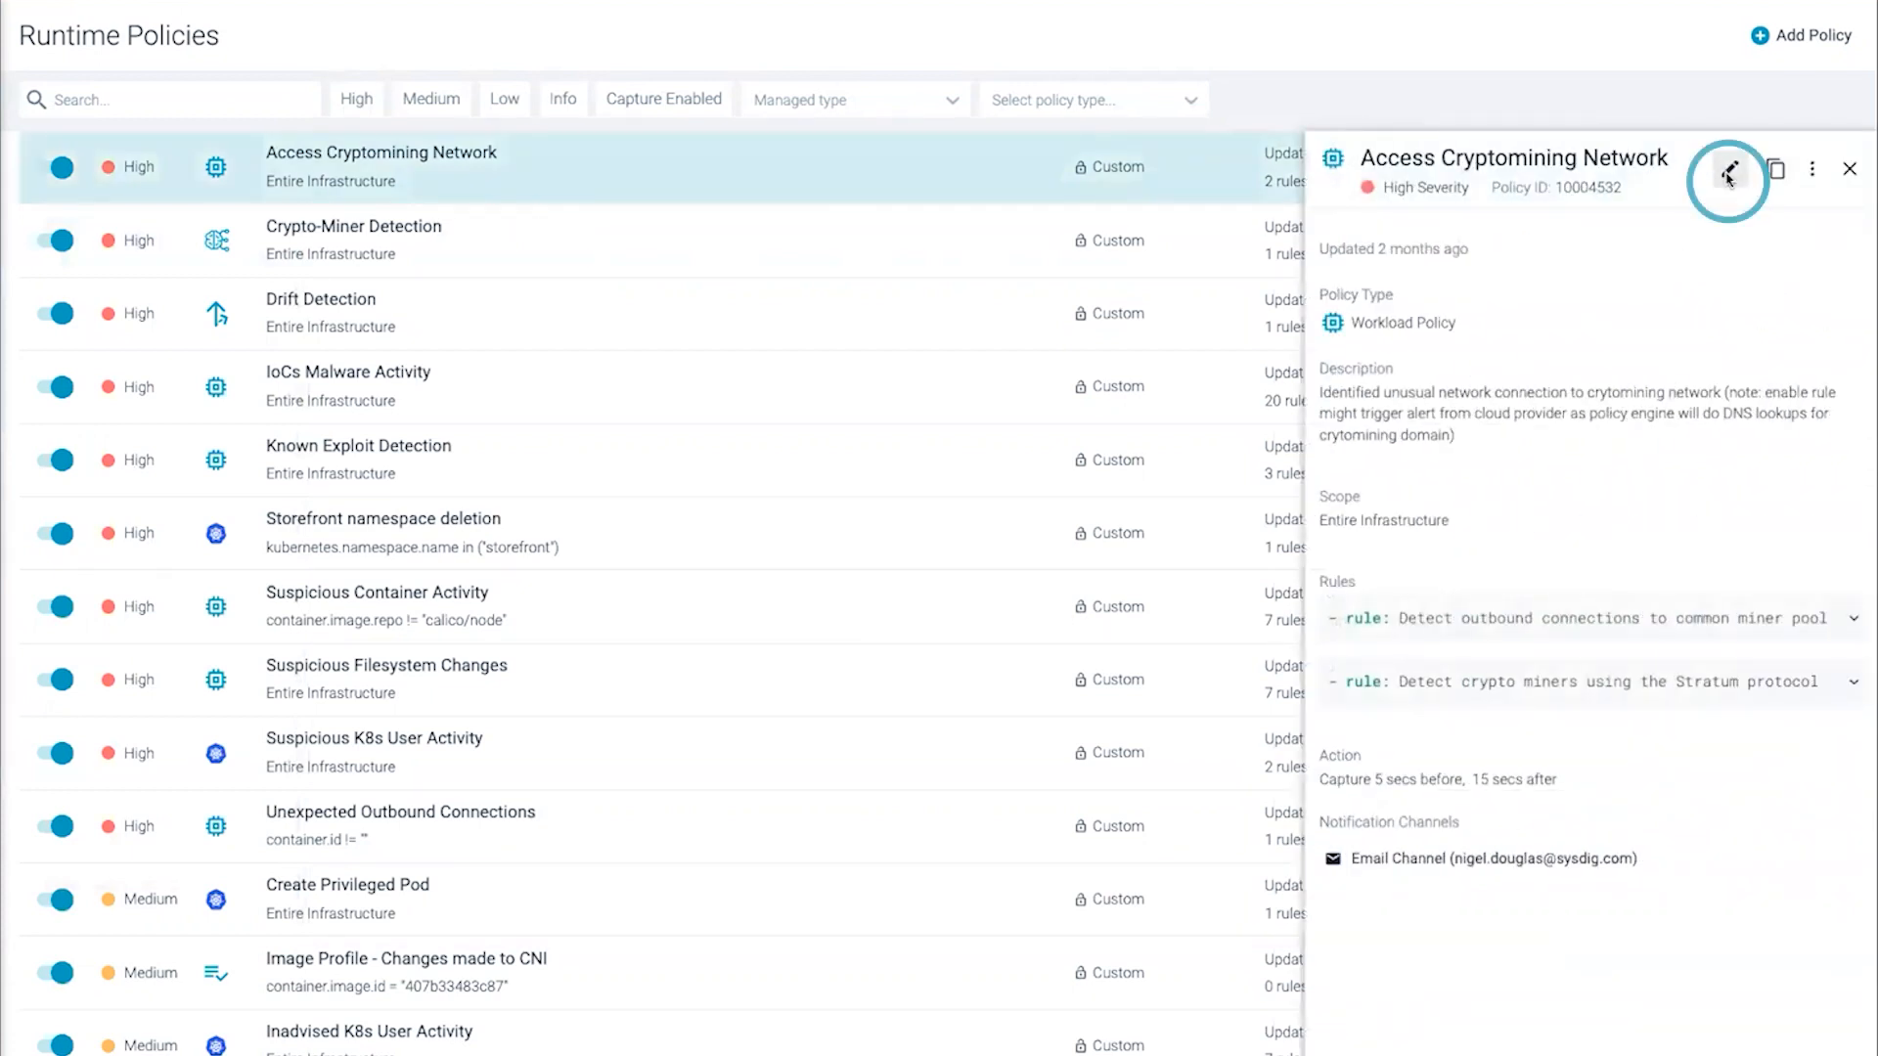
{"action": "left_click", "coordinate": [1728, 170]}
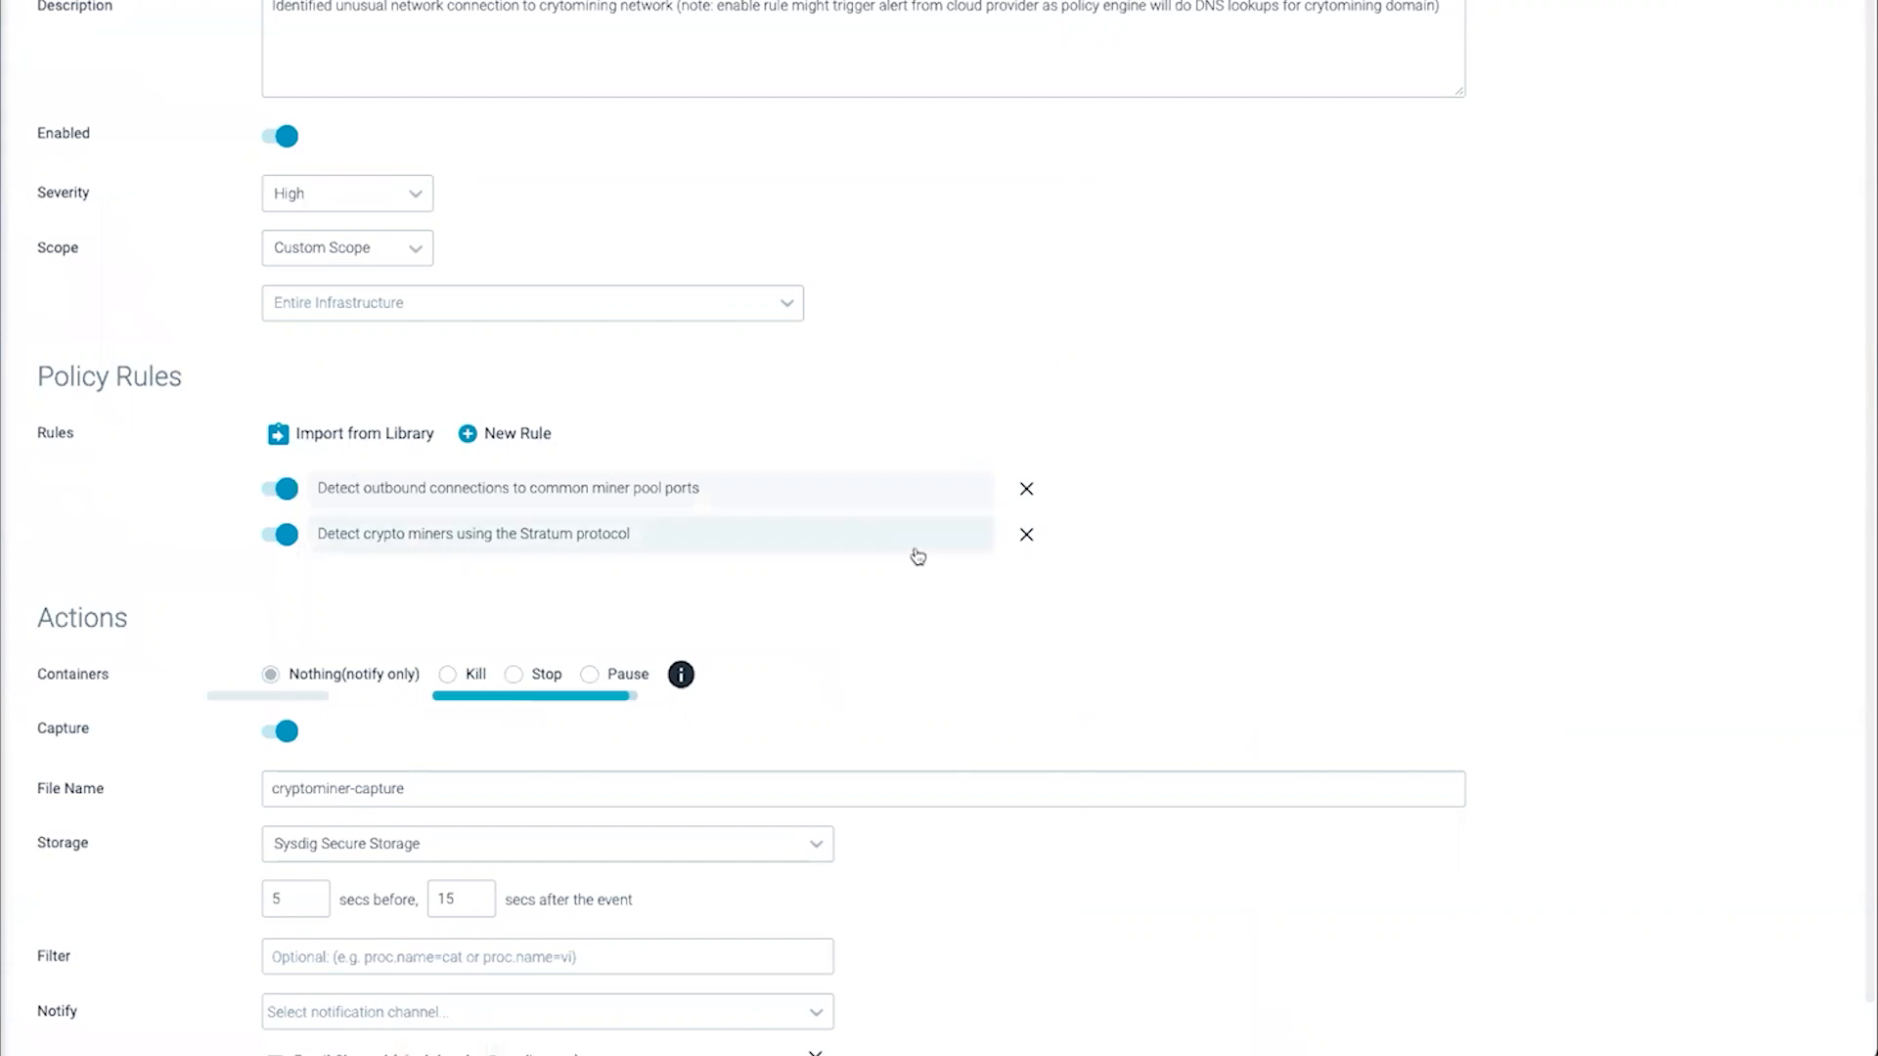
{"action": "mouse_move", "coordinate": [426, 652]}
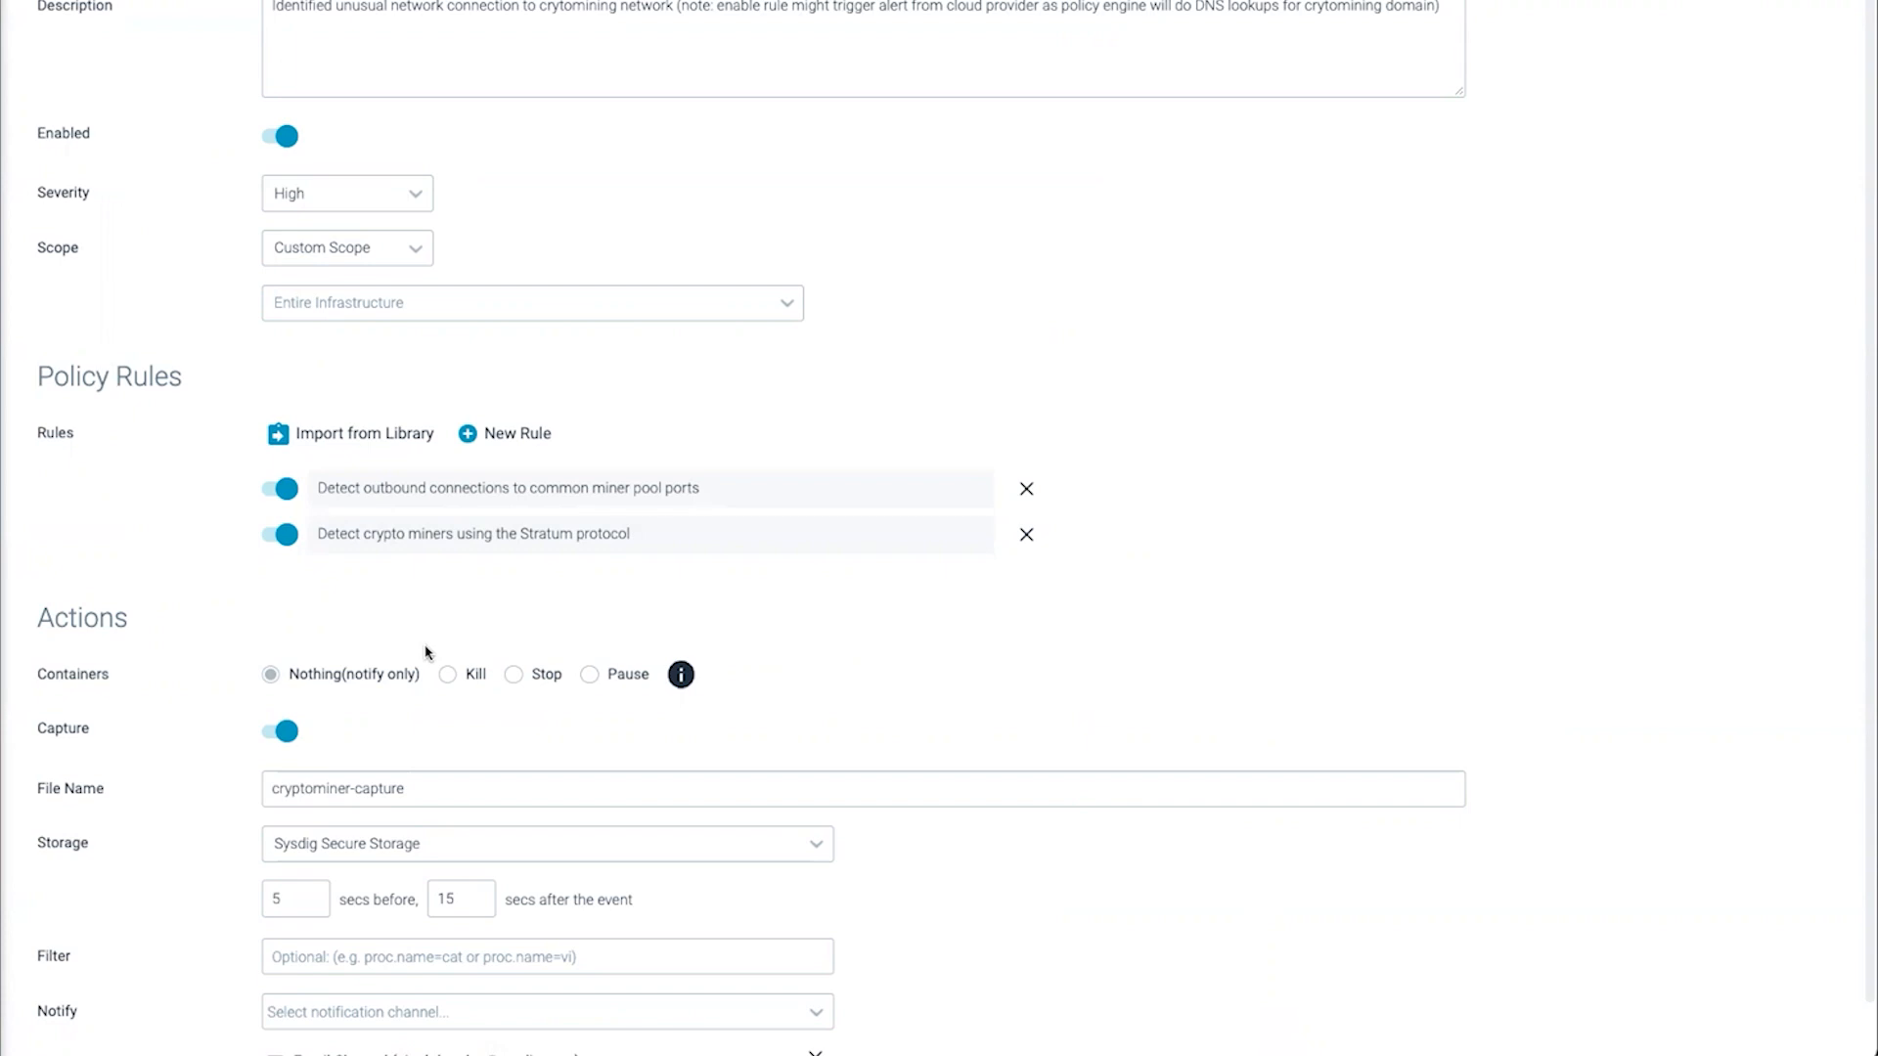
{"action": "mouse_move", "coordinate": [454, 685]}
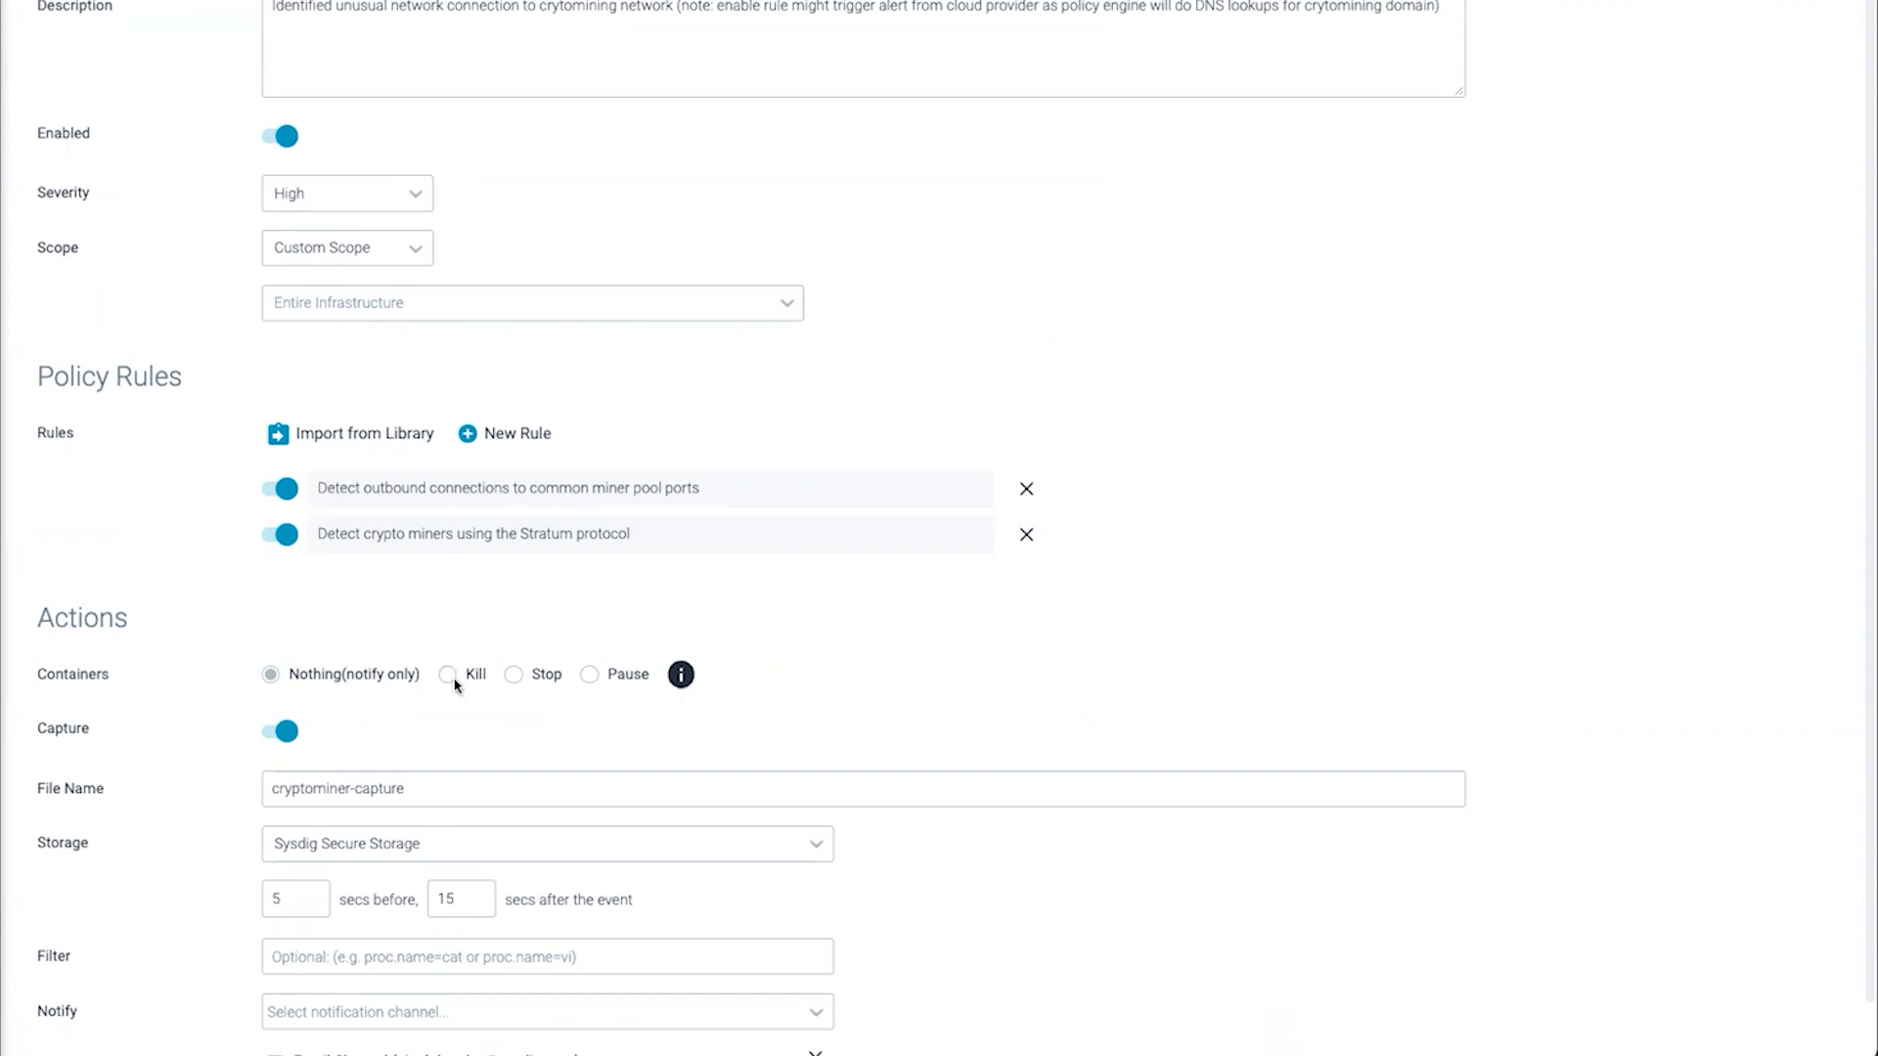
{"action": "left_click", "coordinate": [448, 674]}
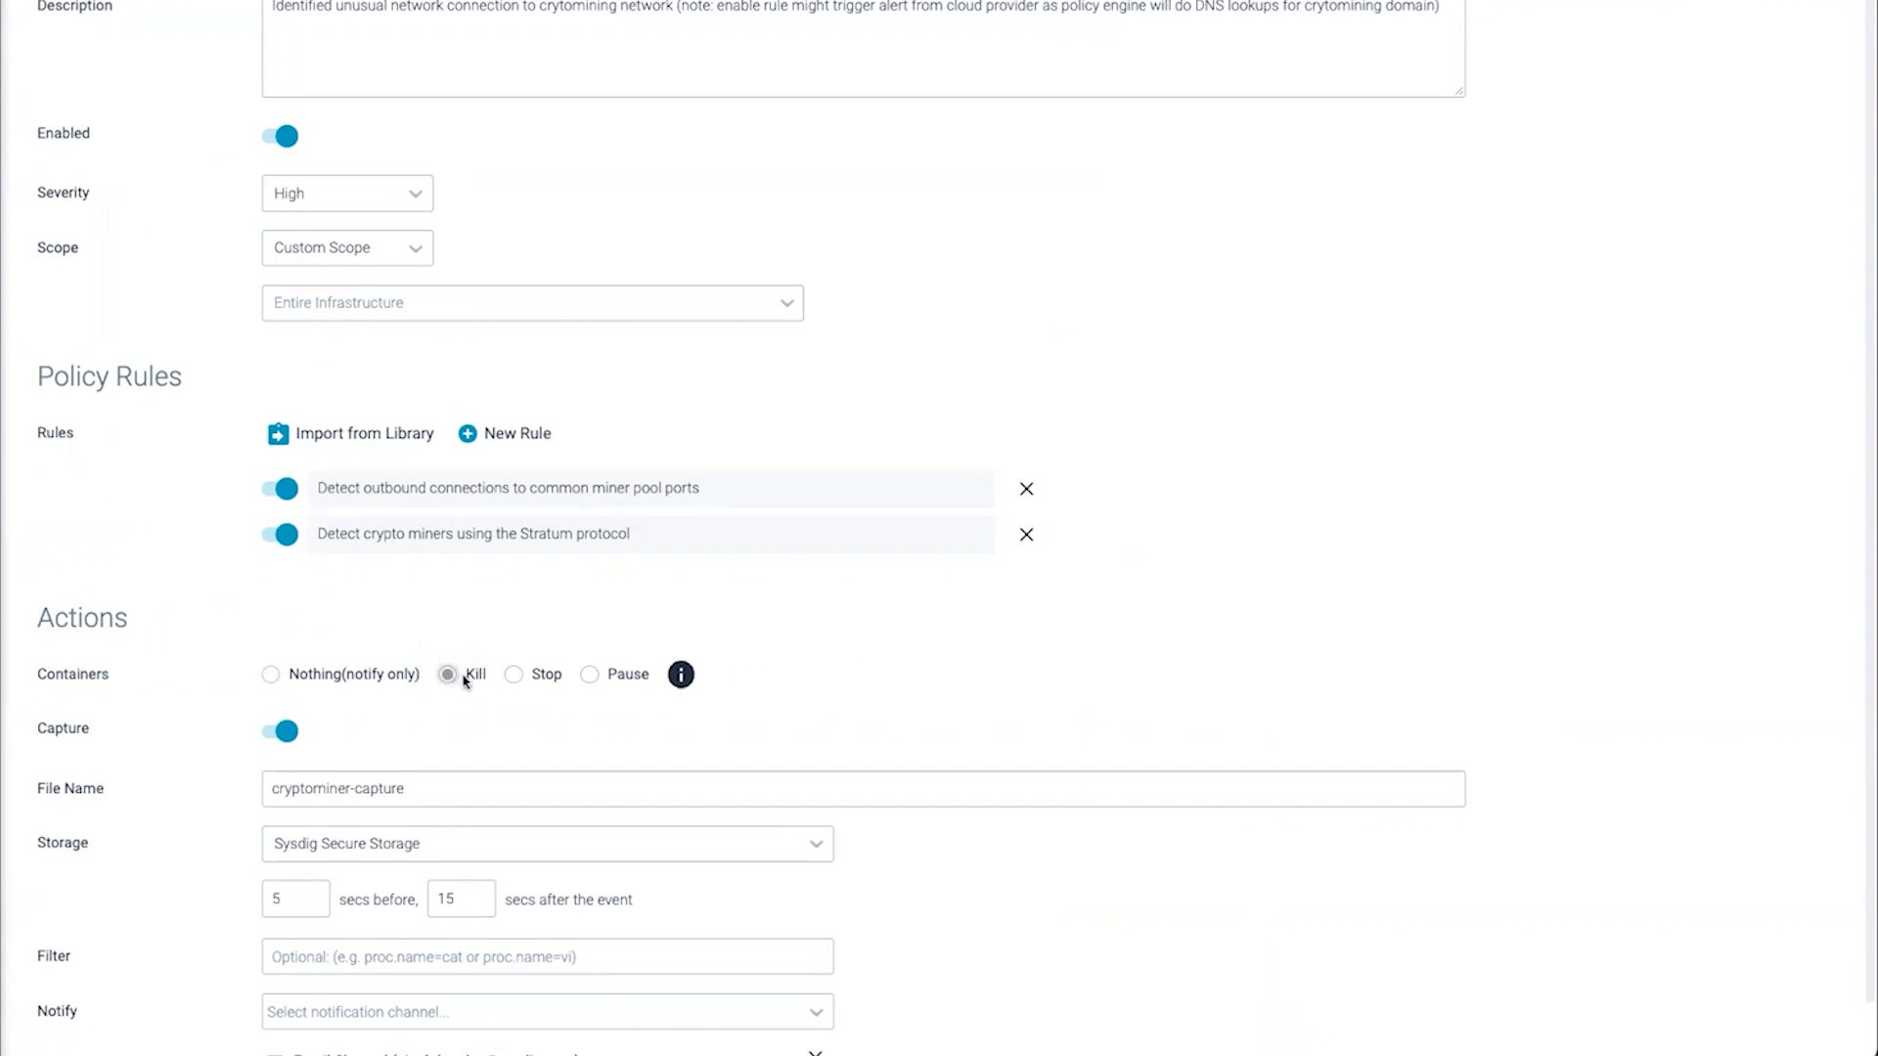
{"action": "left_click", "coordinate": [514, 674]}
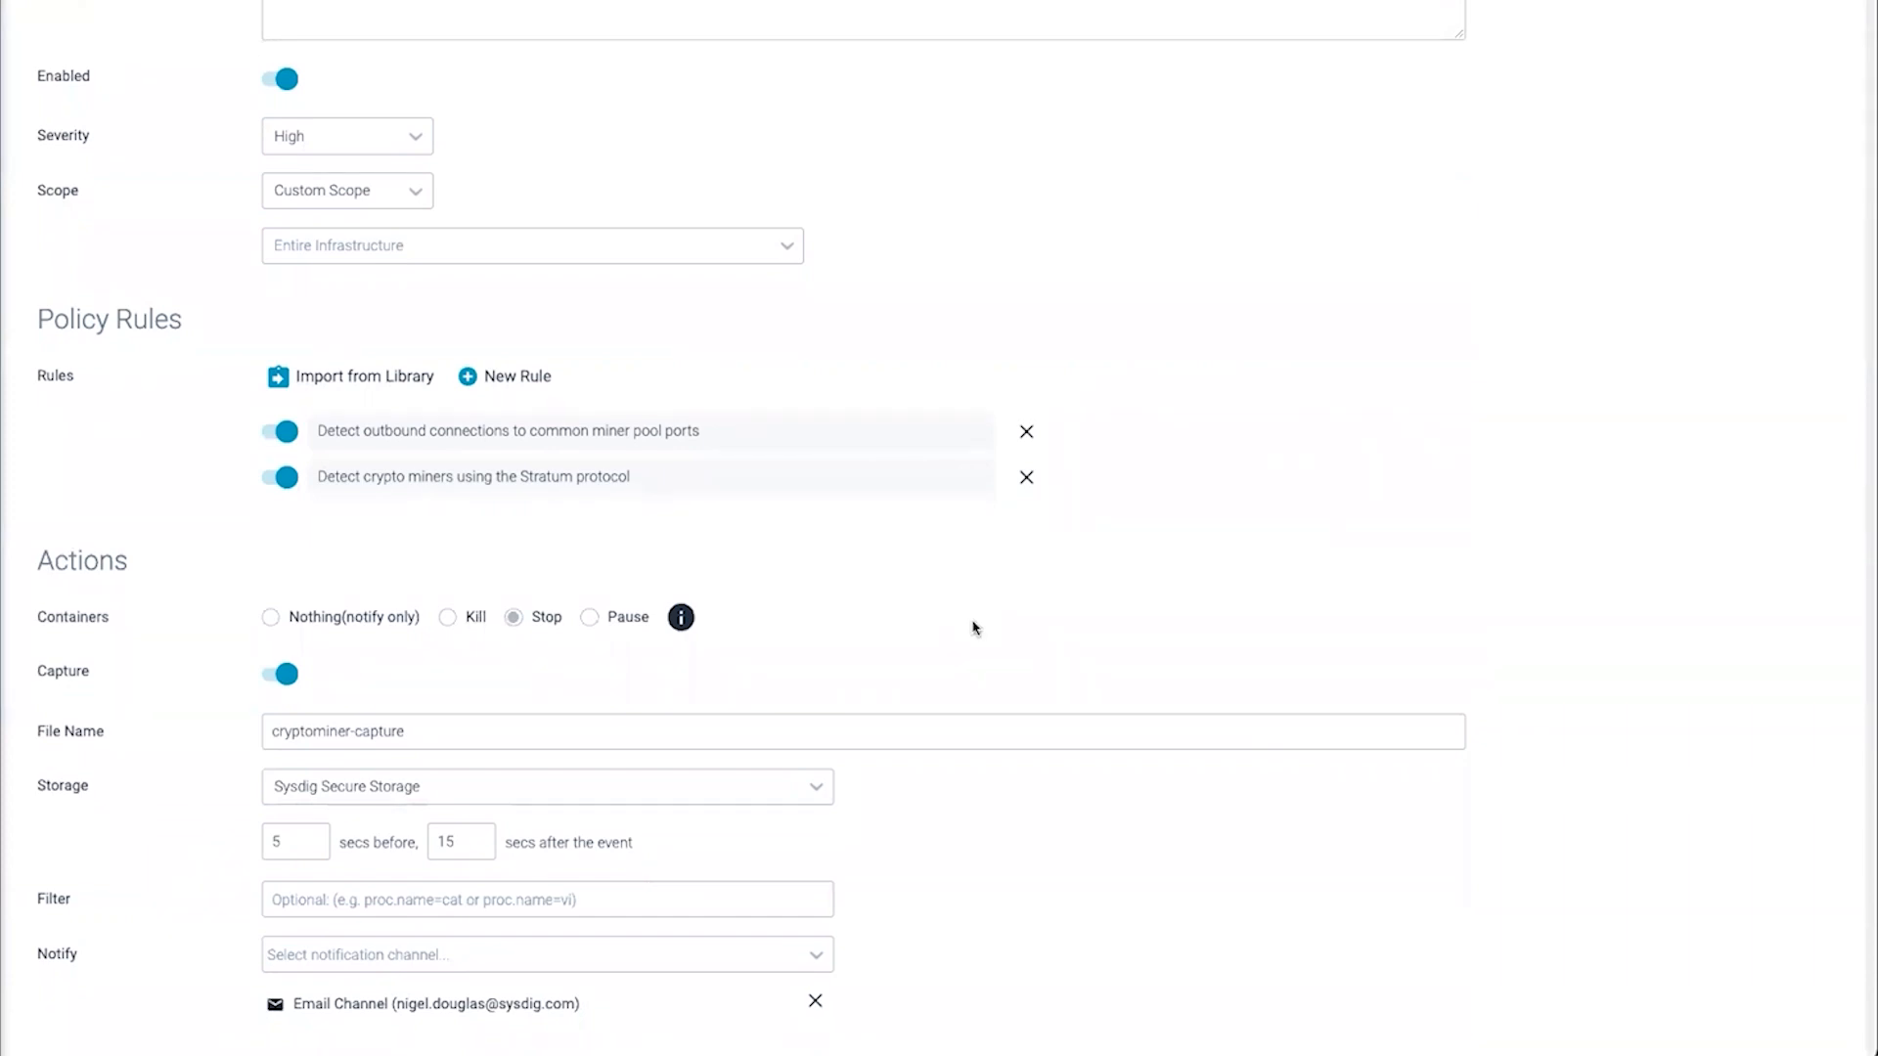
{"action": "left_click", "coordinate": [81, 157]}
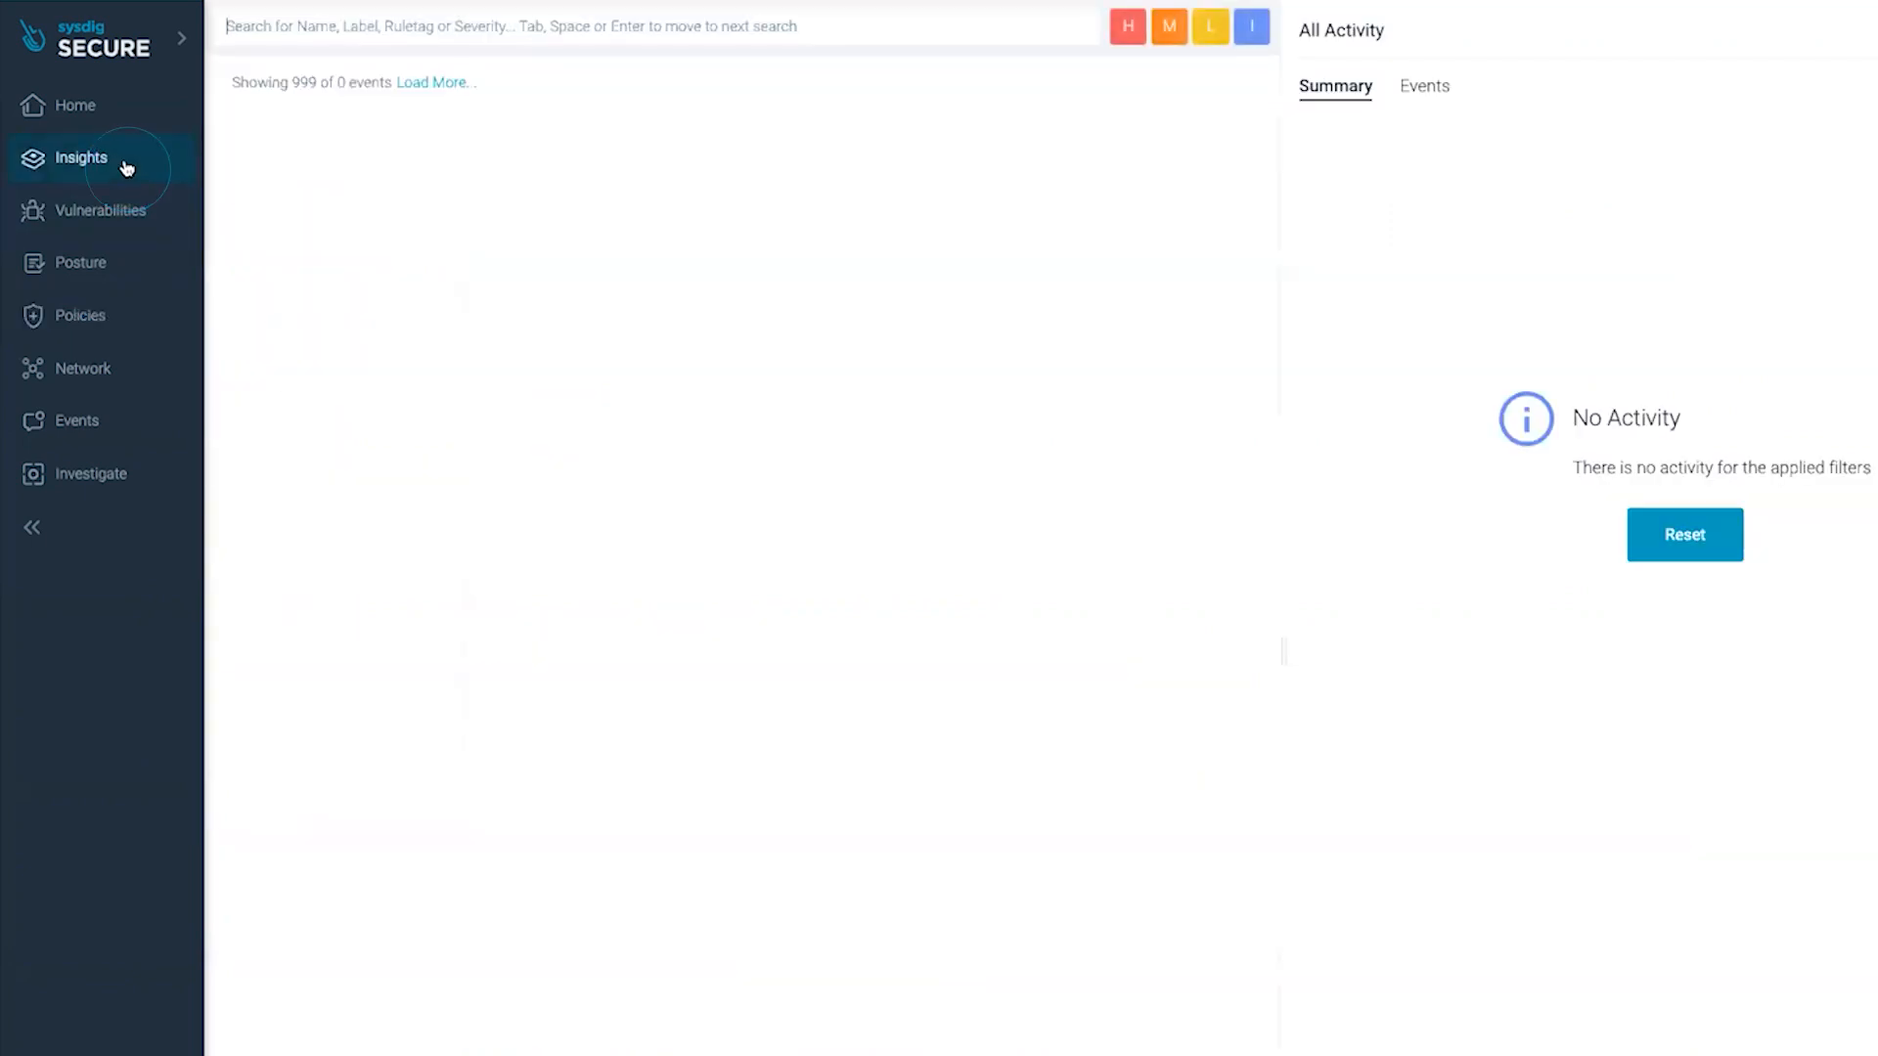
Step: Expand the Drift Detection summary and filter the Events tab to its individual events
{"action": "left_click", "coordinate": [81, 156]}
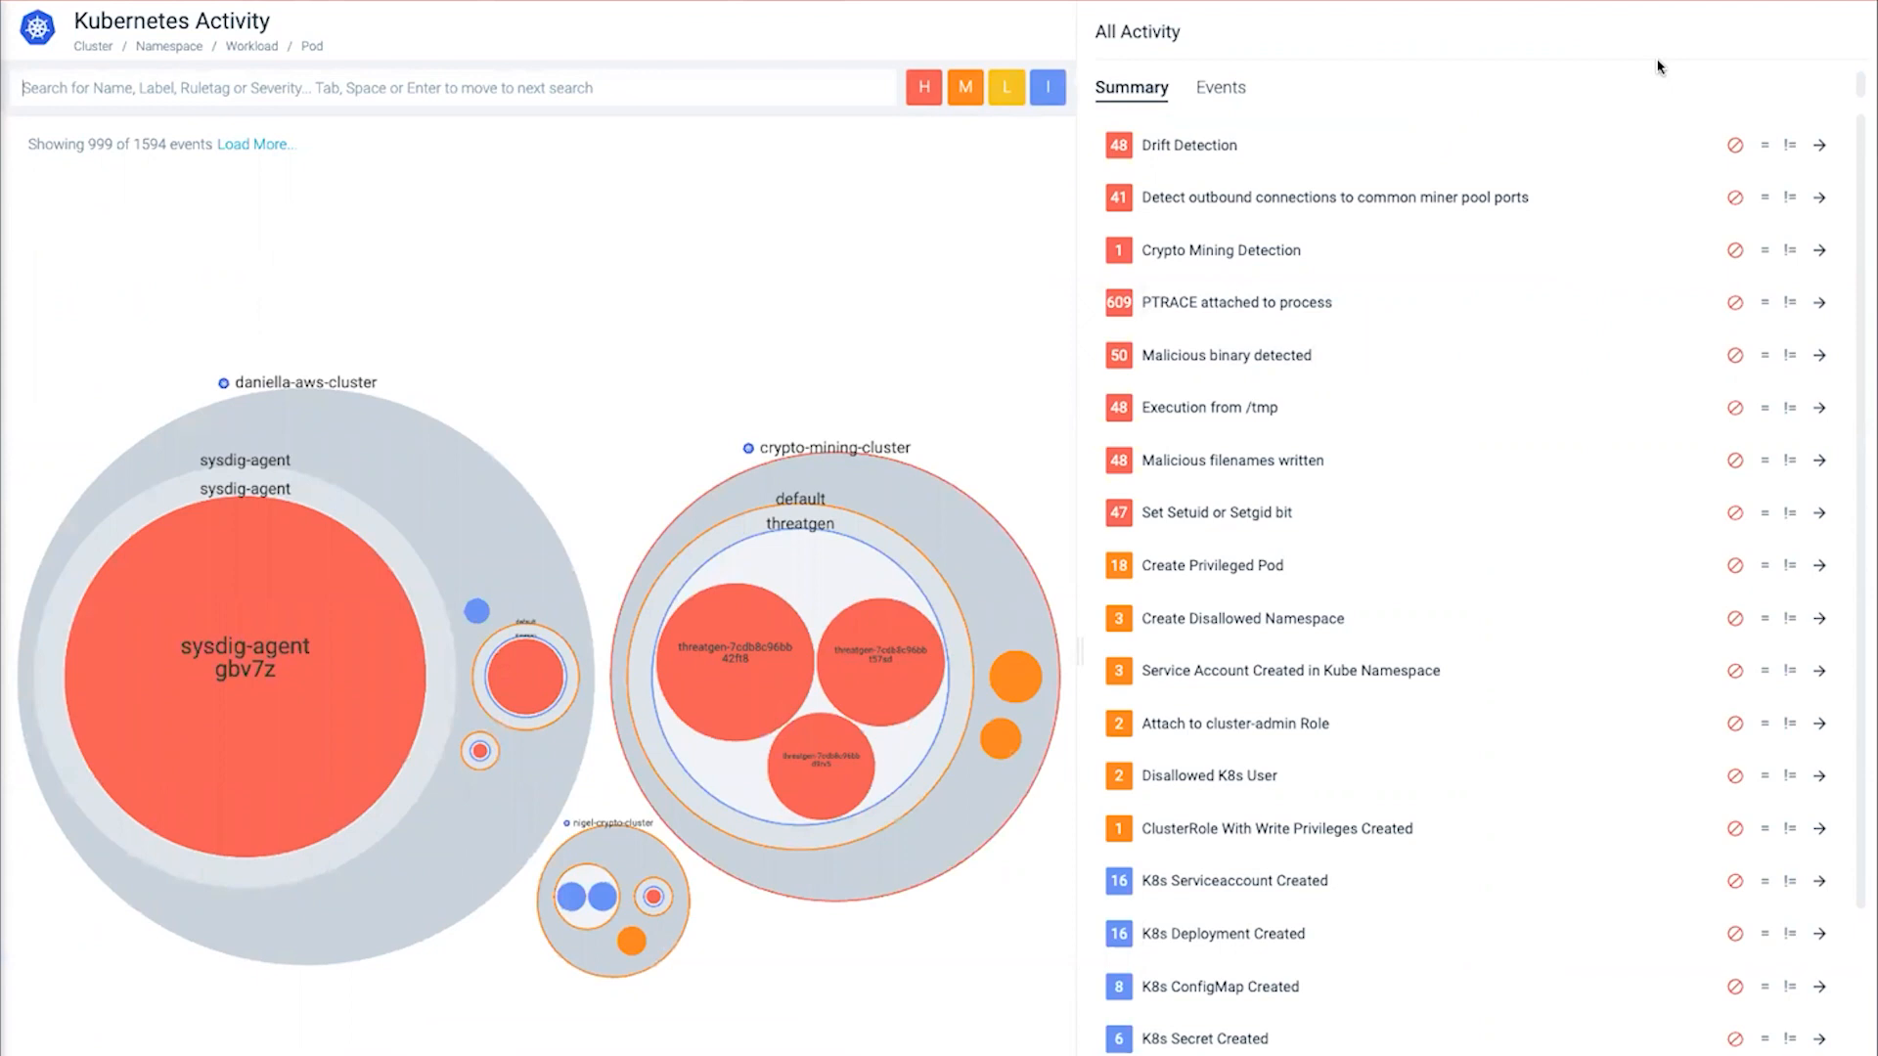
{"action": "mouse_move", "coordinate": [1595, 100]}
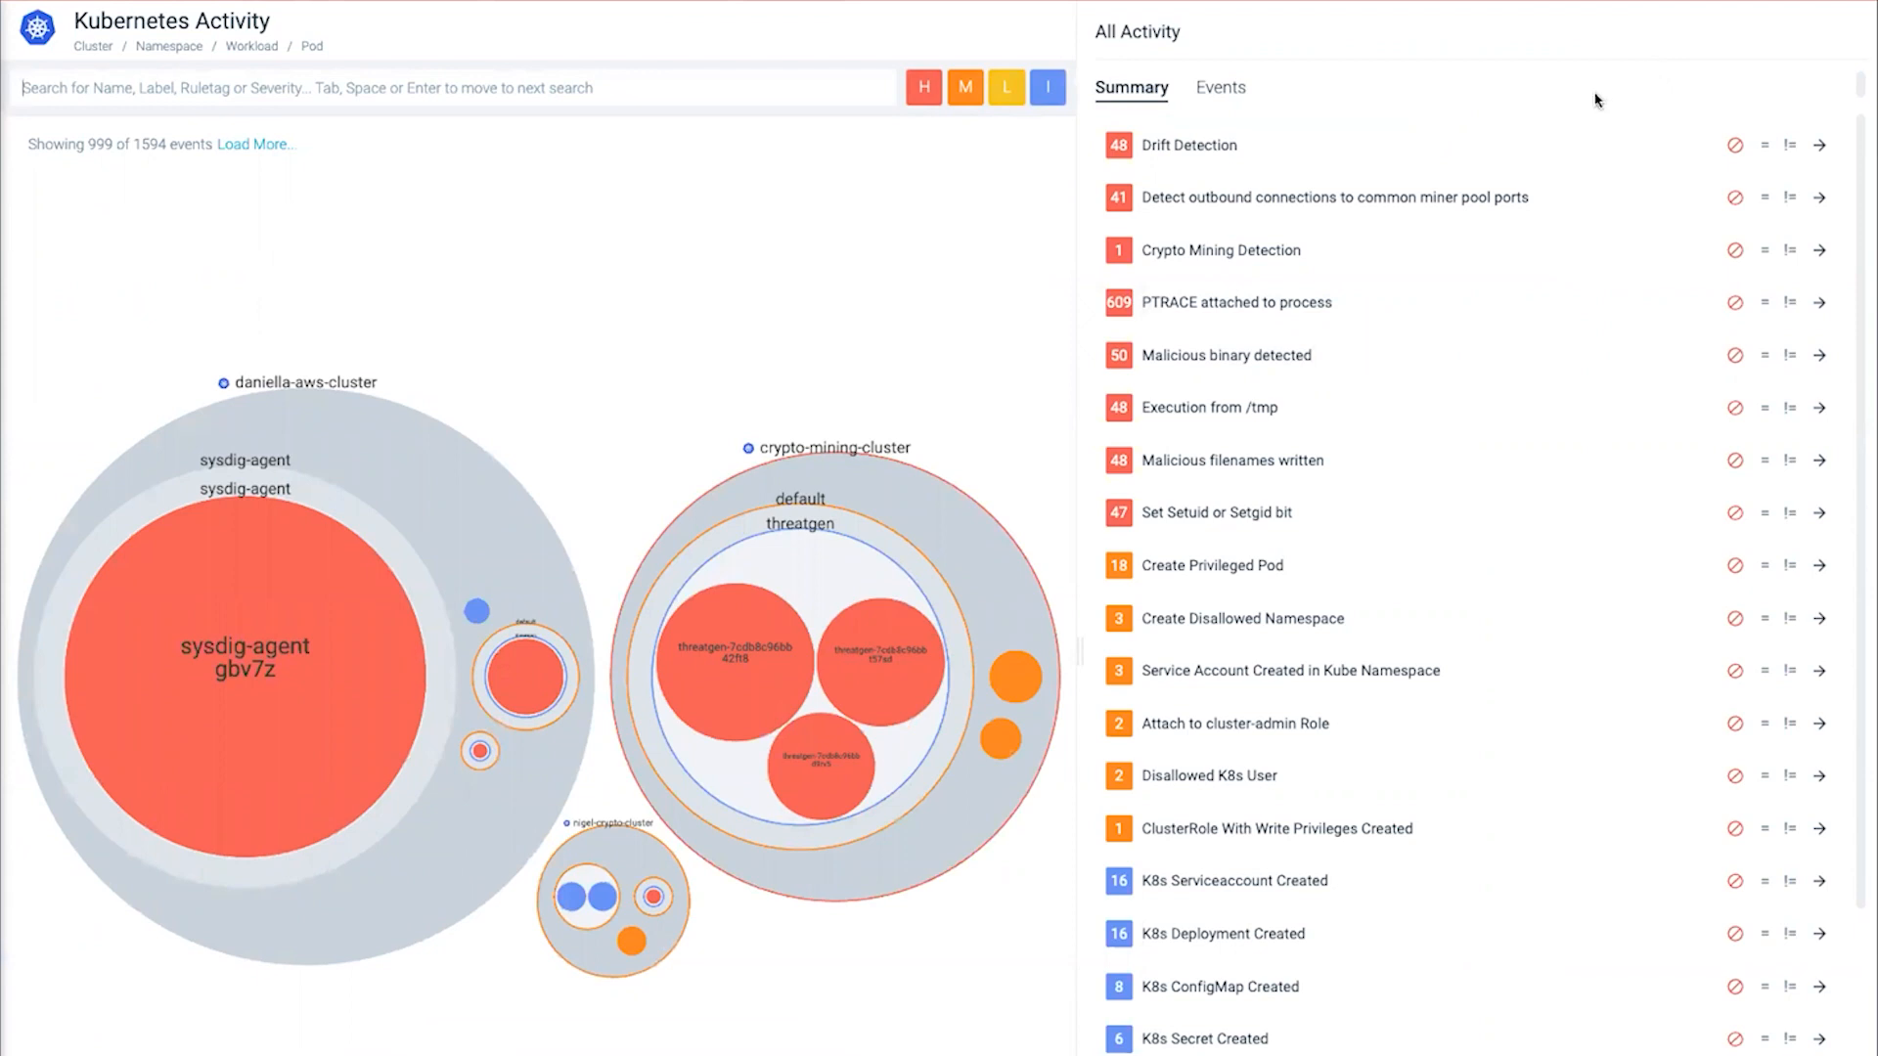
{"action": "left_click", "coordinate": [1190, 144]}
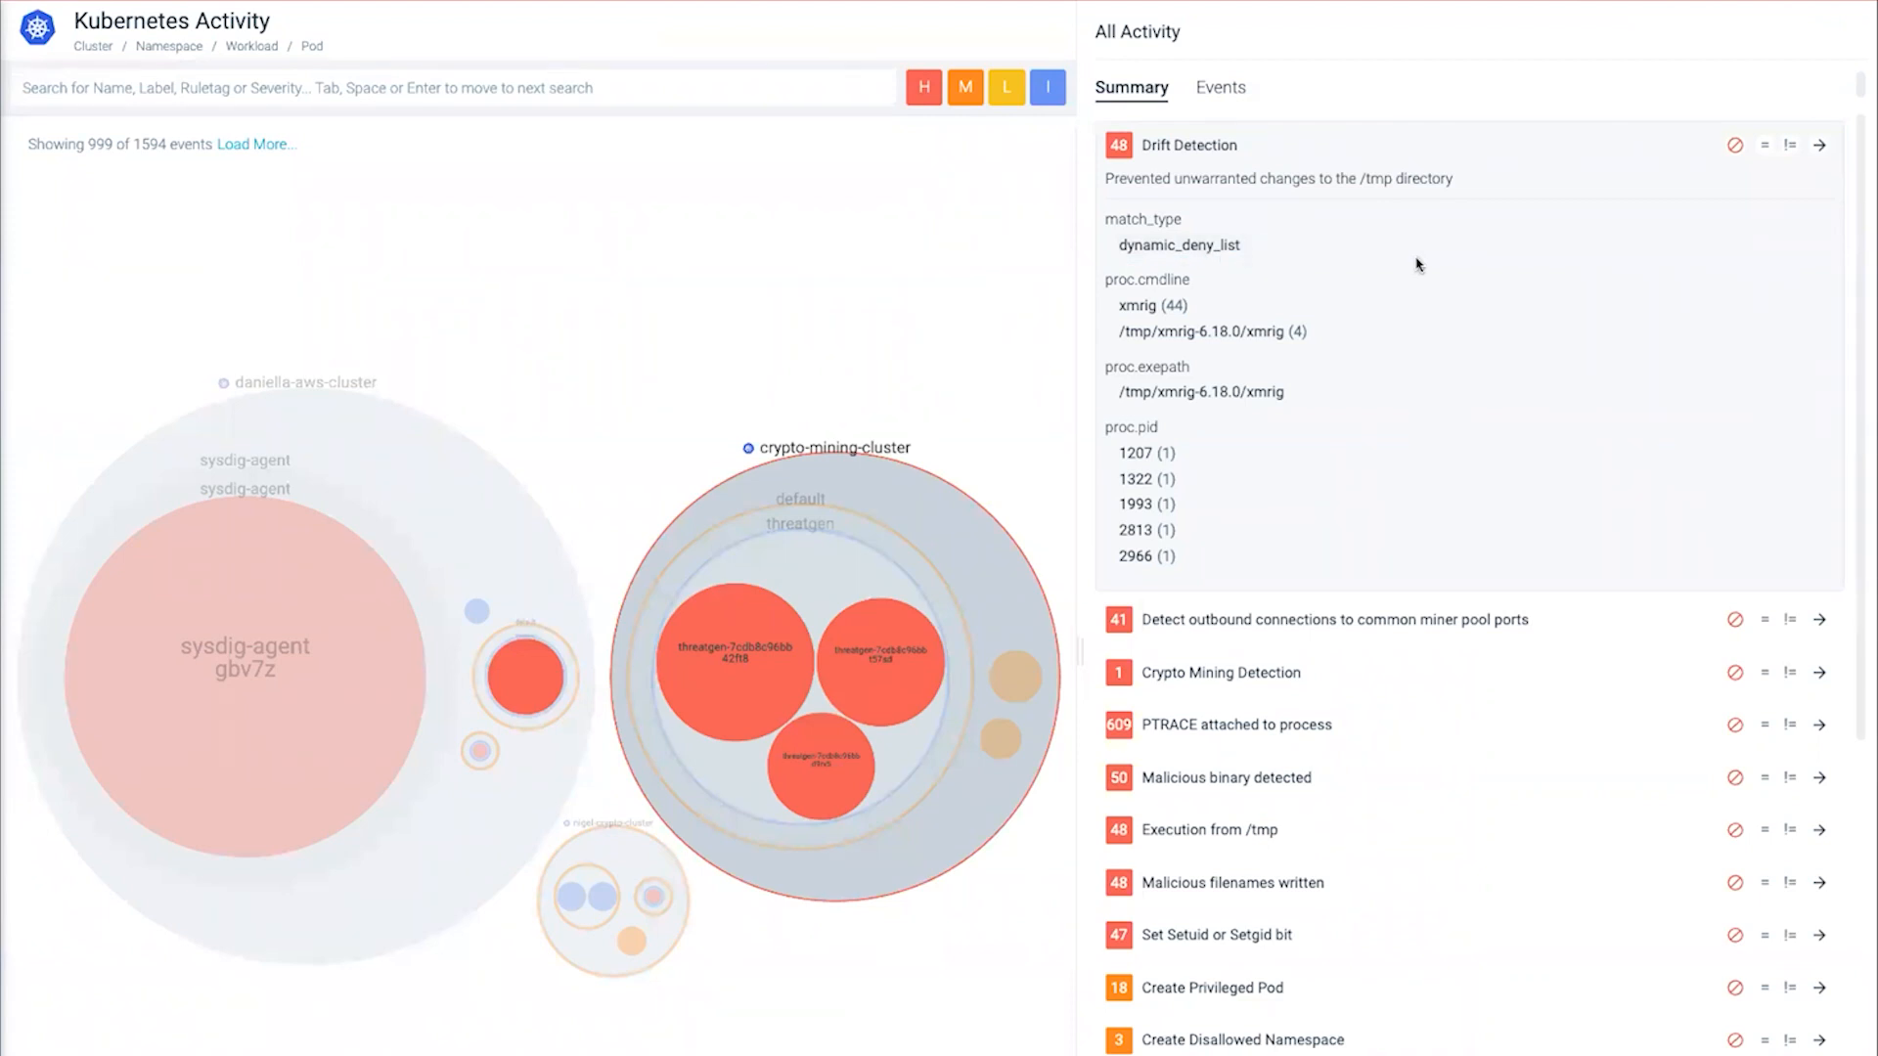
{"action": "mouse_move", "coordinate": [1774, 176]}
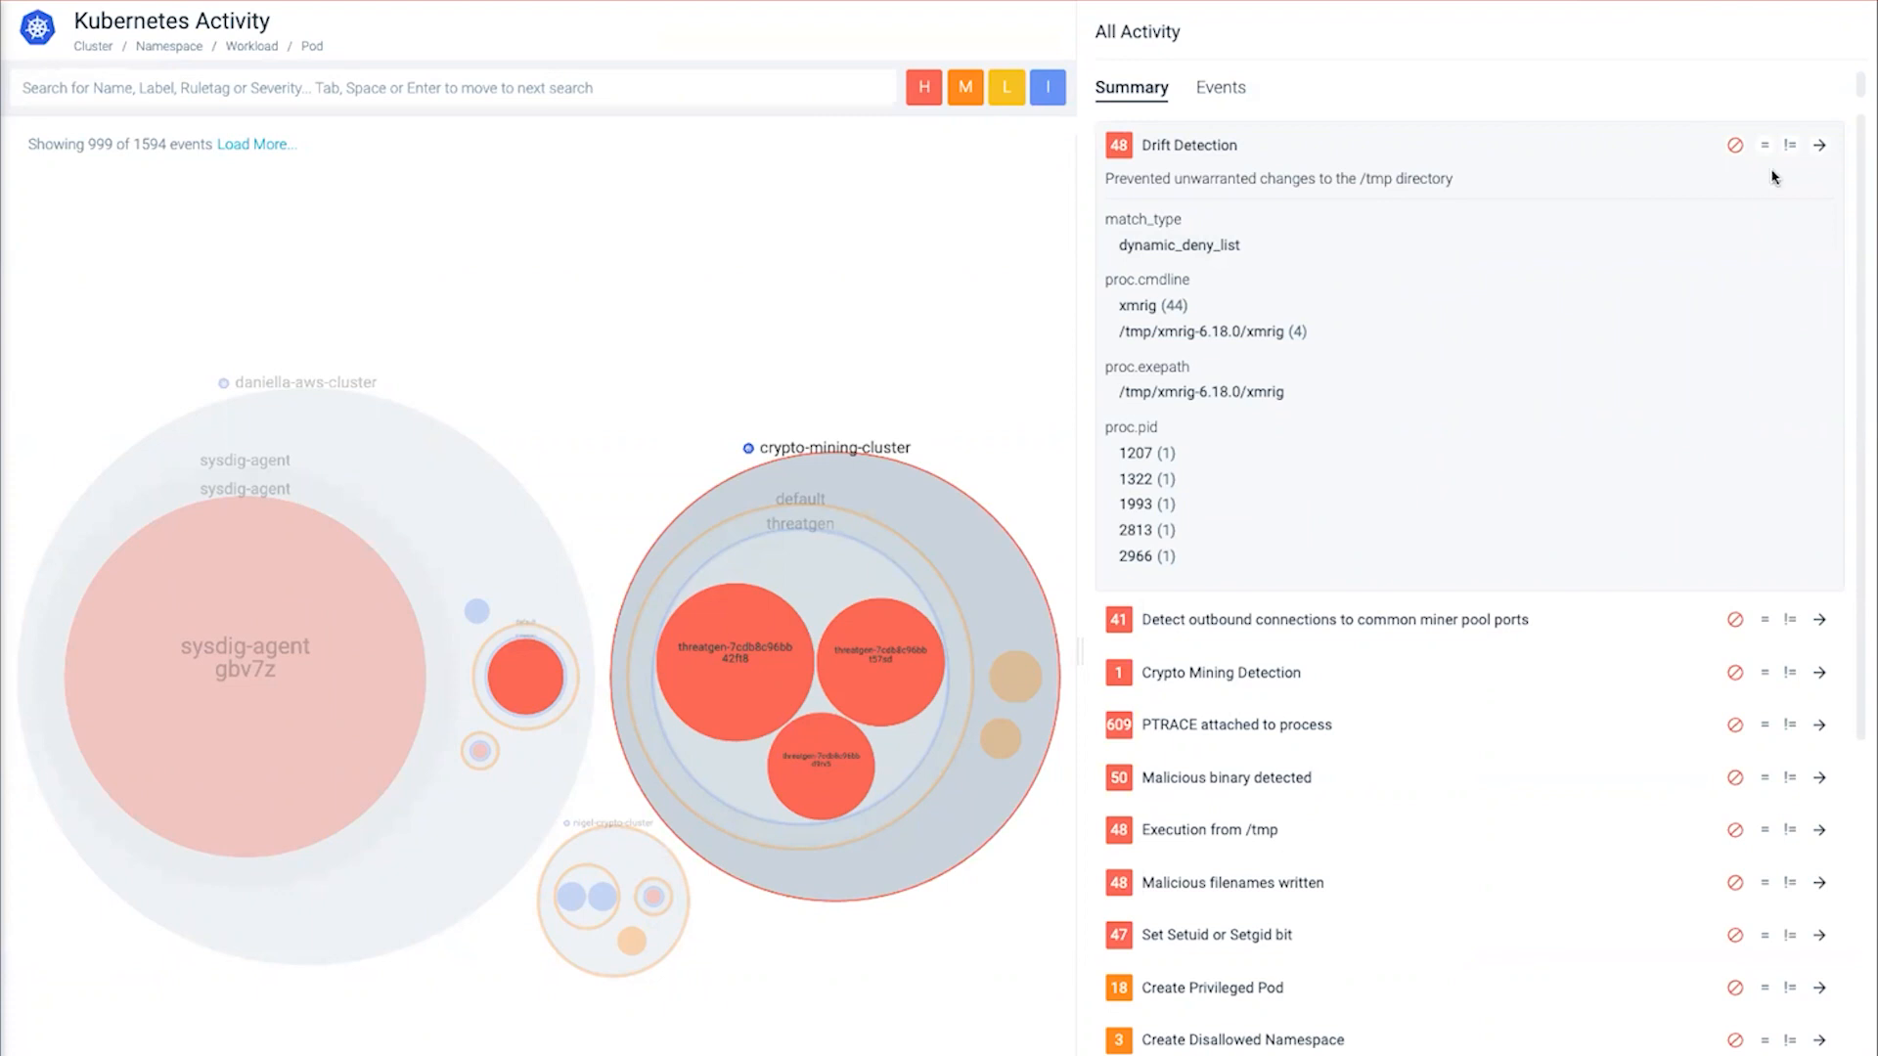
{"action": "left_click", "coordinate": [1221, 87]}
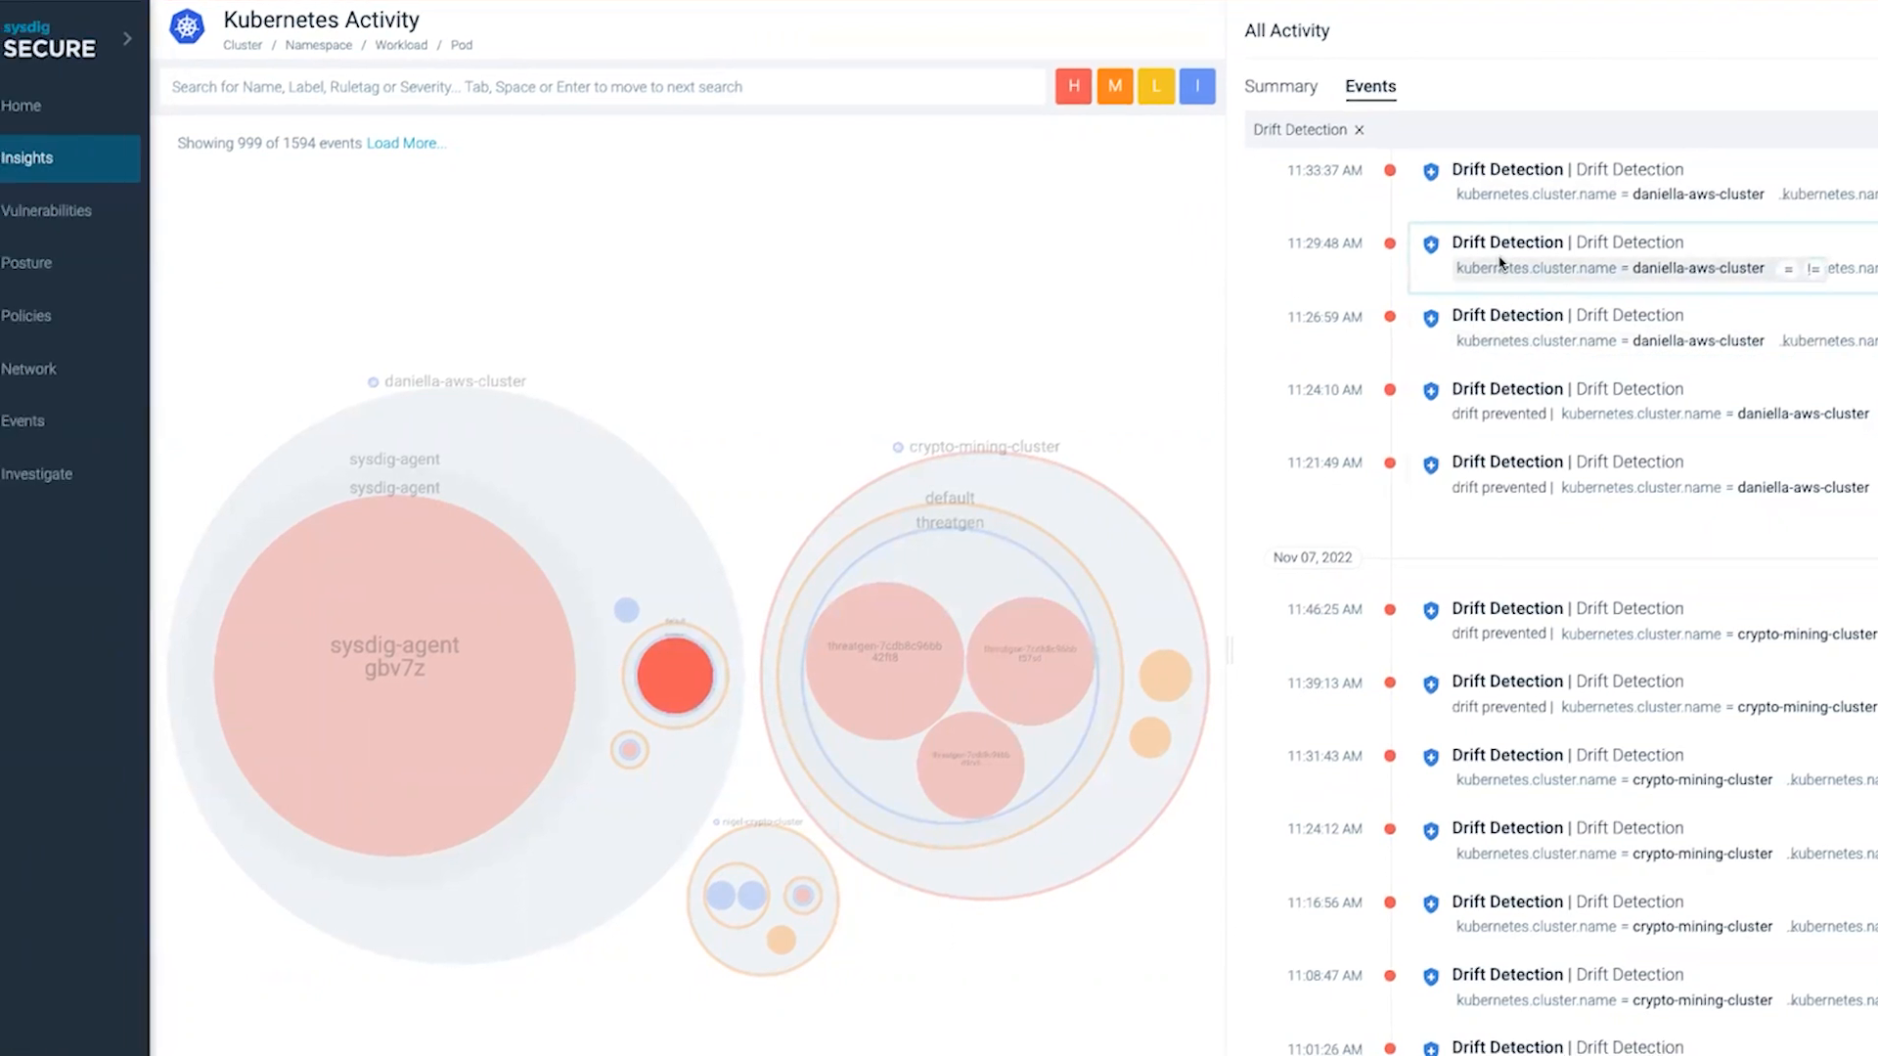
Step: Add a Container Drift runtime policy and toggle Prevent on, then back off
{"action": "left_click", "coordinate": [79, 315]}
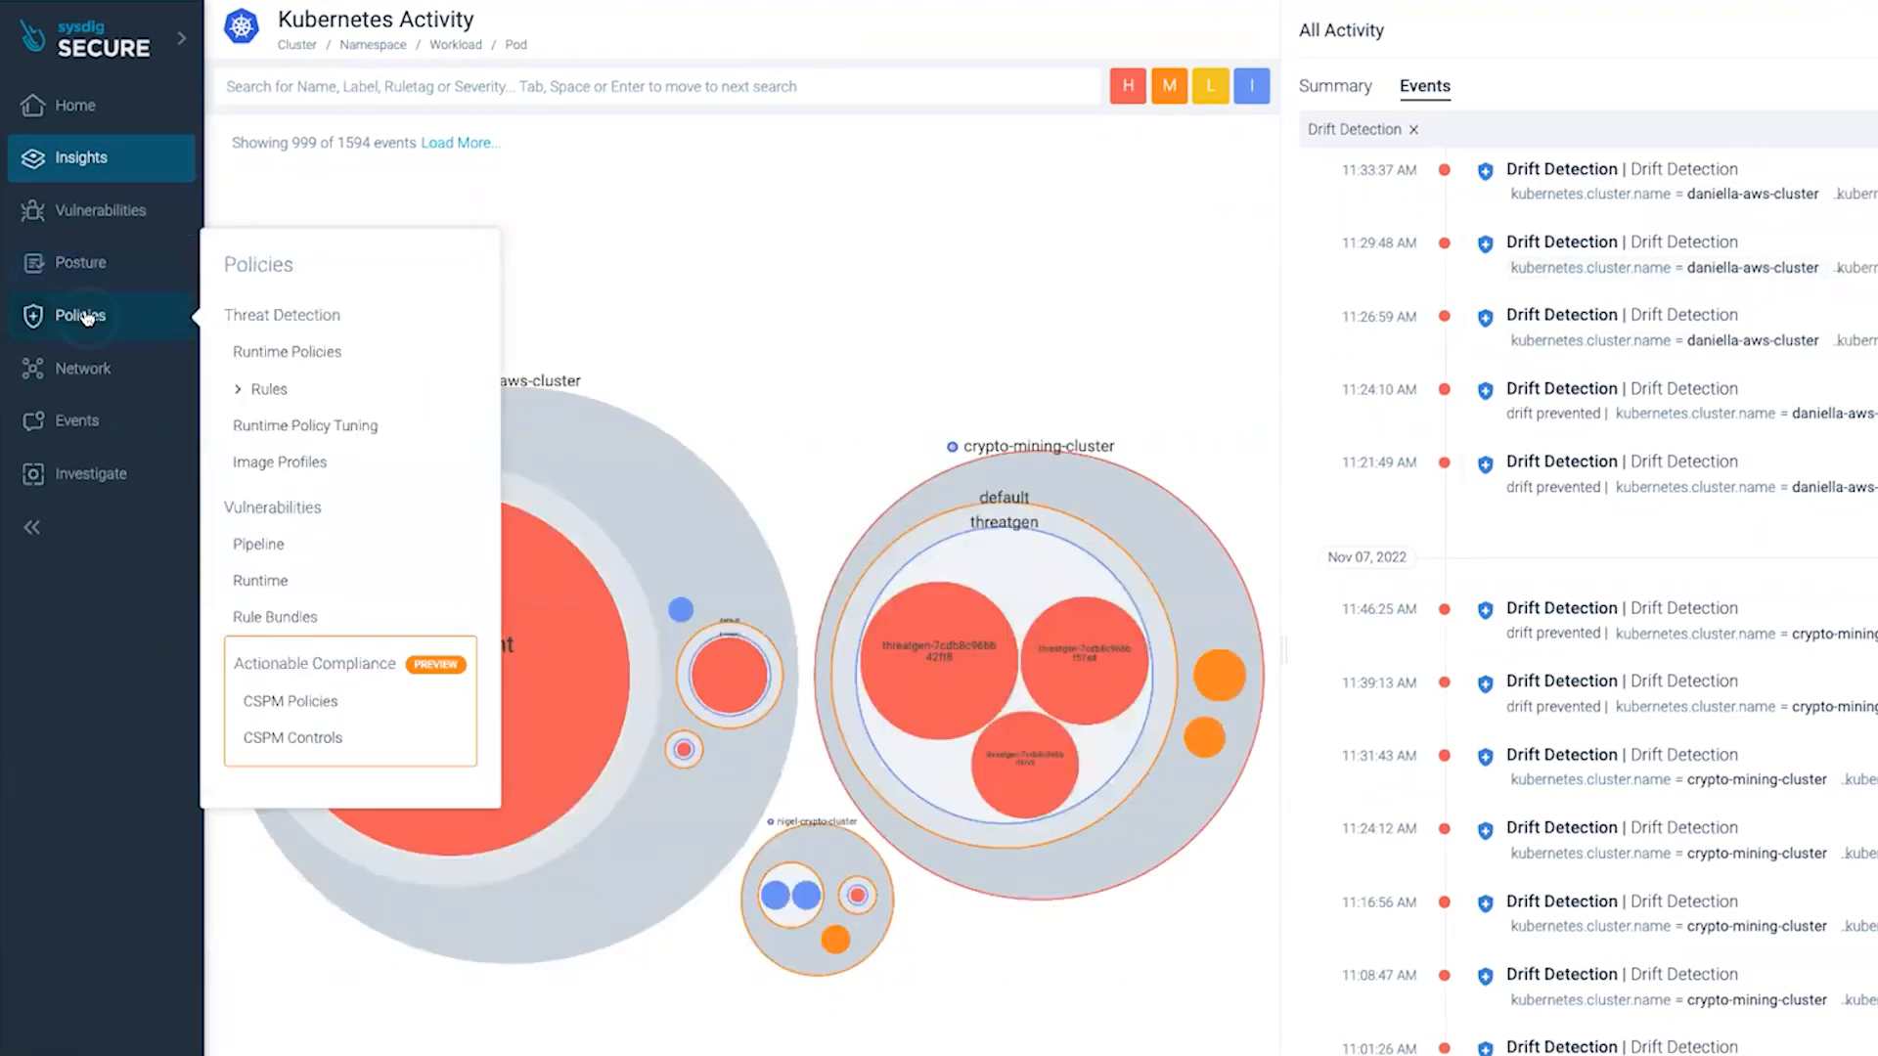
{"action": "left_click", "coordinate": [286, 351]}
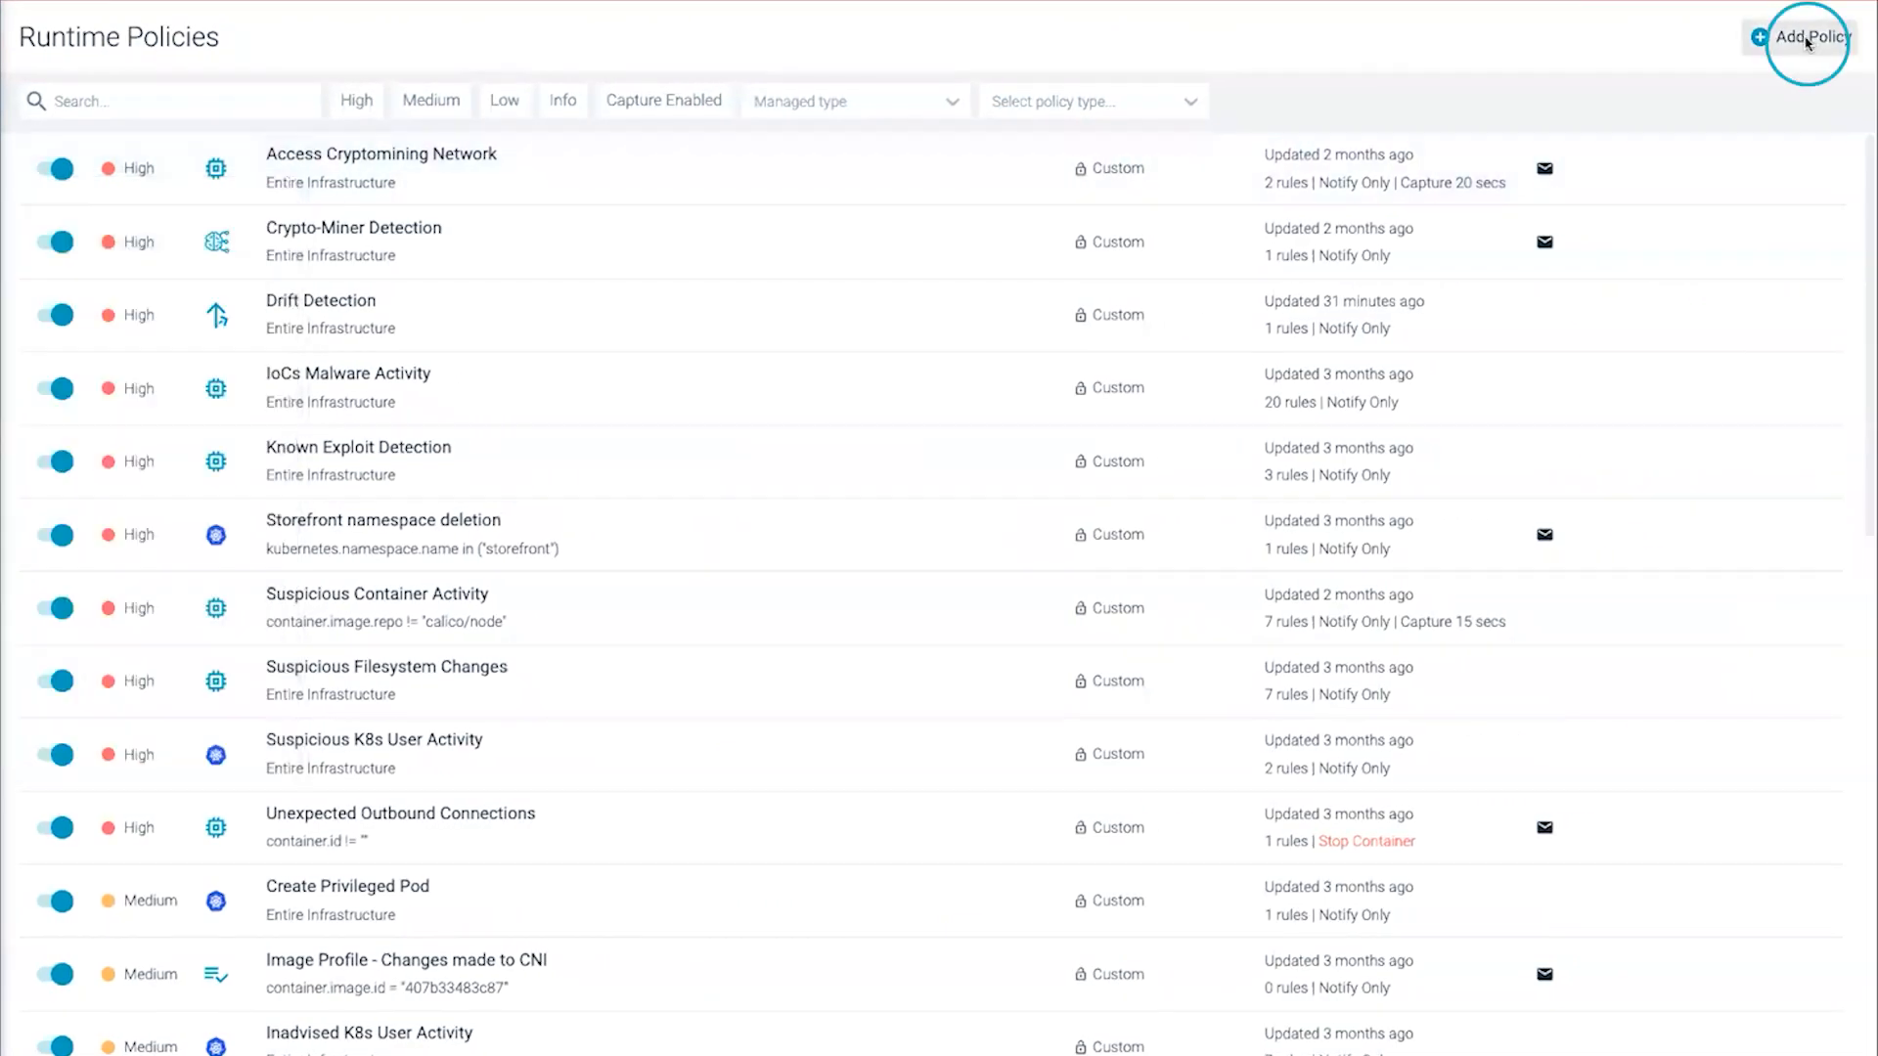
{"action": "left_click", "coordinate": [1813, 37]}
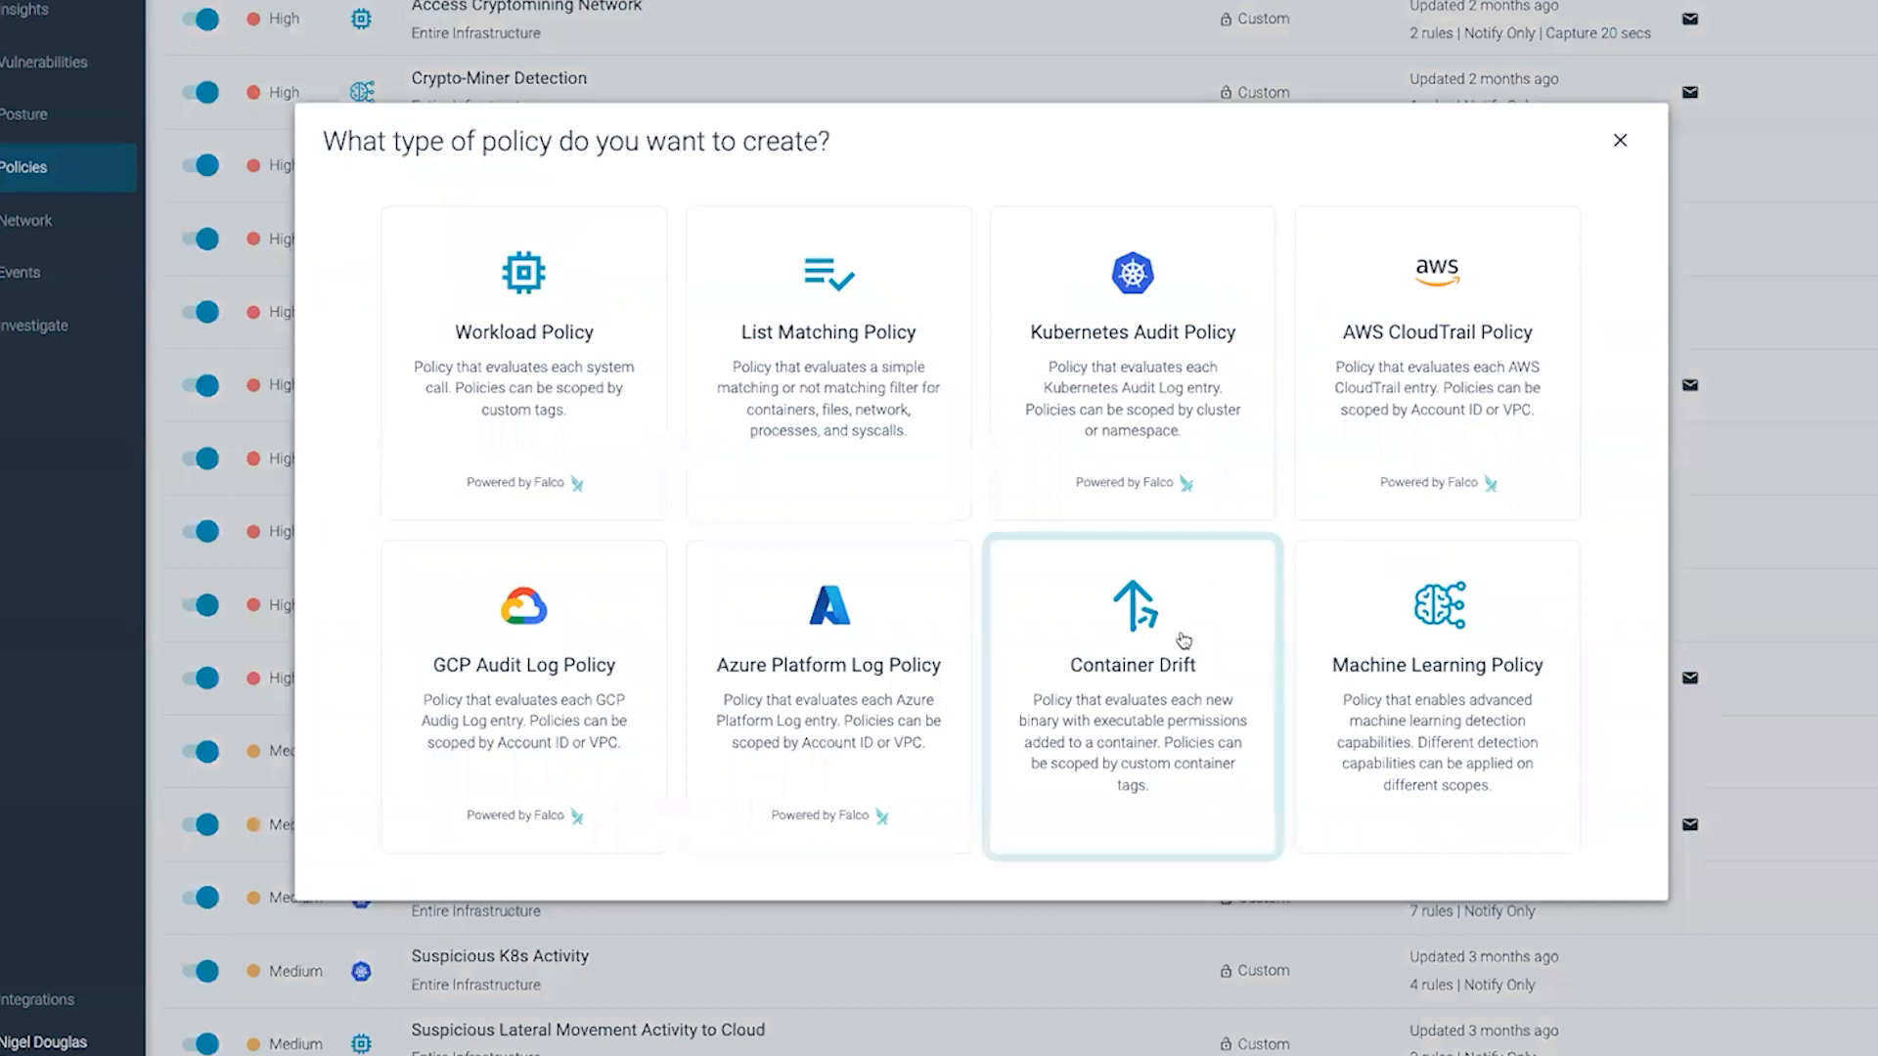
{"action": "mouse_move", "coordinate": [1439, 631]}
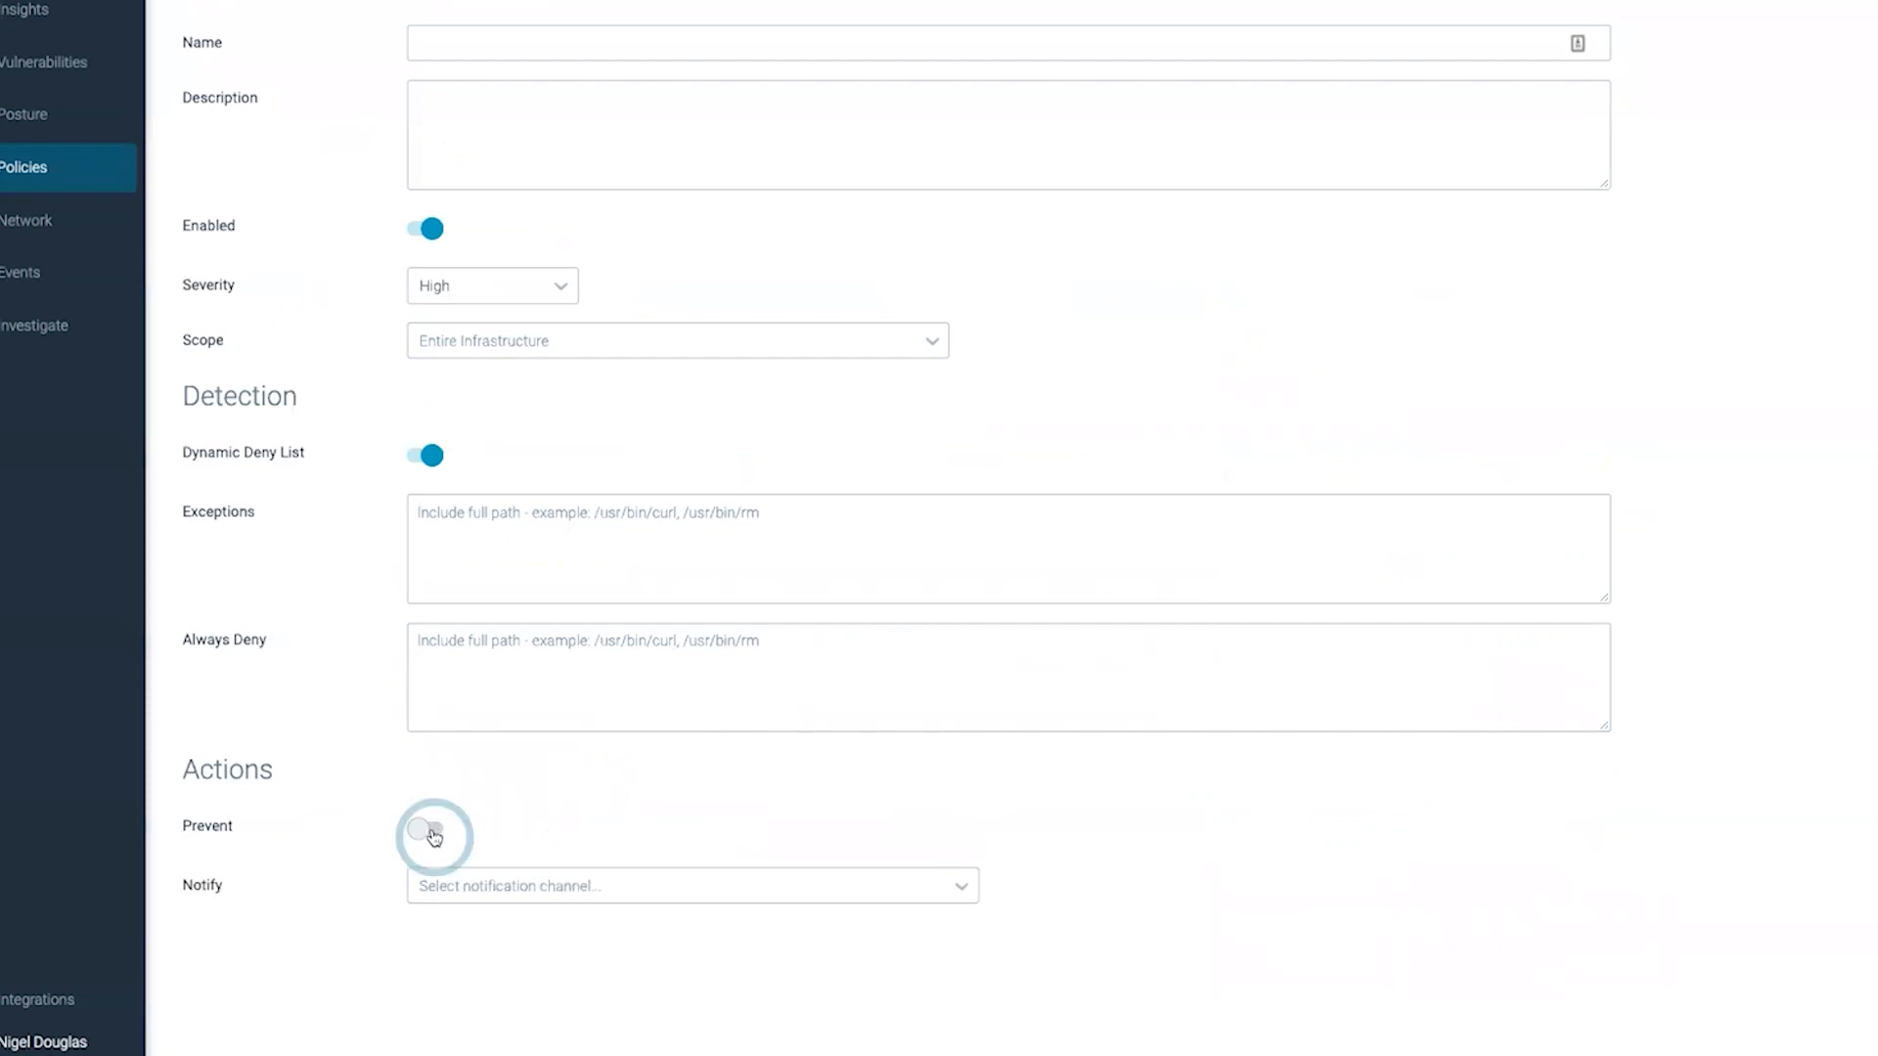
{"action": "left_click", "coordinate": [426, 831]}
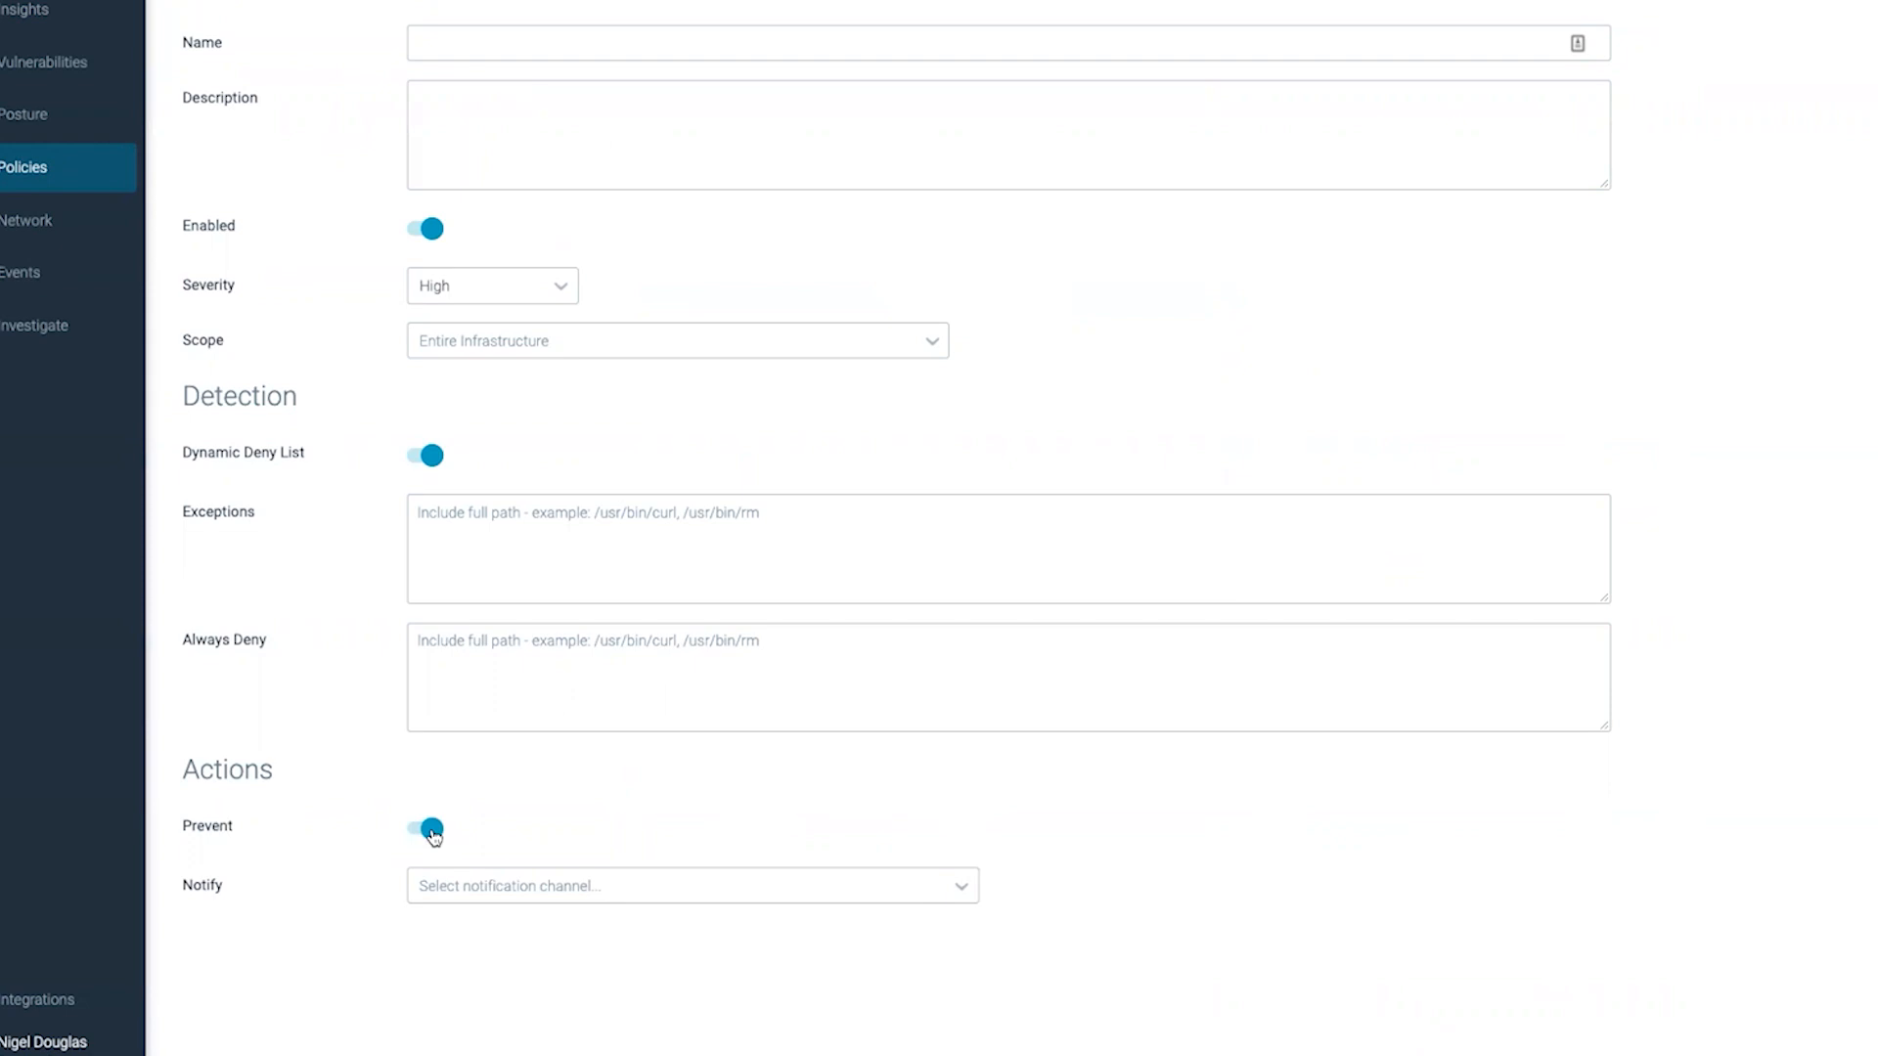
{"action": "left_click", "coordinate": [425, 831]}
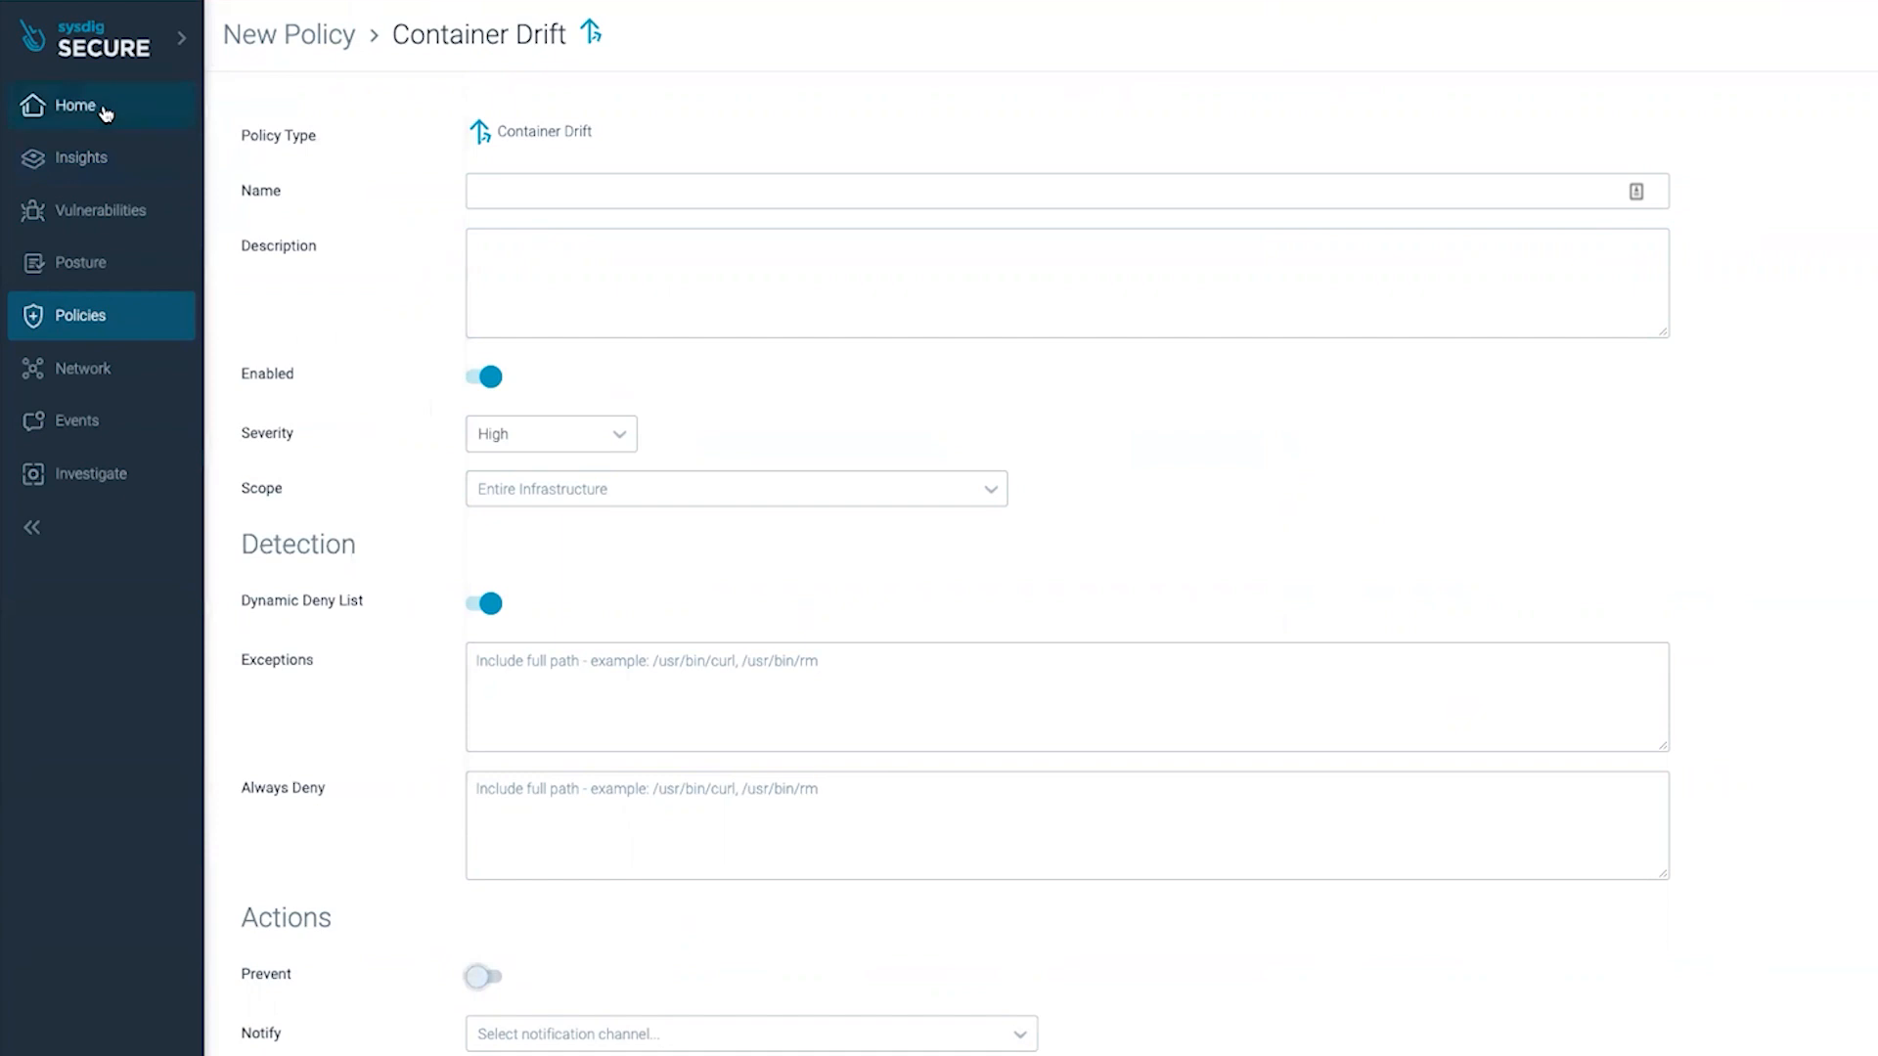
Step: From the Kubernetes activity overview, open the Crypto Mining Detection event for xmrig in threatgen
{"action": "left_click", "coordinate": [80, 156]}
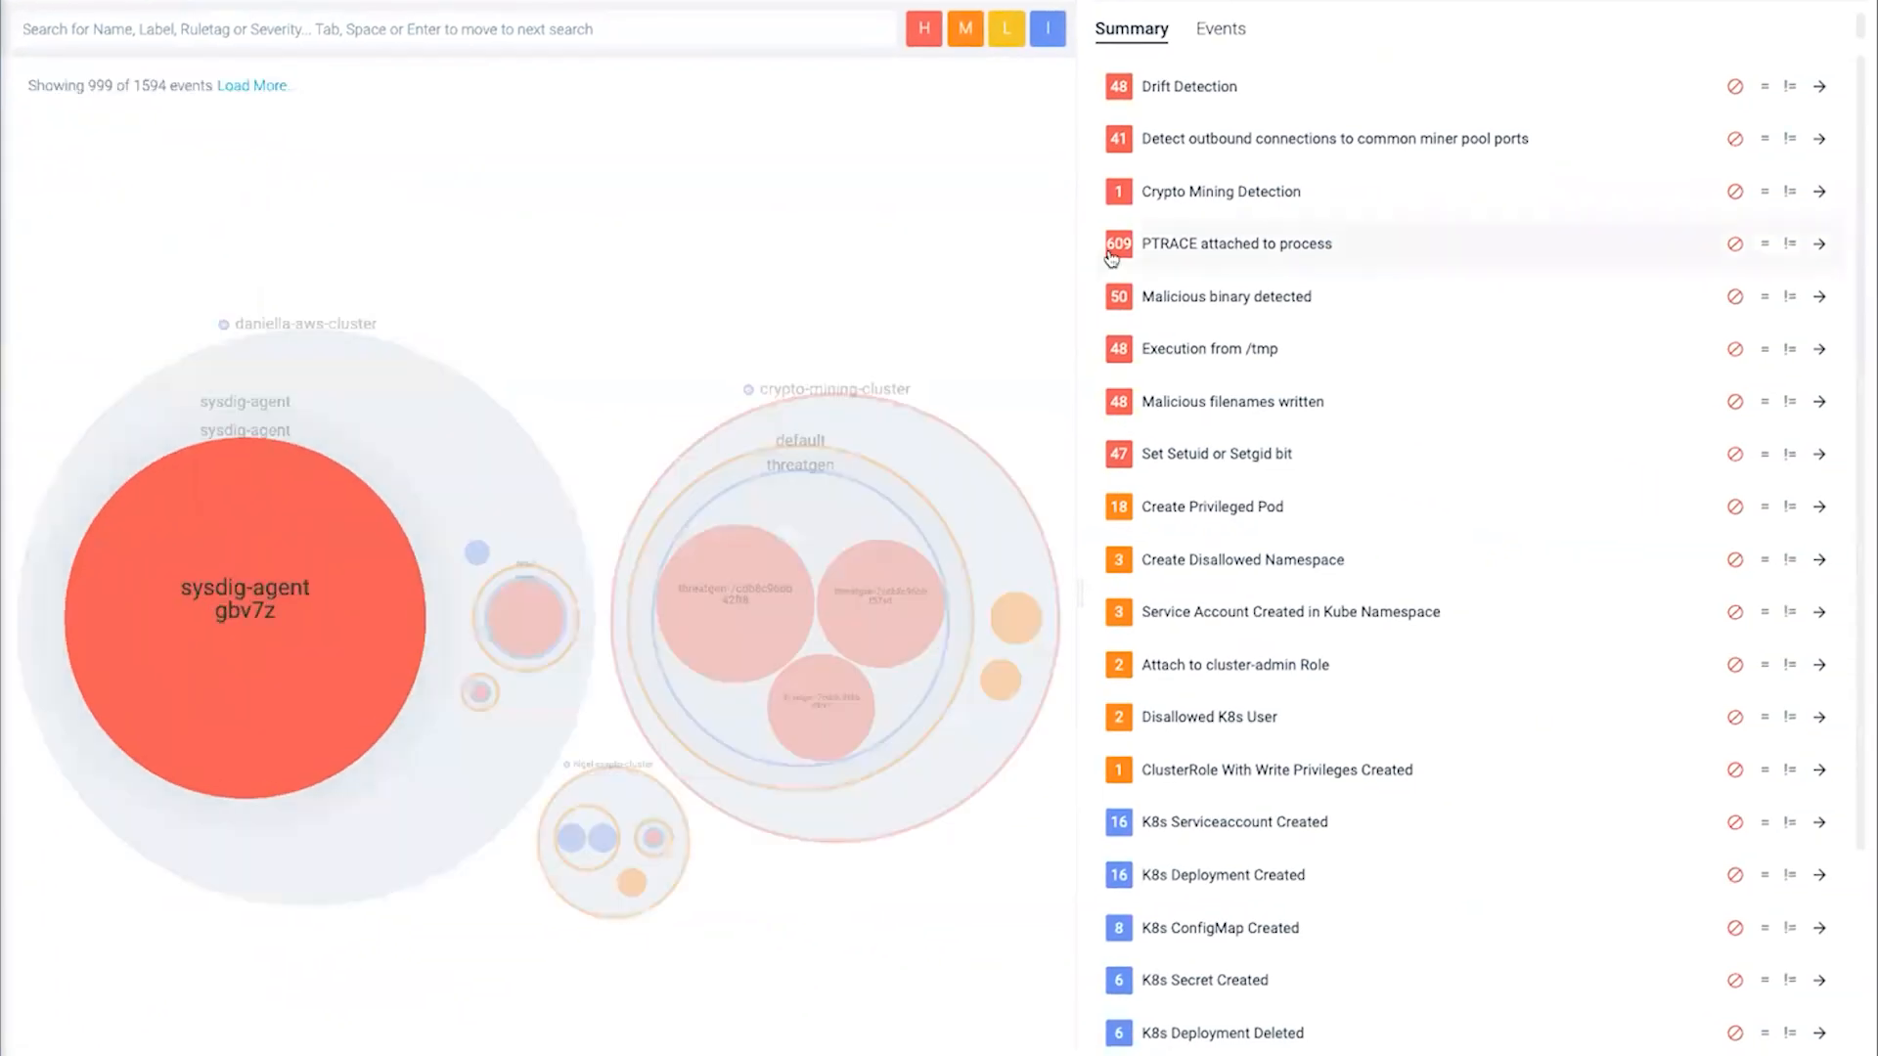
{"action": "left_click", "coordinate": [1221, 192]}
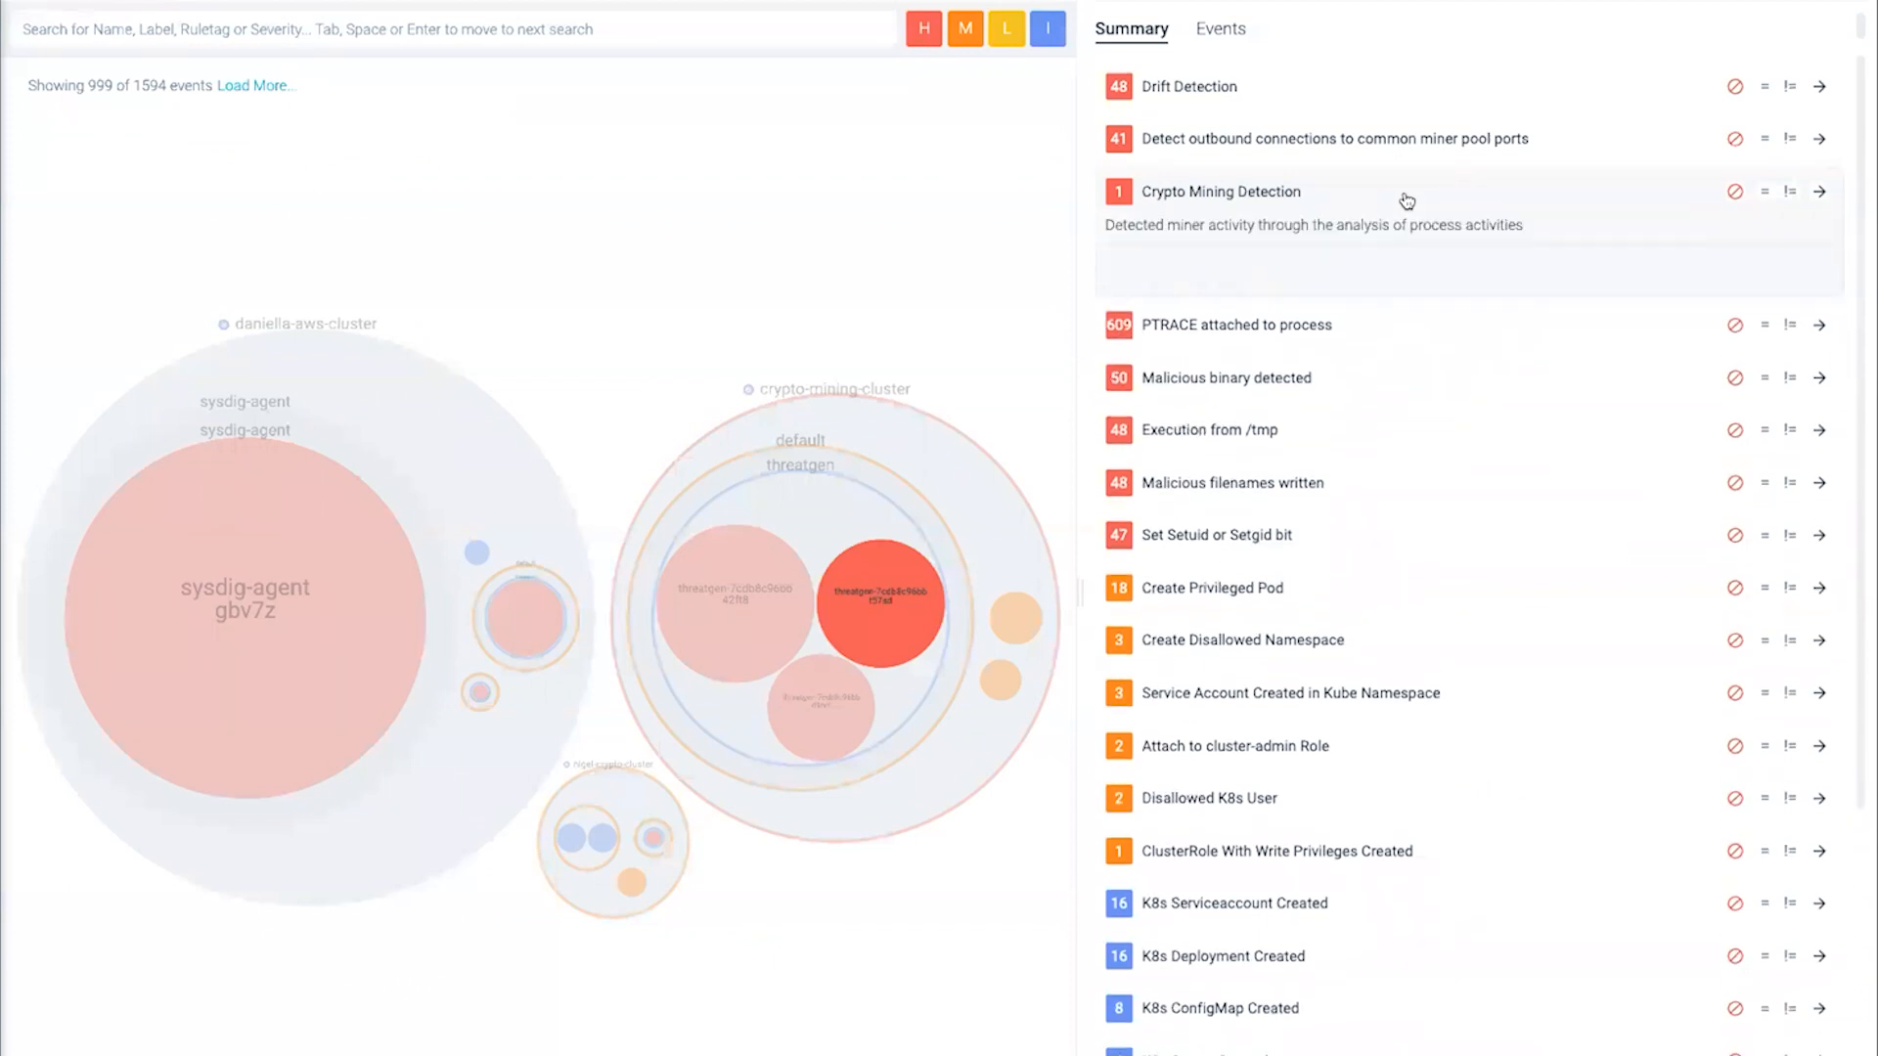
{"action": "scroll", "scroll_direction": "down", "scroll_amount": 3}
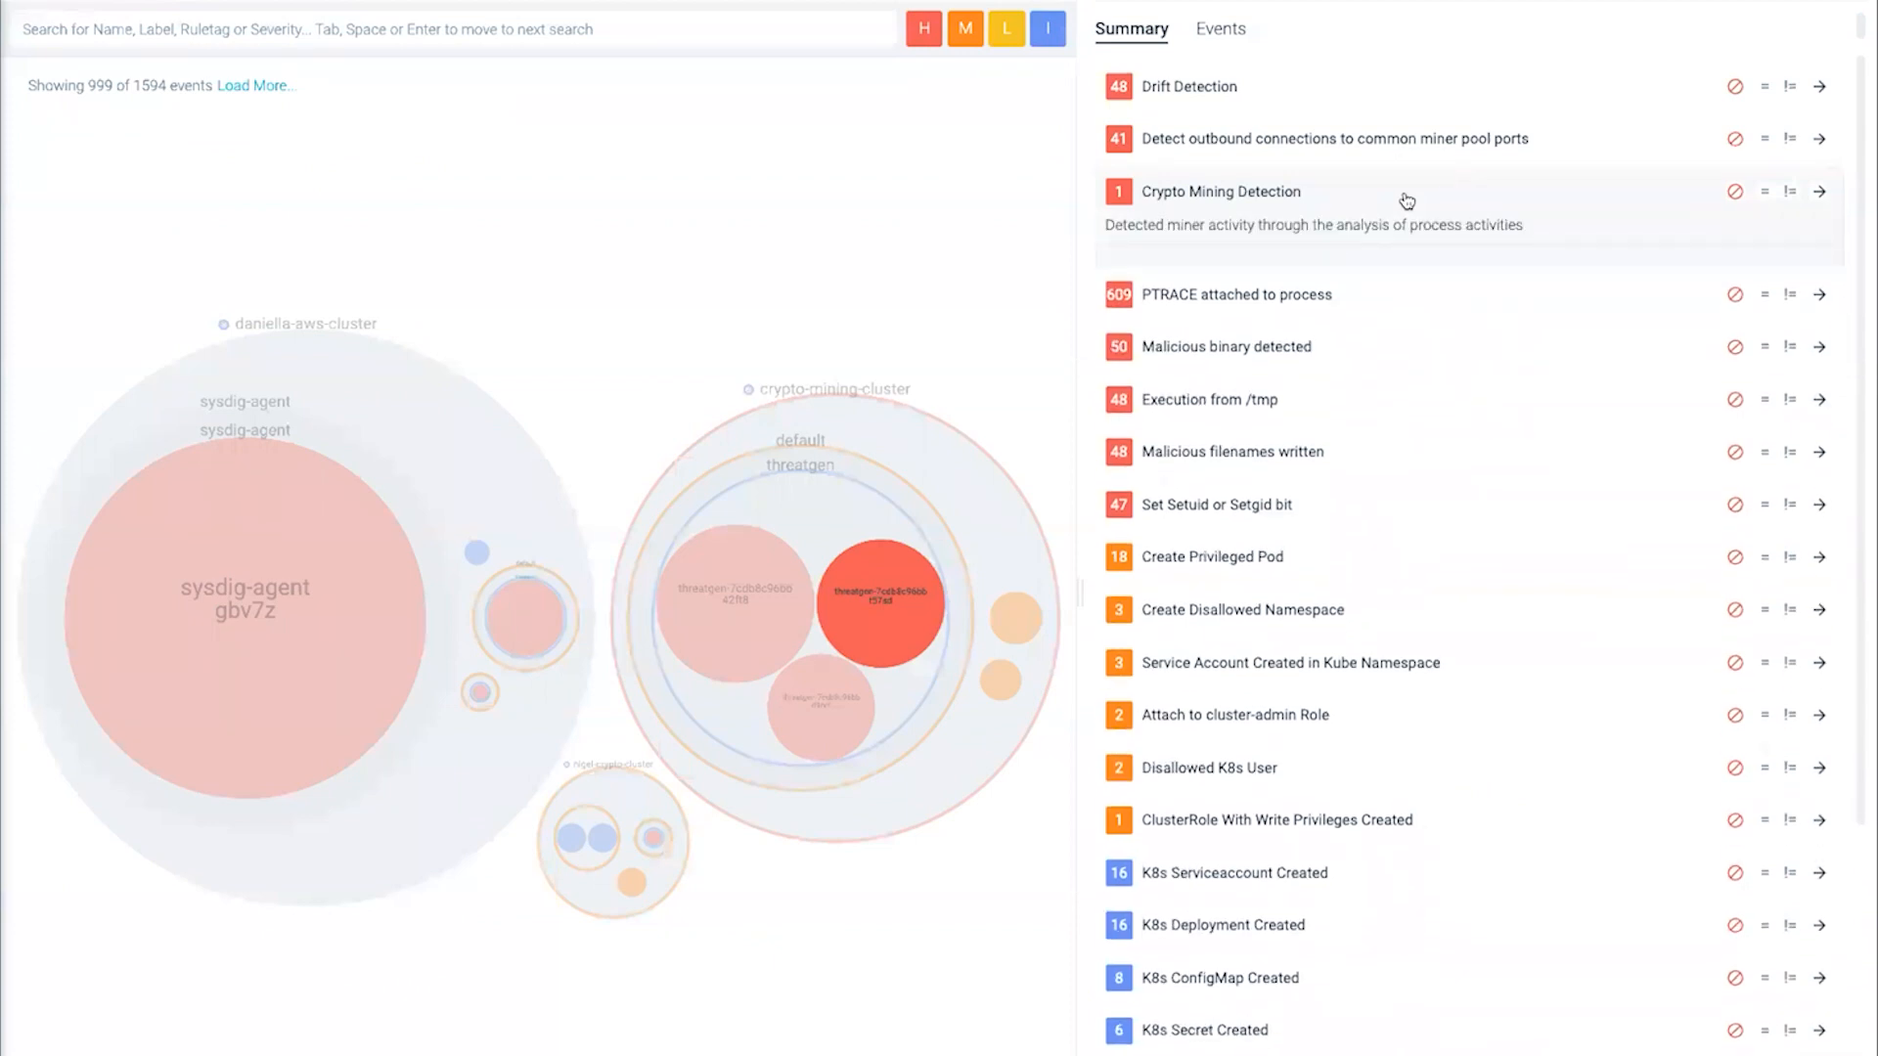
{"action": "mouse_move", "coordinate": [1819, 191]}
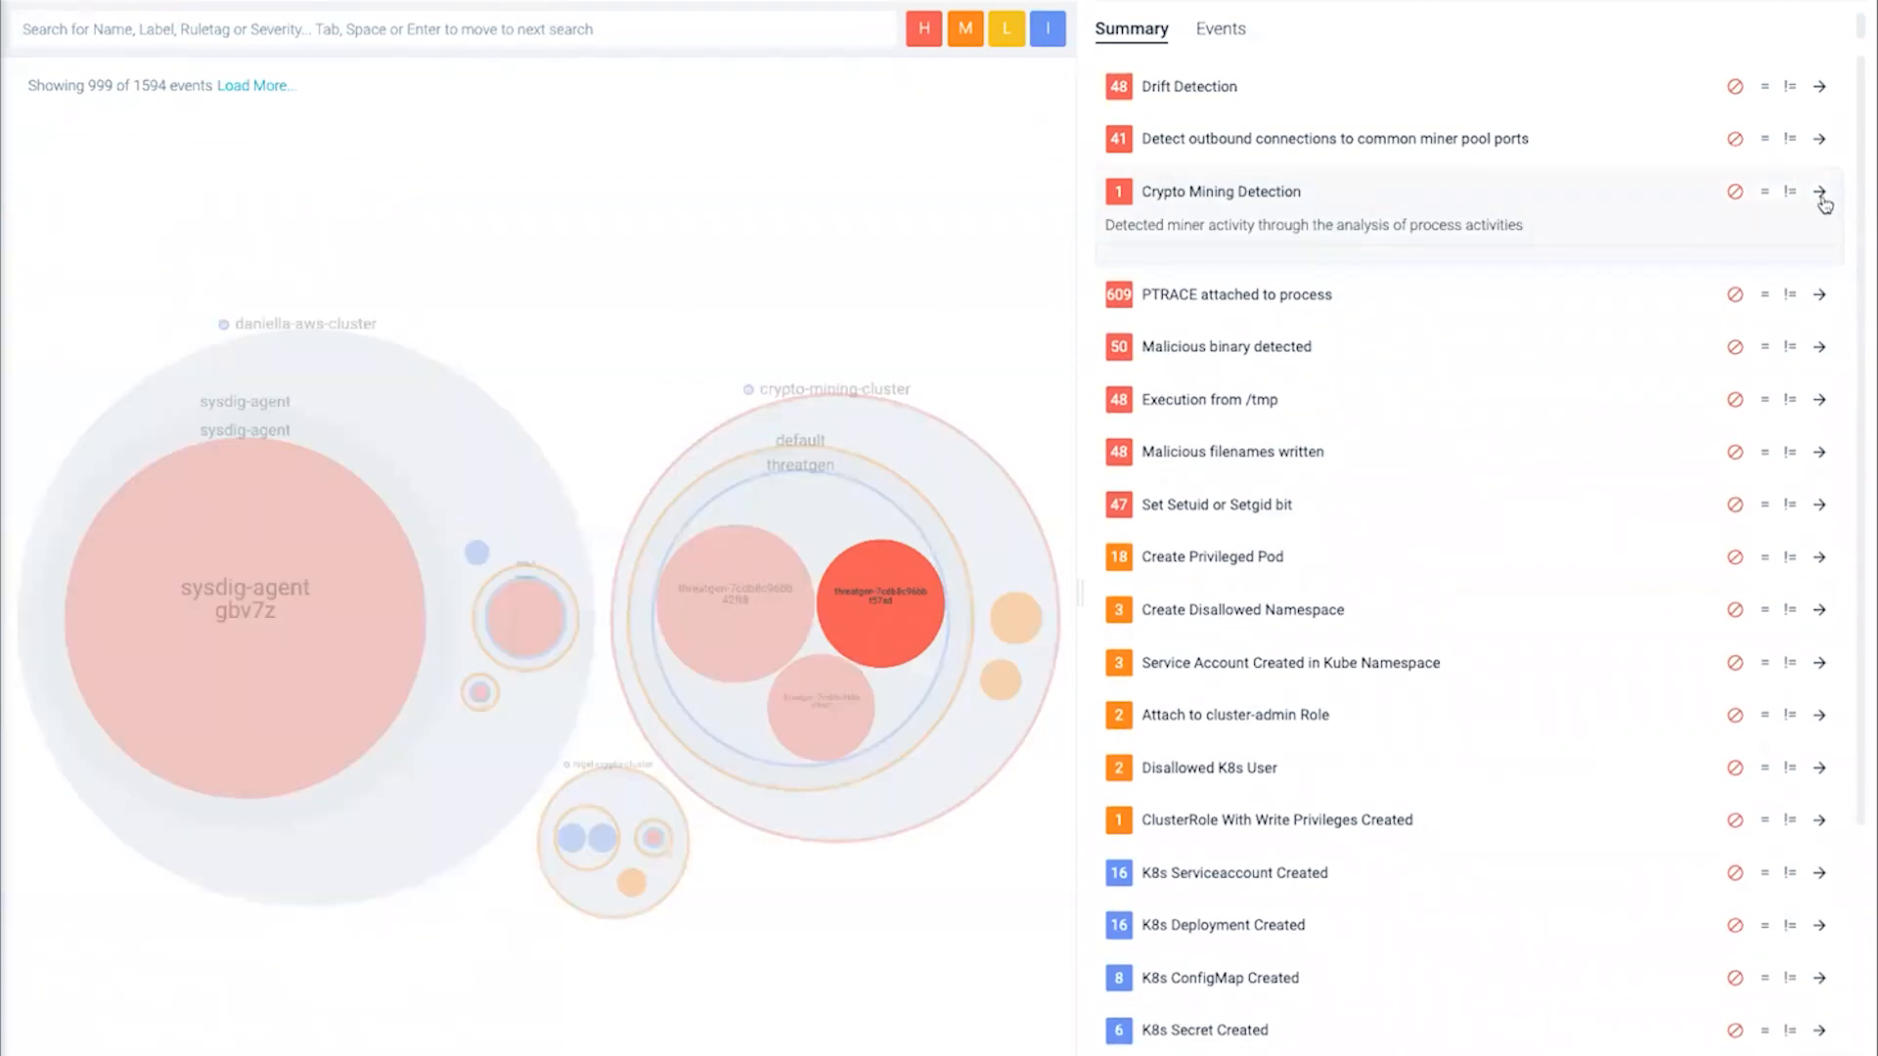
{"action": "left_click", "coordinate": [1819, 192]}
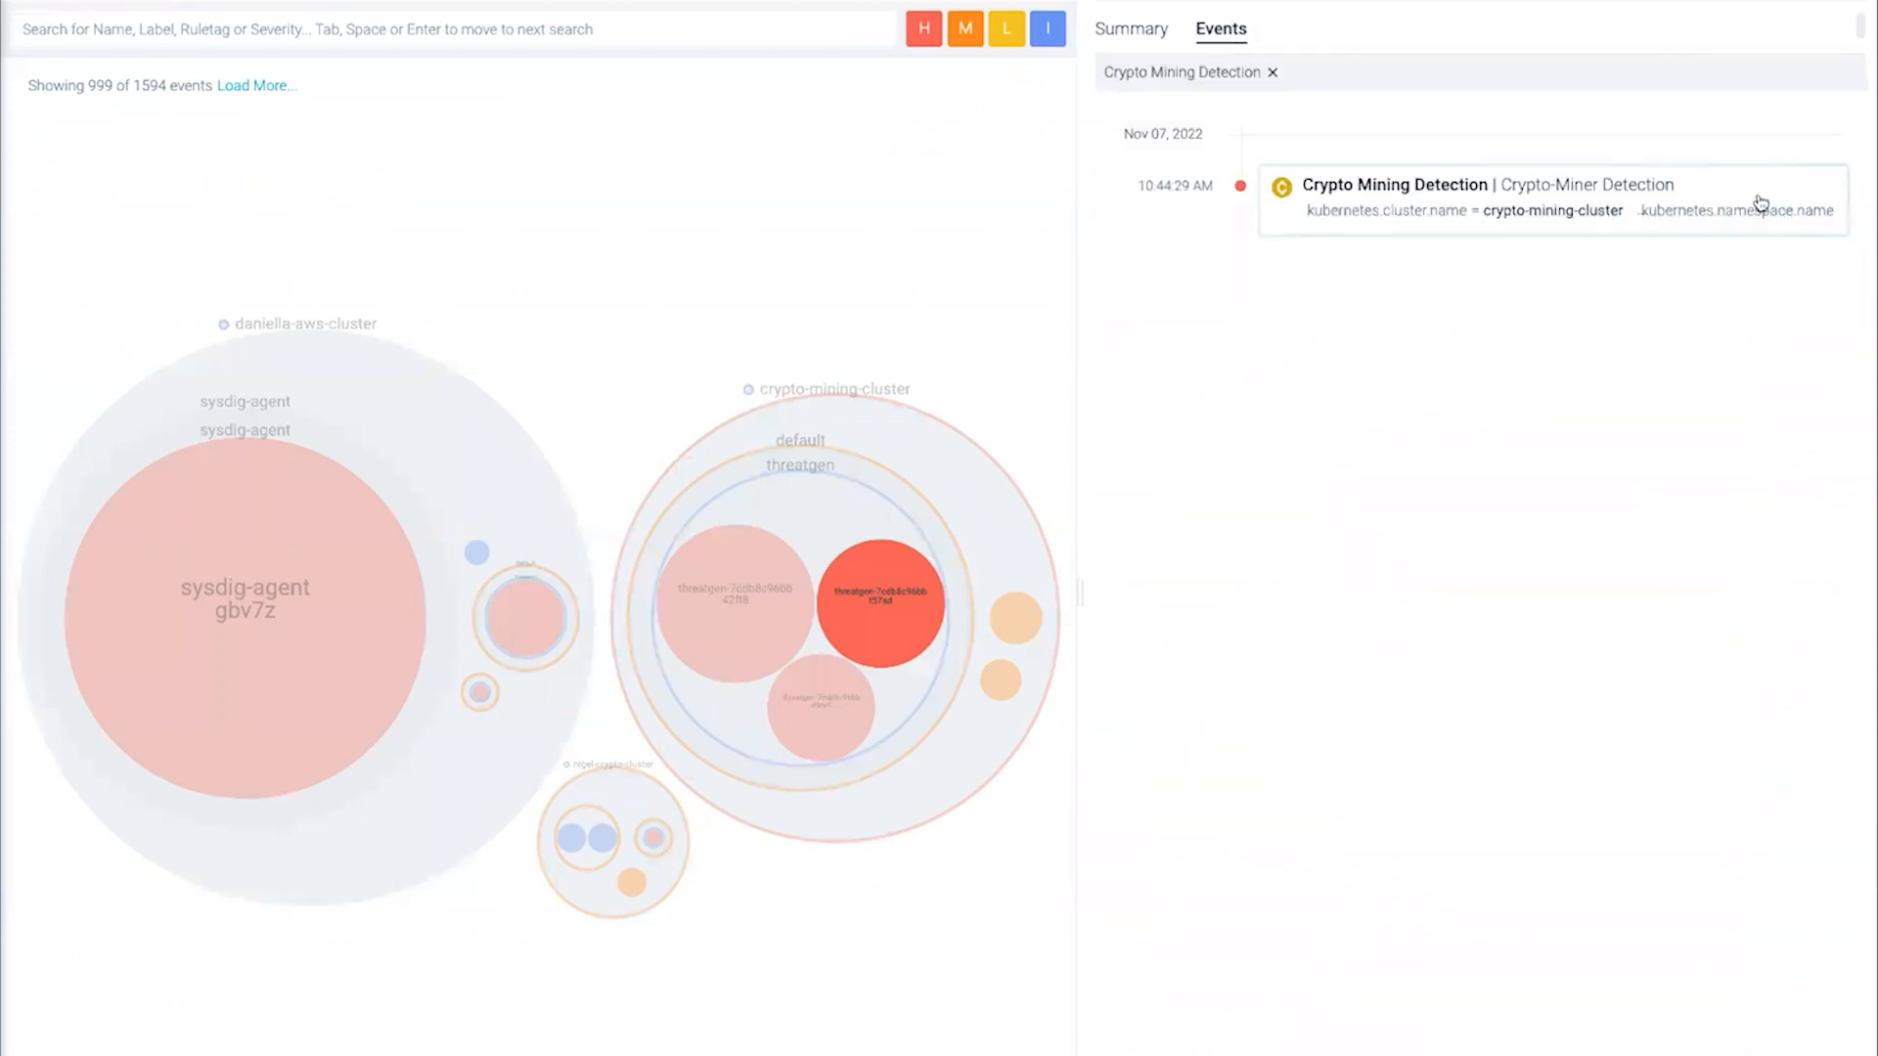
{"action": "left_click", "coordinate": [1485, 198]}
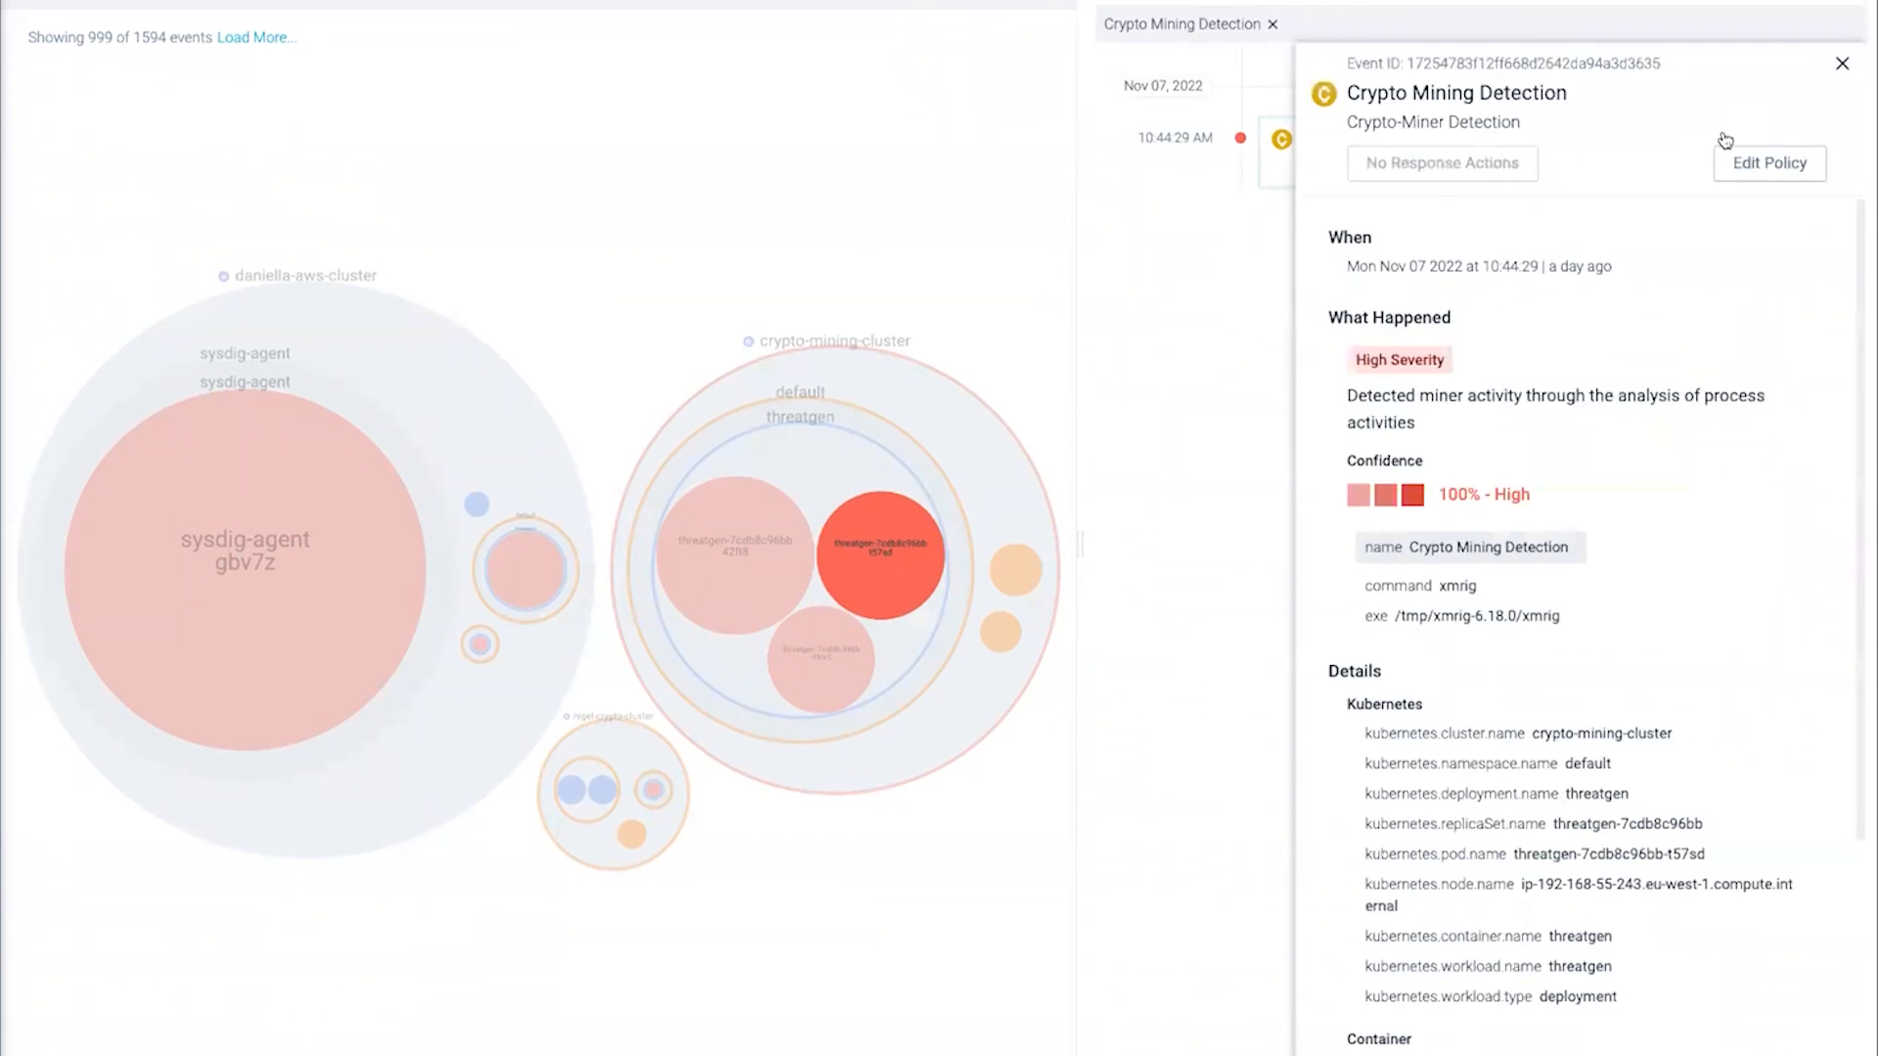